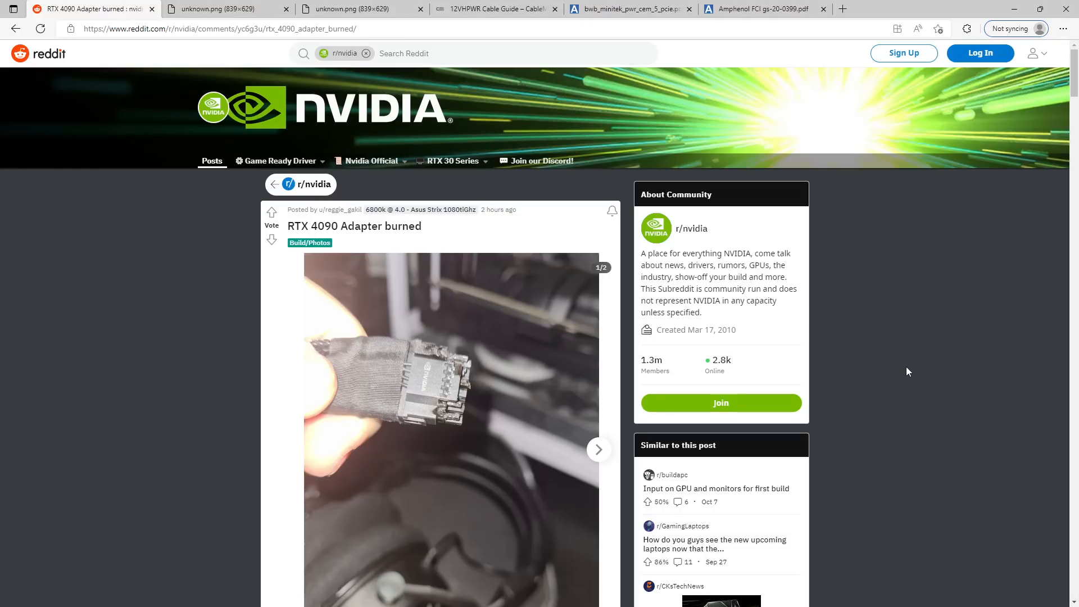
{"action": "mouse_move", "coordinate": [837, 335]}
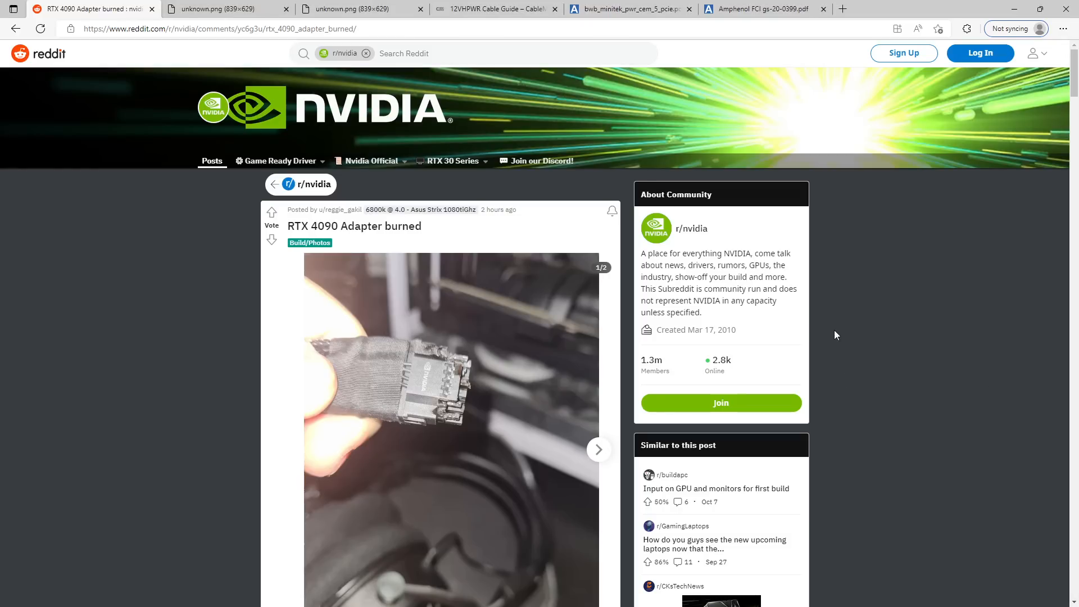
Step: Scroll through the Reddit burned RTX 4090 adapter thread and its replies
{"action": "scroll", "scroll_direction": "down", "scroll_amount": 3}
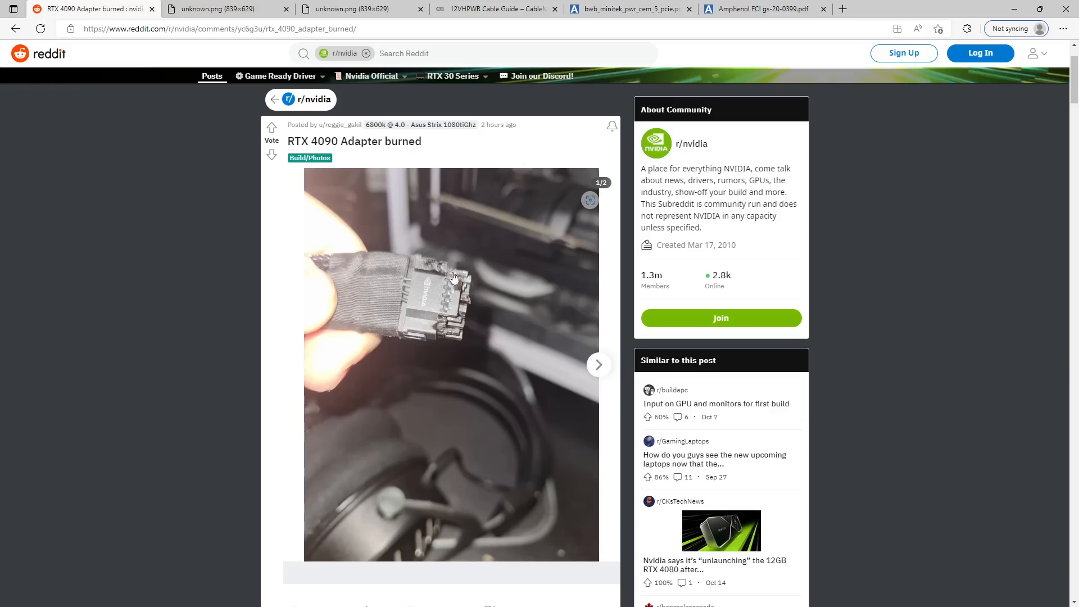
{"action": "mouse_move", "coordinate": [452, 338]}
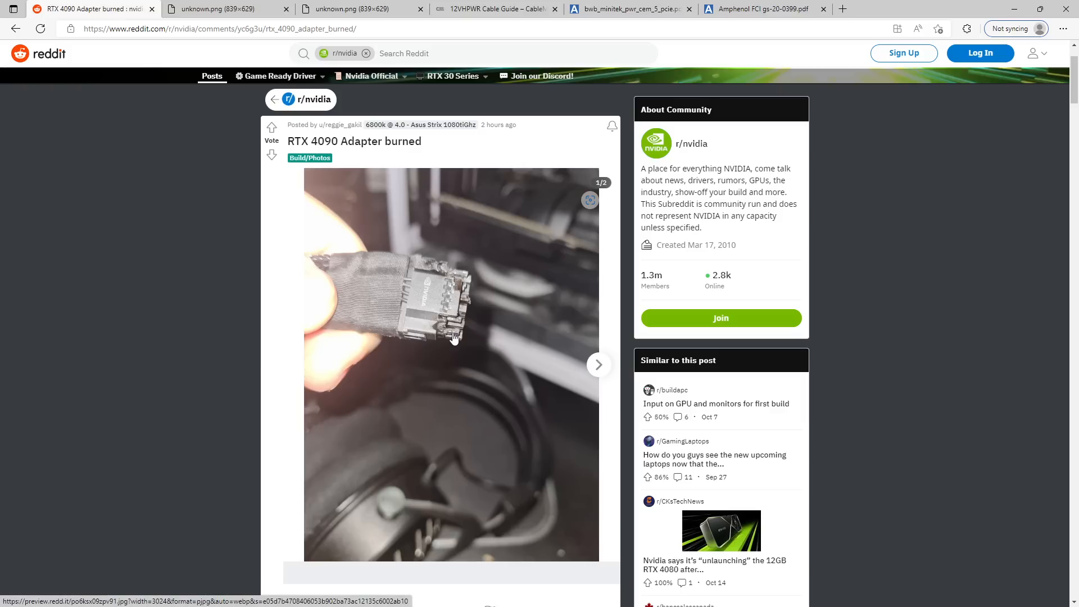
{"action": "mouse_move", "coordinate": [439, 257]}
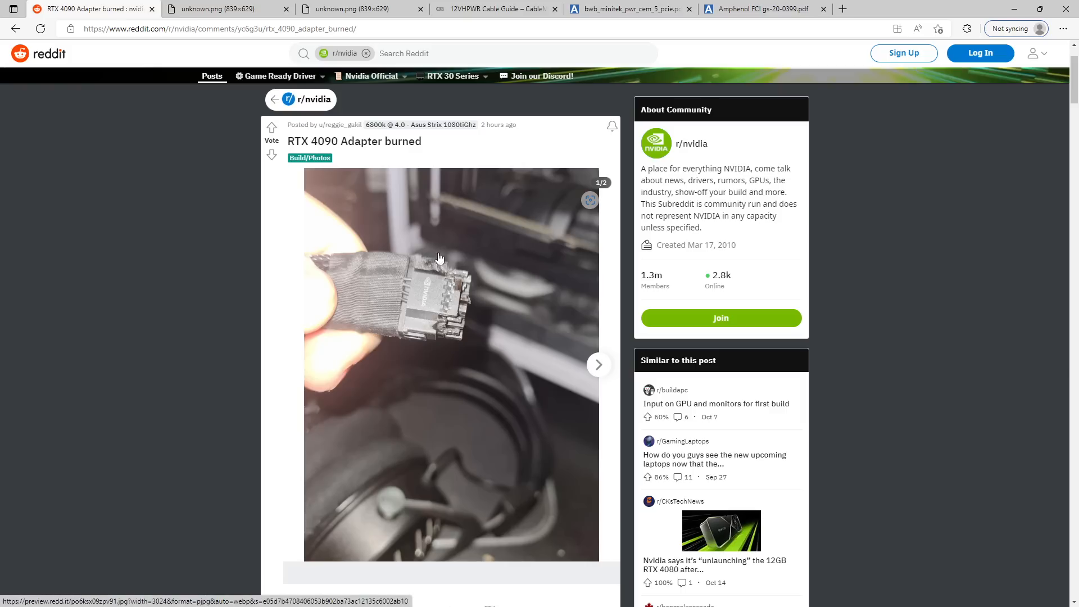
{"action": "mouse_move", "coordinate": [409, 321]}
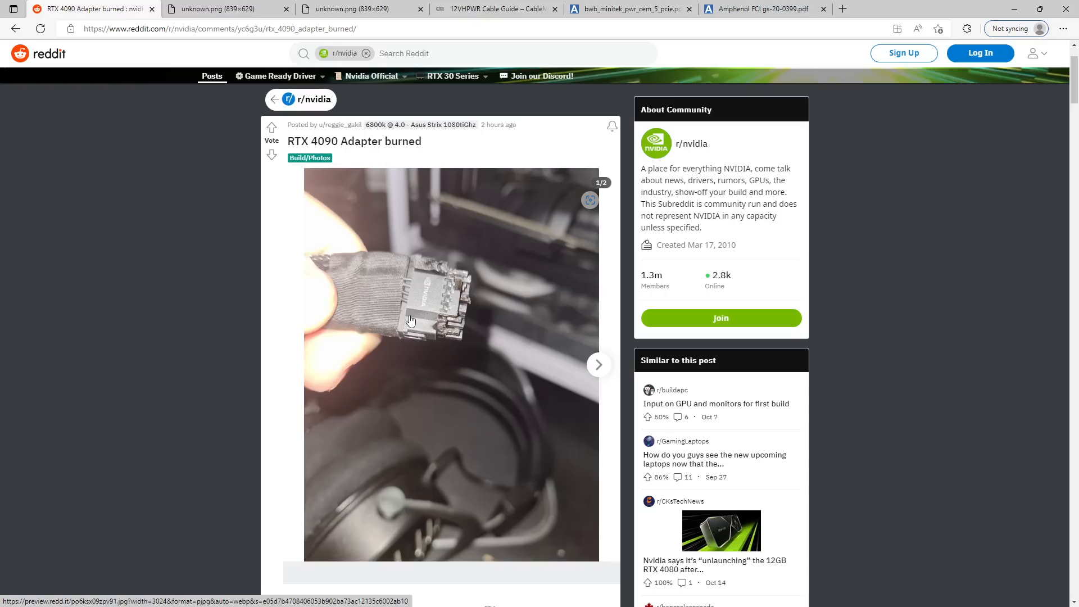
{"action": "mouse_move", "coordinate": [395, 327]}
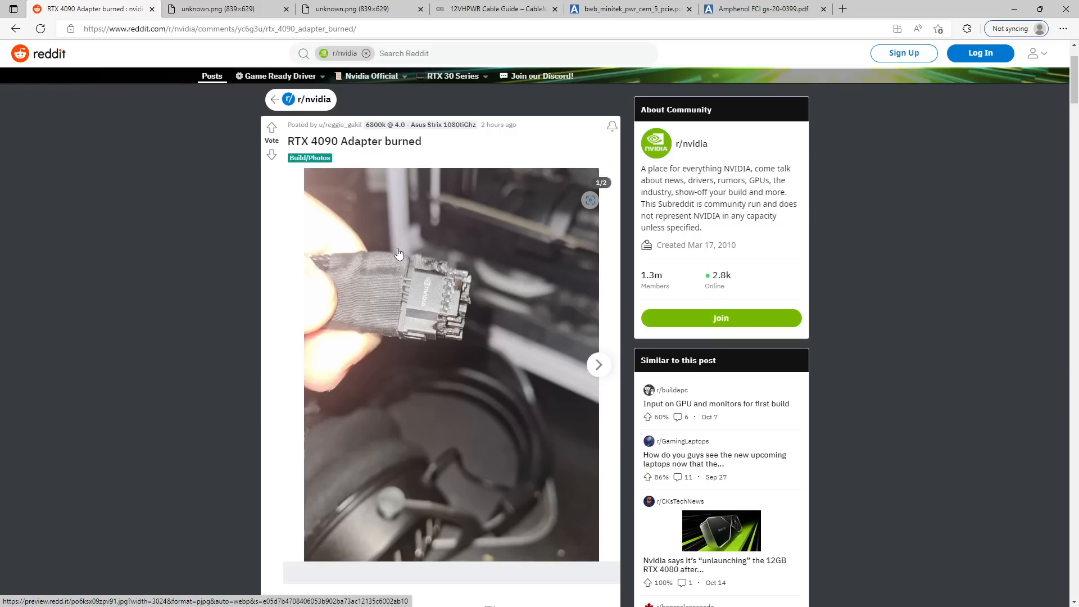
{"action": "mouse_move", "coordinate": [379, 310]}
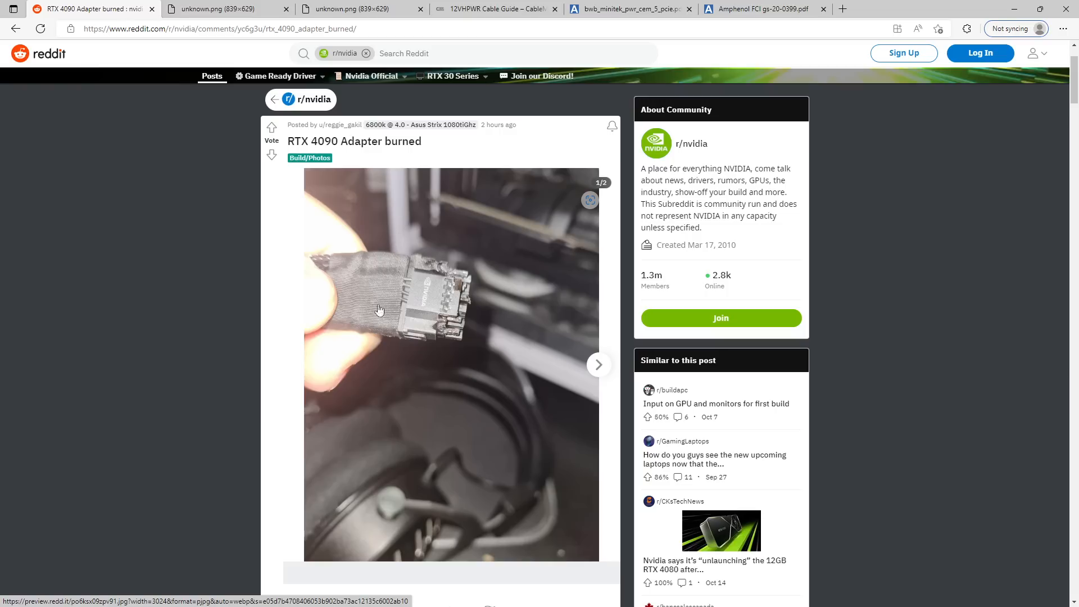
{"action": "mouse_move", "coordinate": [412, 318]}
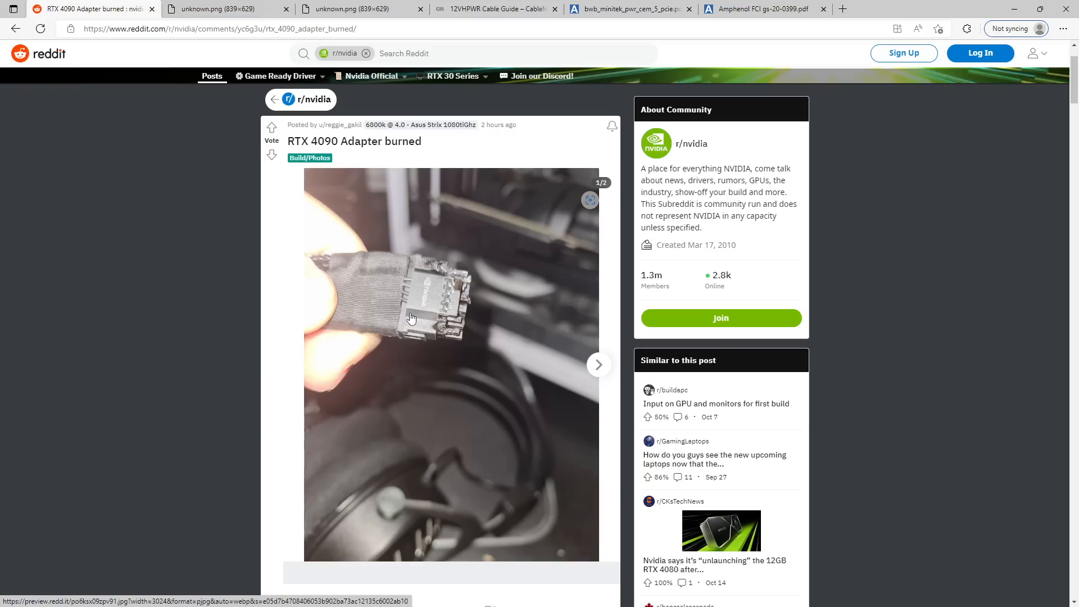
{"action": "mouse_move", "coordinate": [434, 341]}
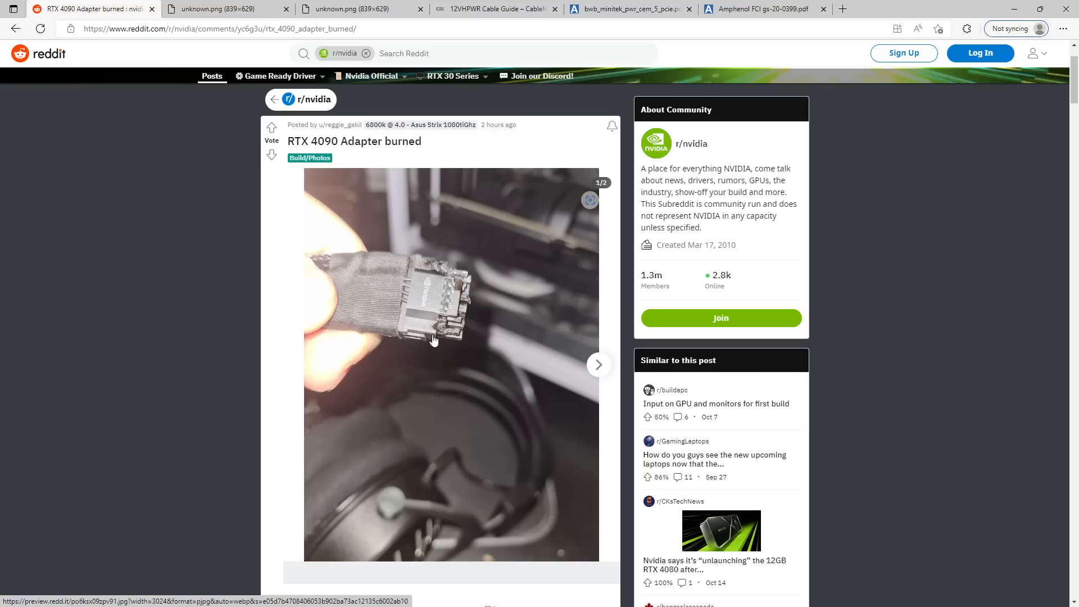
{"action": "mouse_move", "coordinate": [424, 285]}
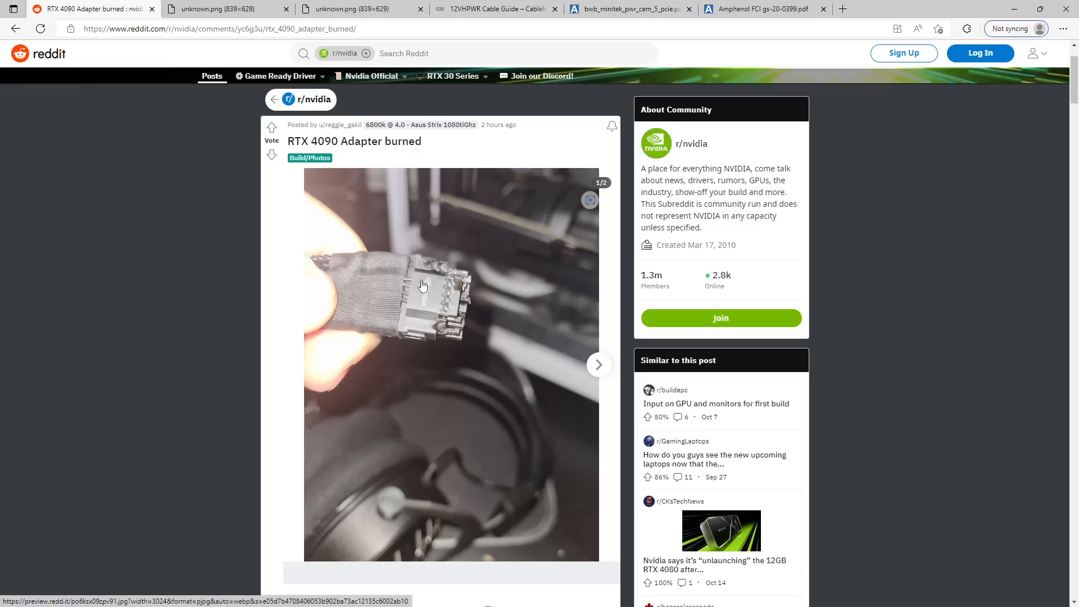
{"action": "mouse_move", "coordinate": [434, 282]}
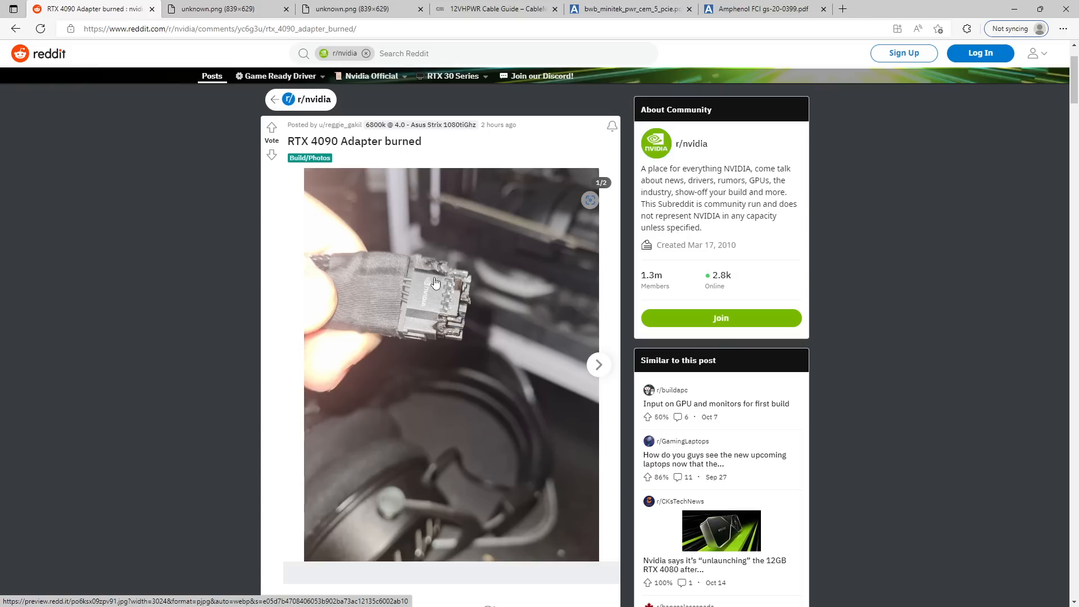
{"action": "mouse_move", "coordinate": [486, 292]}
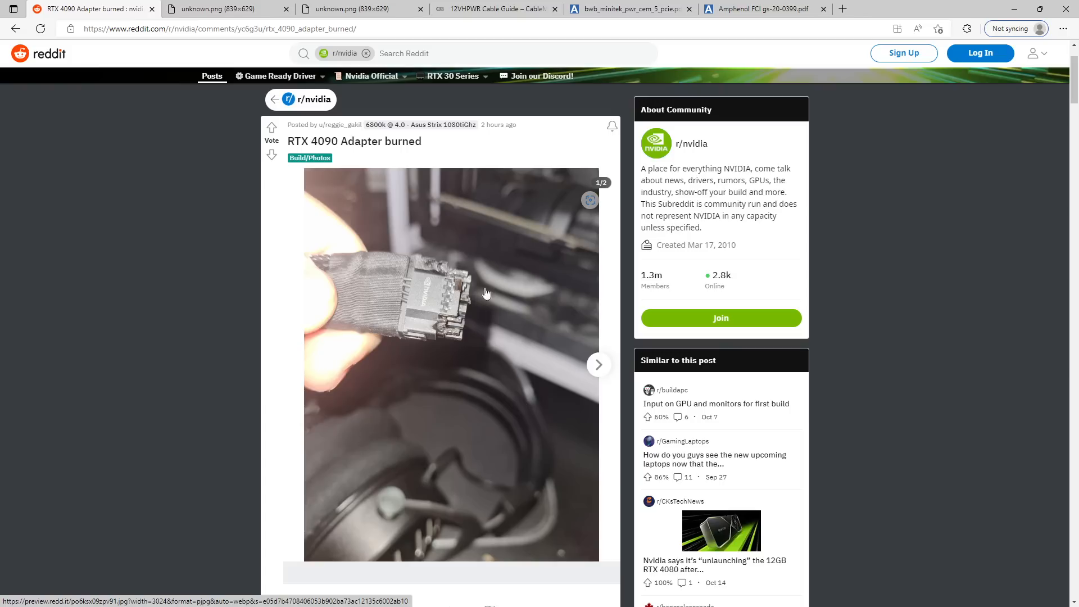
{"action": "mouse_move", "coordinate": [446, 304]}
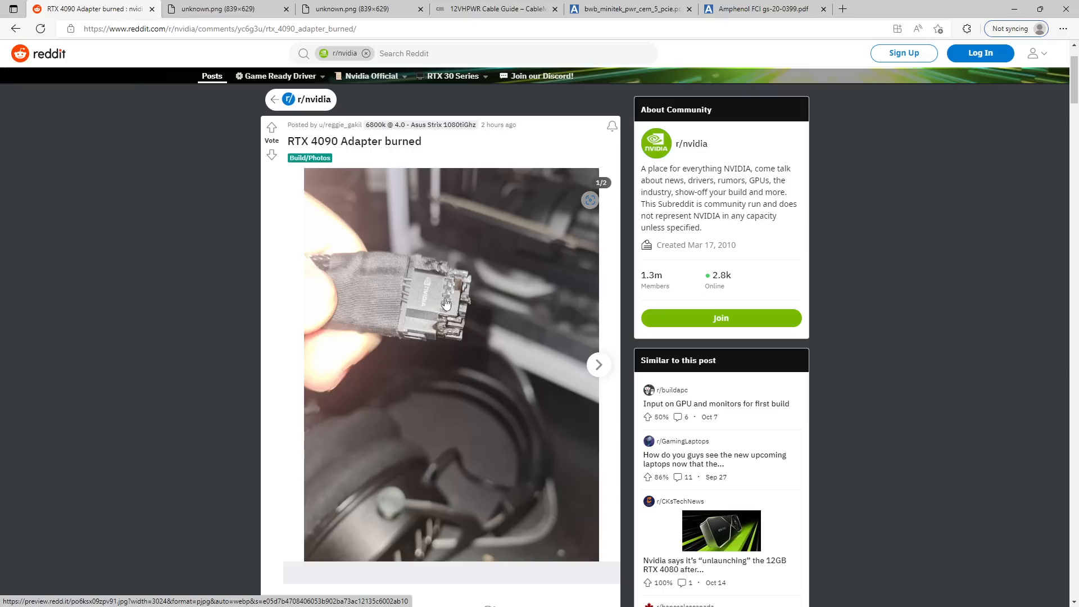
{"action": "mouse_move", "coordinate": [464, 276]}
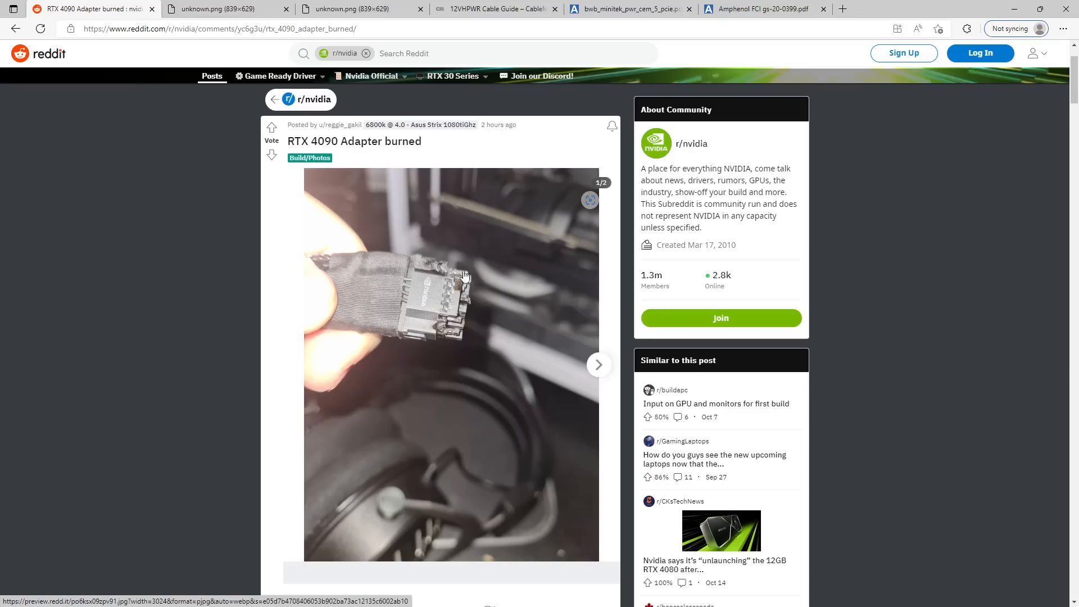
{"action": "mouse_move", "coordinate": [458, 330]}
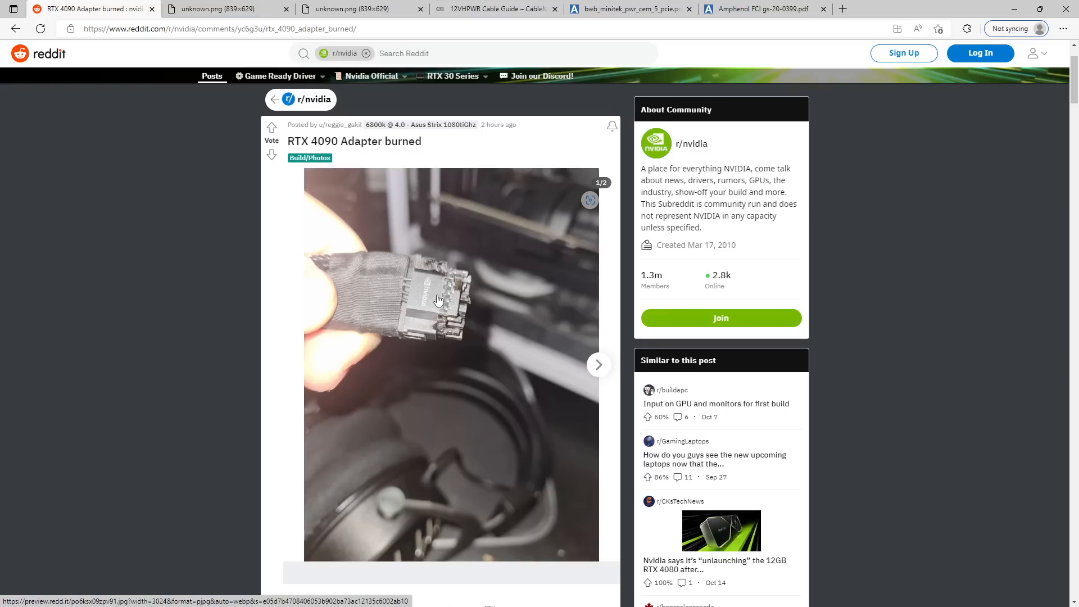
{"action": "mouse_move", "coordinate": [424, 262]}
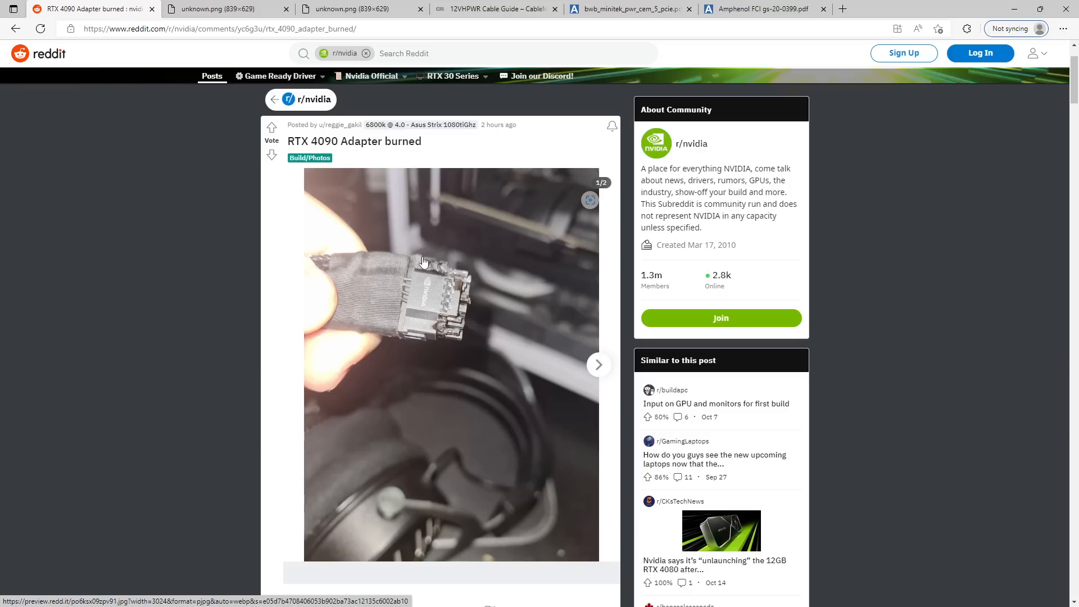
{"action": "mouse_move", "coordinate": [425, 308]}
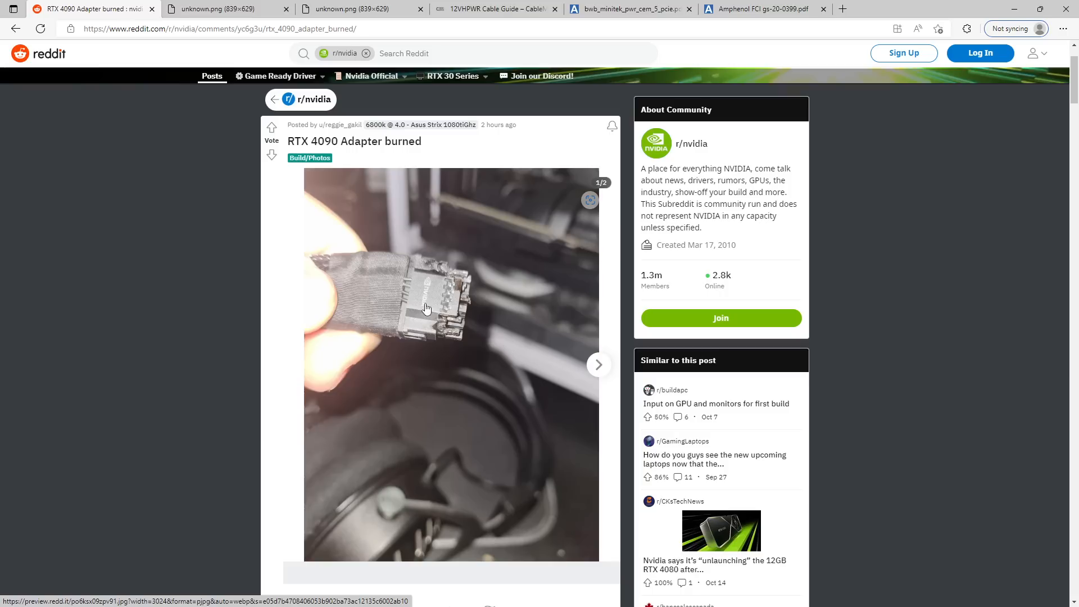
{"action": "mouse_move", "coordinate": [455, 336]}
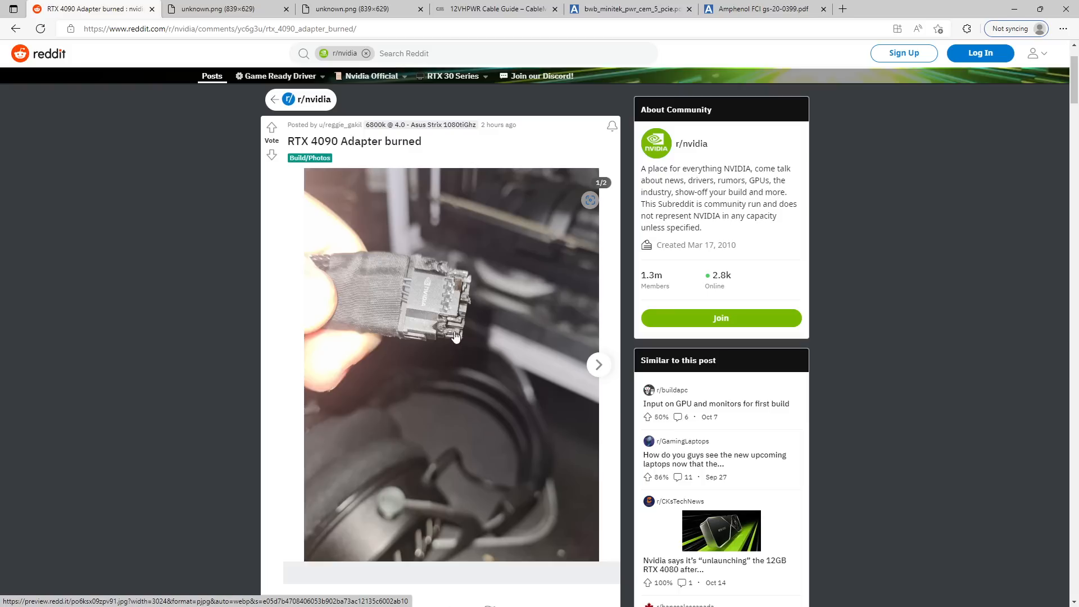
{"action": "mouse_move", "coordinate": [467, 306]}
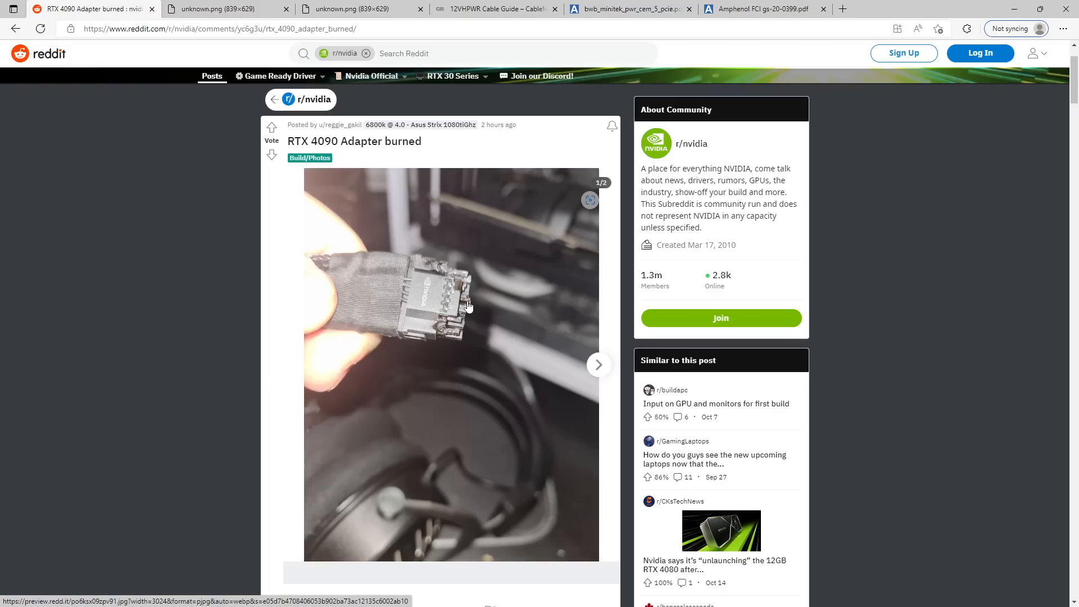
{"action": "scroll", "scroll_direction": "down", "scroll_amount": 3}
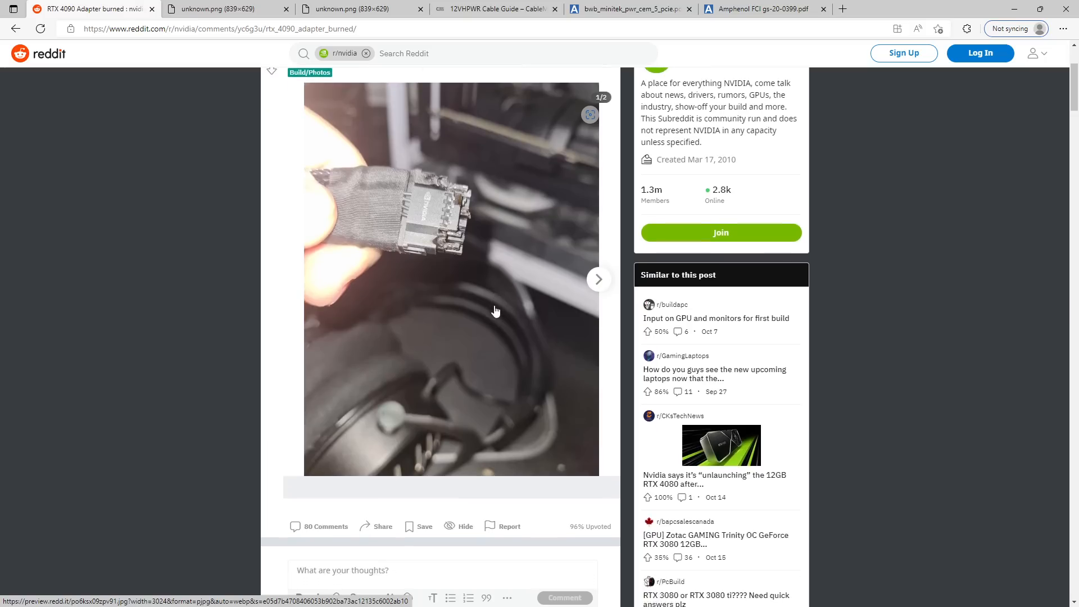
{"action": "mouse_move", "coordinate": [474, 249]}
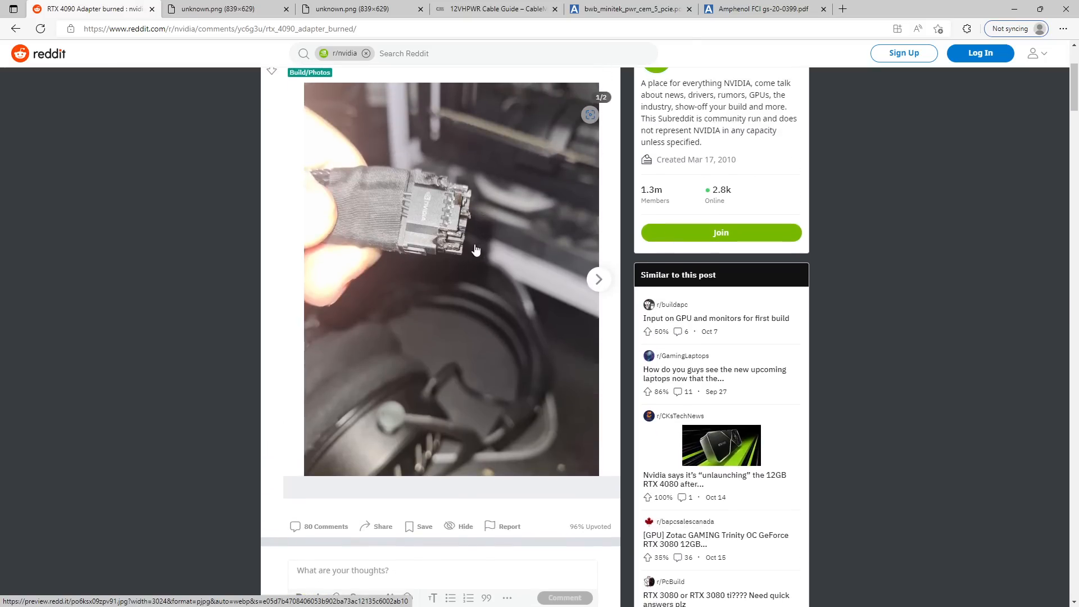
{"action": "mouse_move", "coordinate": [464, 236]}
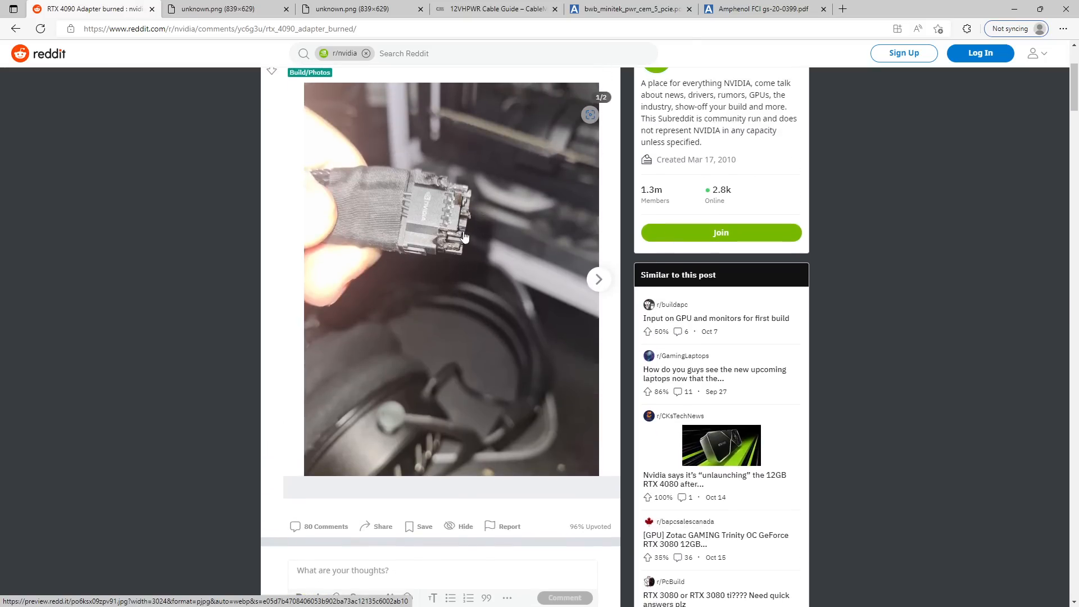
{"action": "scroll", "scroll_direction": "down", "scroll_amount": 3}
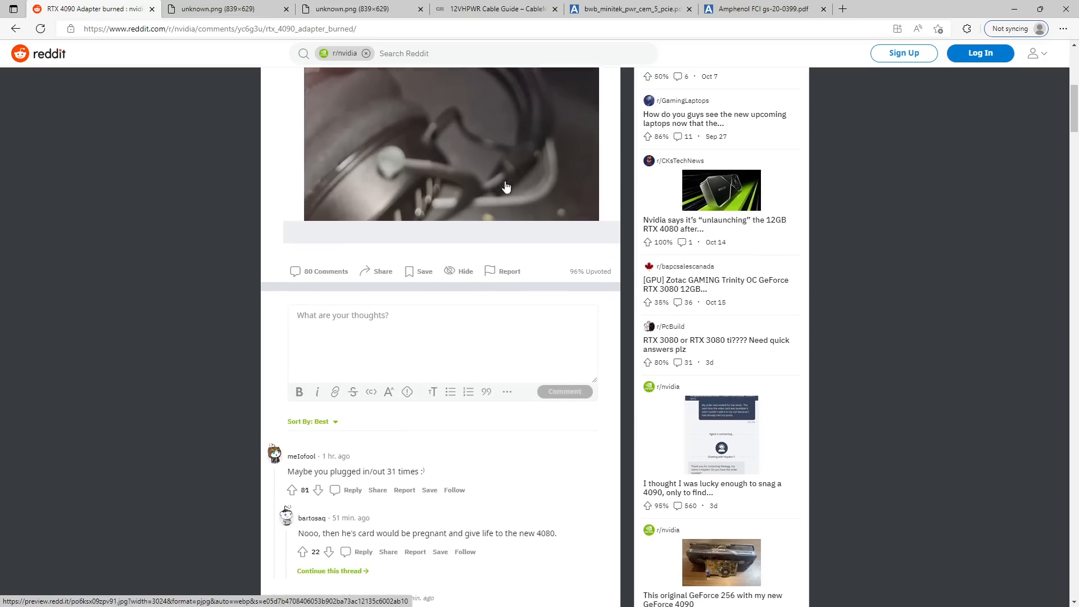
{"action": "scroll", "scroll_direction": "up", "scroll_amount": 3}
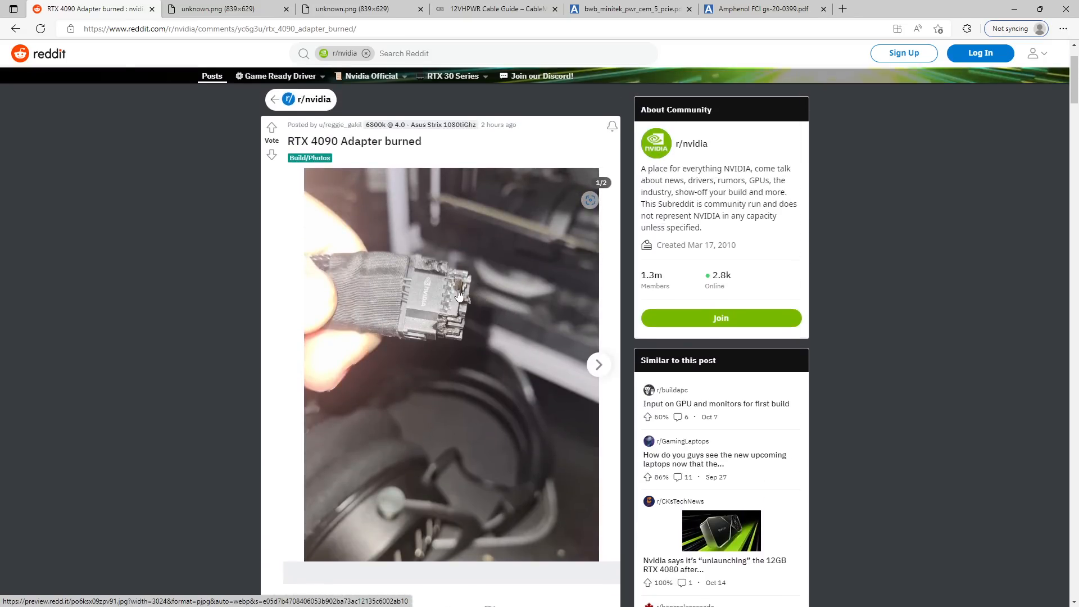
{"action": "mouse_move", "coordinate": [464, 276]}
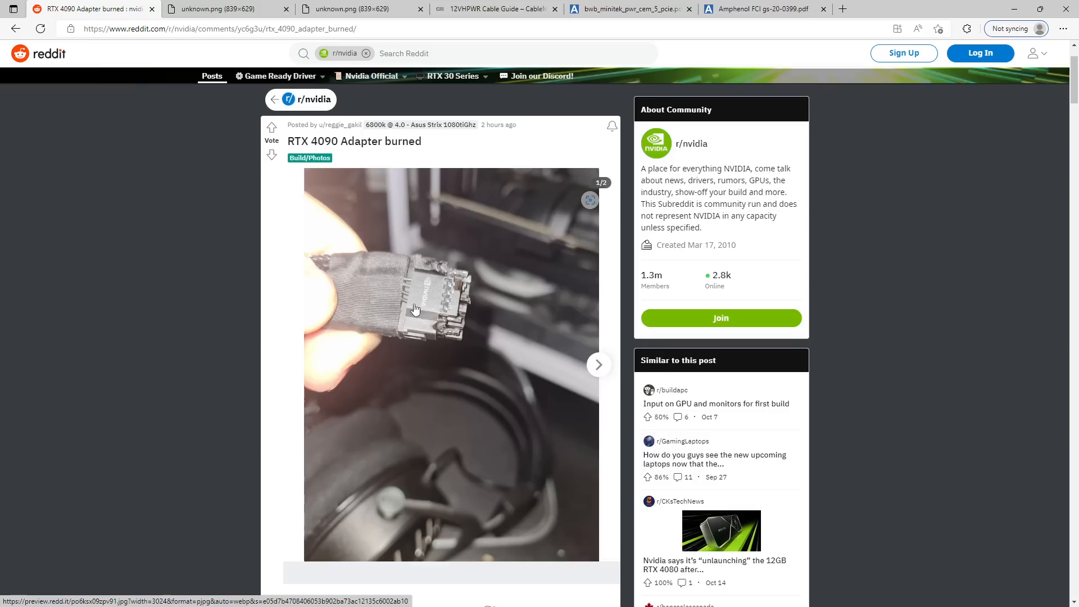
{"action": "mouse_move", "coordinate": [428, 280]}
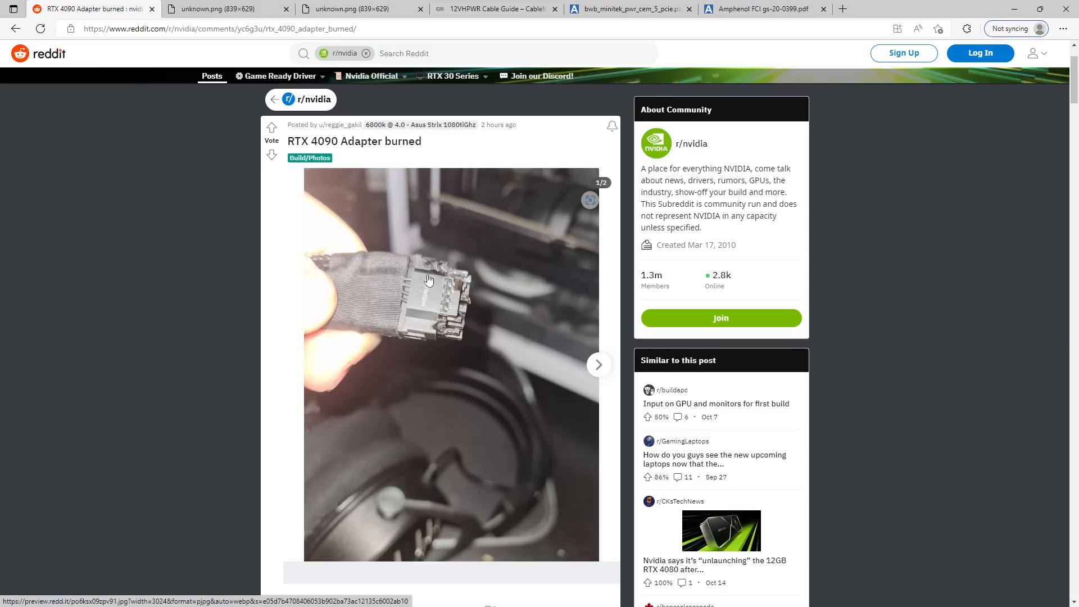
{"action": "mouse_move", "coordinate": [430, 322]}
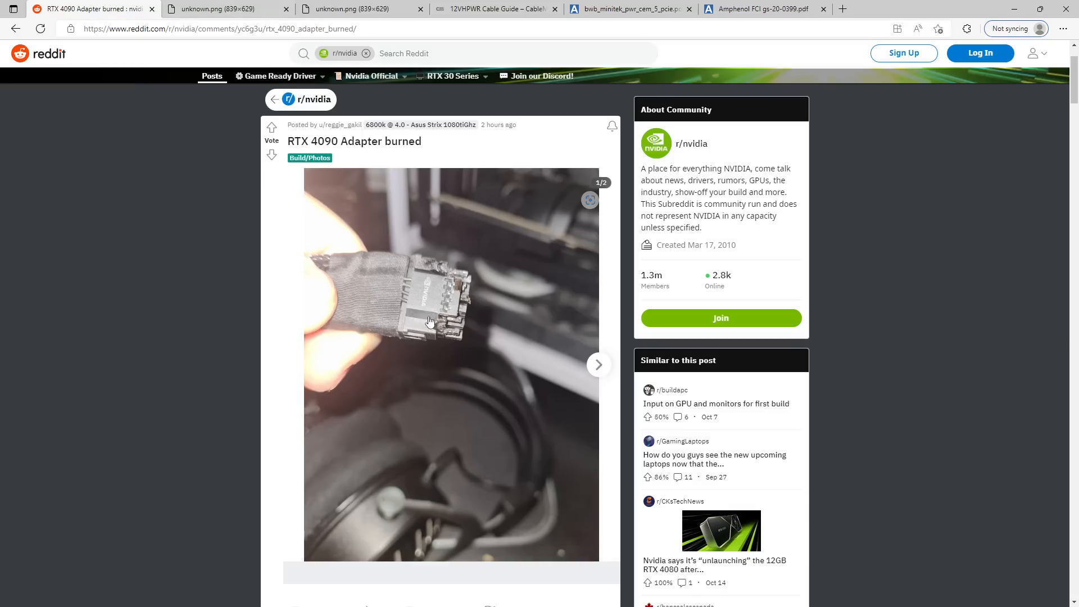
{"action": "mouse_move", "coordinate": [220, 8]}
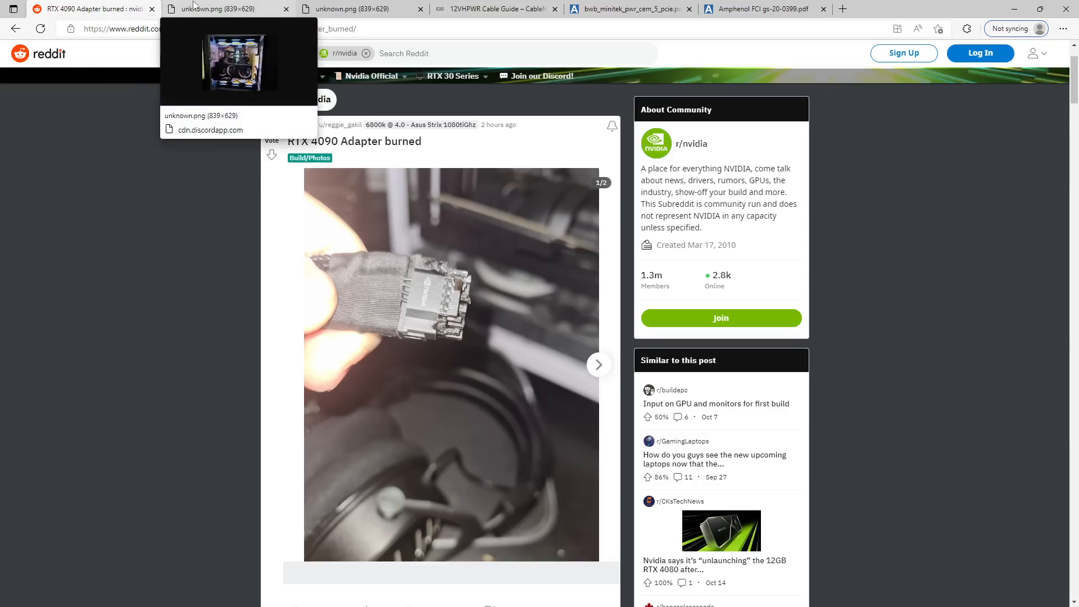
Step: Flip between the PC build photo and the Reddit post, ending on the thread's comments with the cable guide link
{"action": "left_click", "coordinate": [221, 9]}
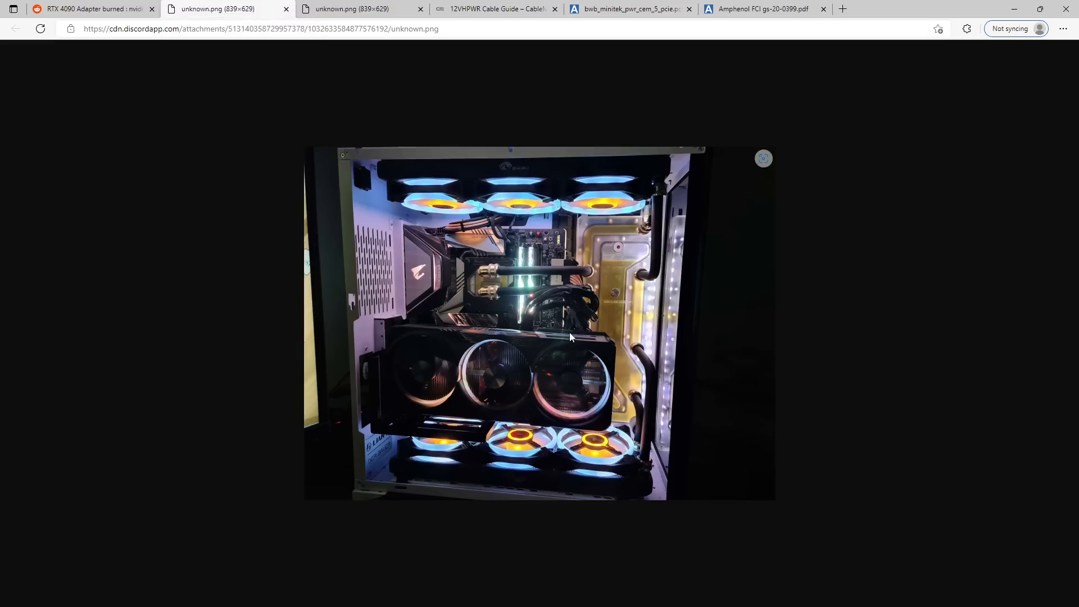
{"action": "mouse_move", "coordinate": [596, 303]}
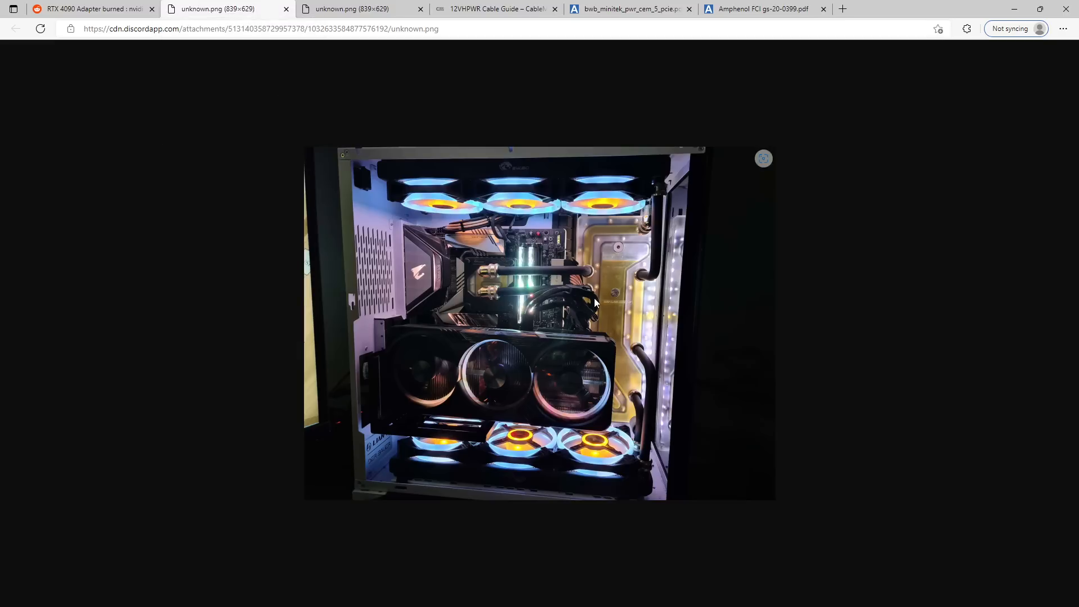
{"action": "mouse_move", "coordinate": [541, 324]}
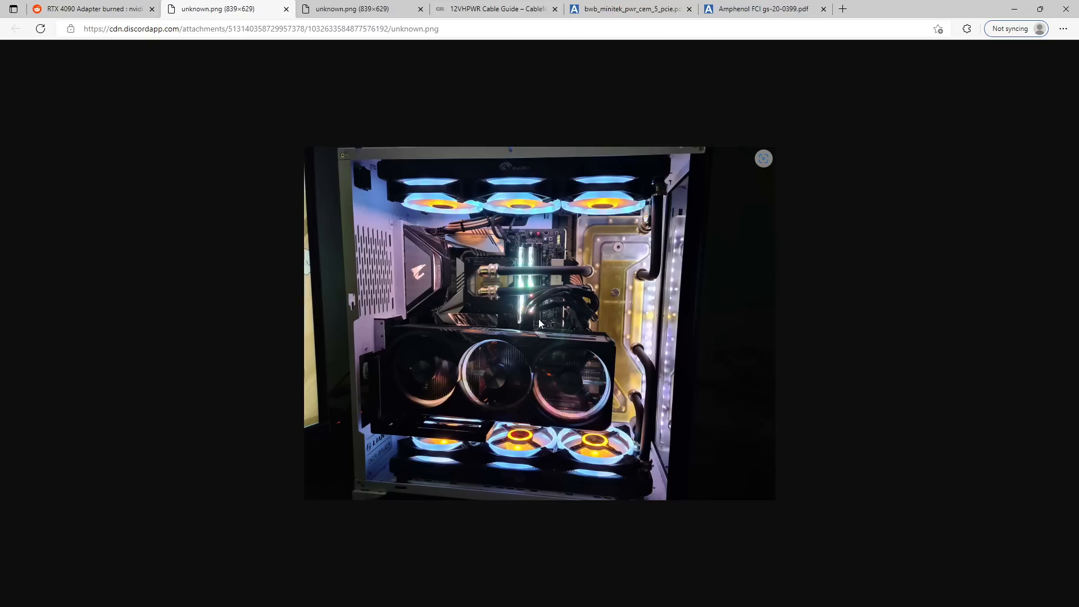
{"action": "mouse_move", "coordinate": [255, 81]}
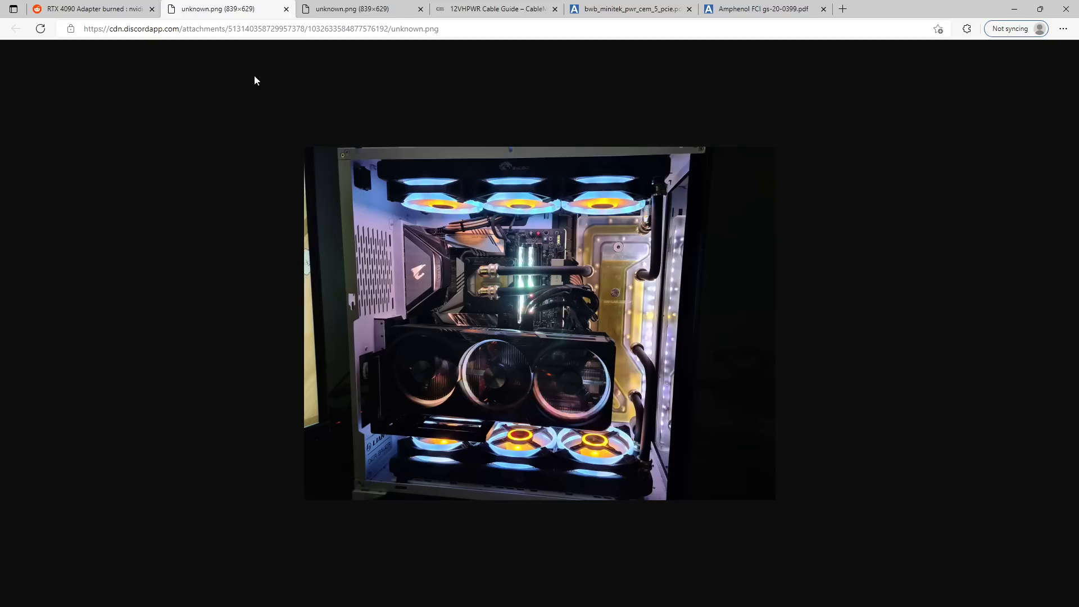
{"action": "left_click", "coordinate": [90, 8]}
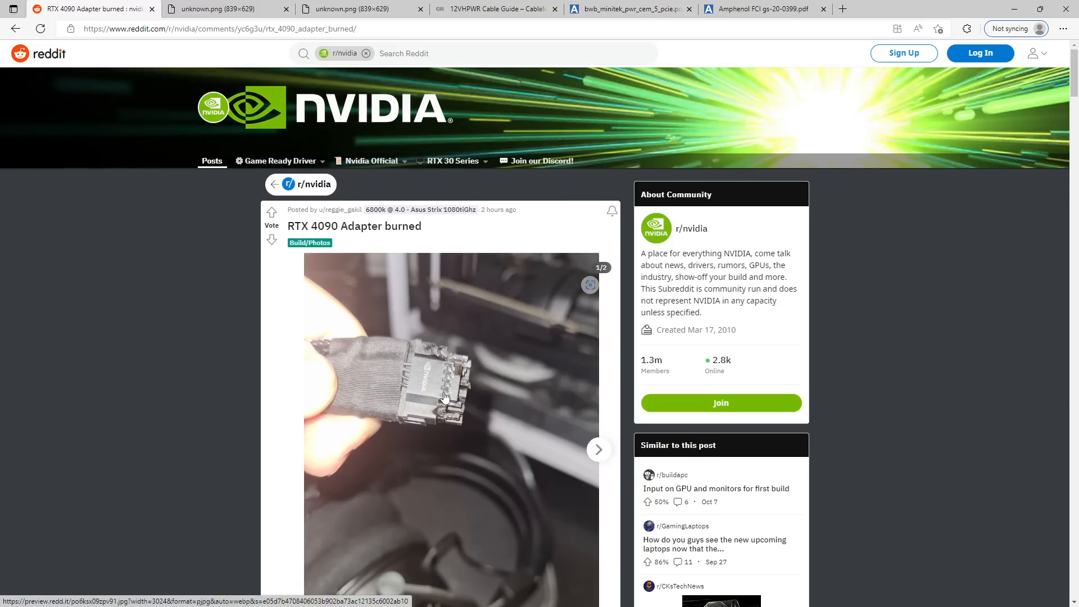
{"action": "left_click", "coordinate": [214, 9]}
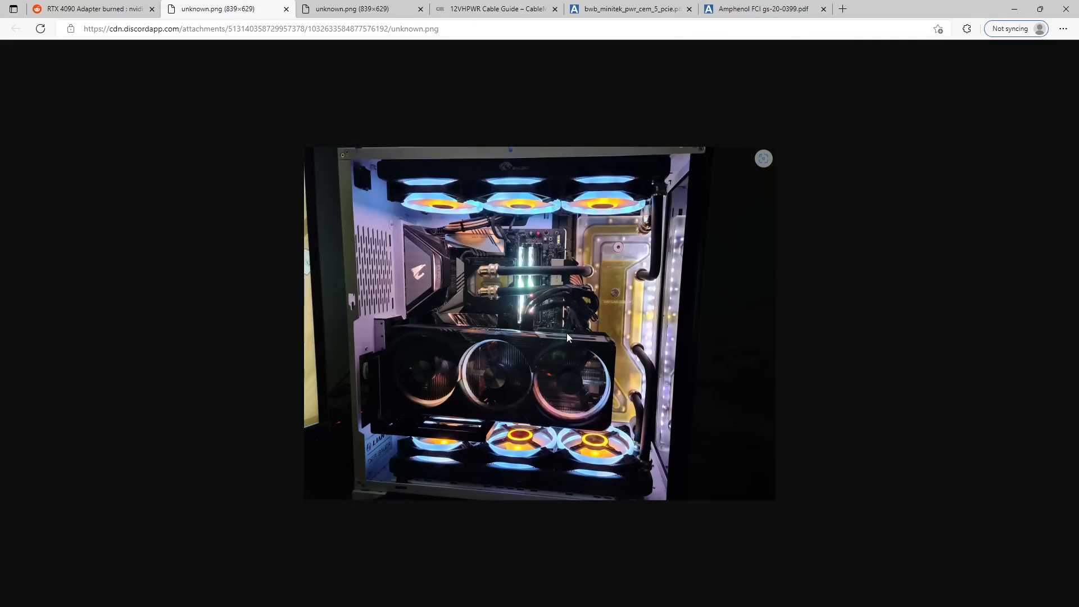
{"action": "mouse_move", "coordinate": [651, 333]}
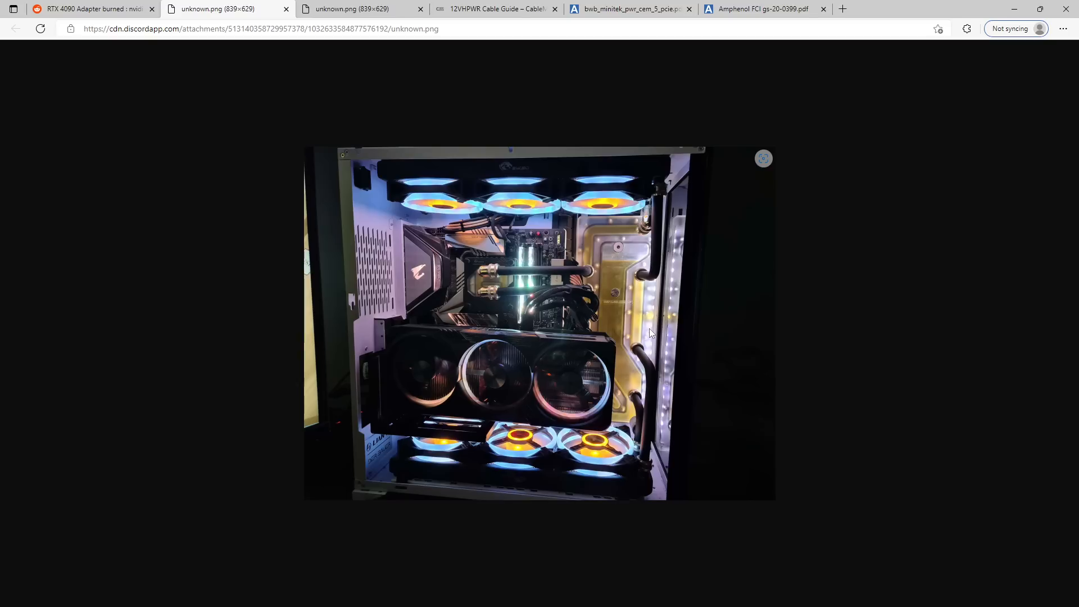
{"action": "mouse_move", "coordinate": [607, 317]}
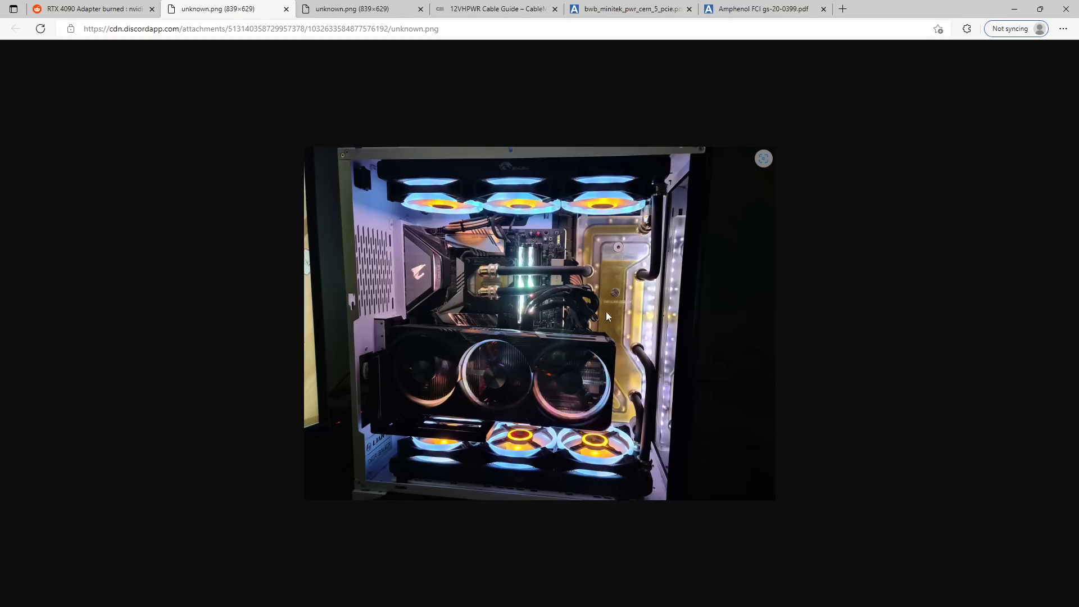
{"action": "mouse_move", "coordinate": [581, 315]}
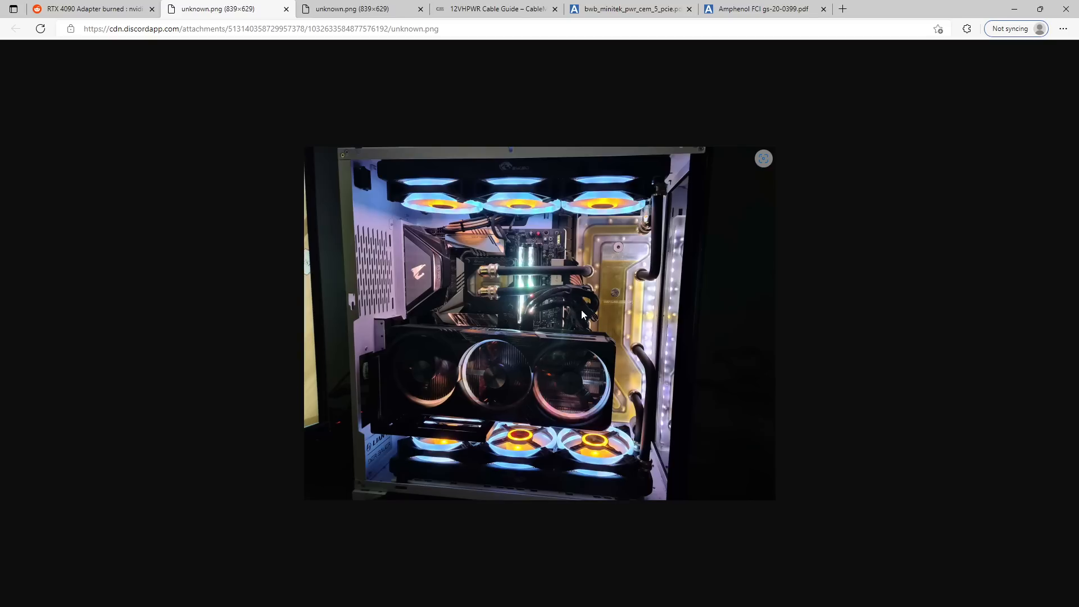
{"action": "mouse_move", "coordinate": [324, 150]}
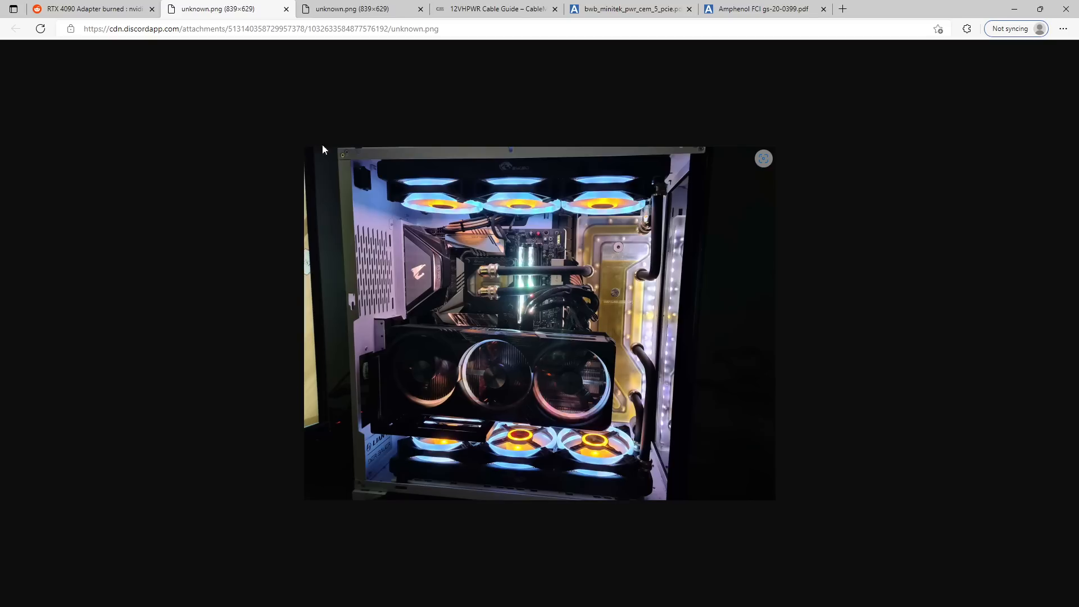
{"action": "left_click", "coordinate": [94, 9]}
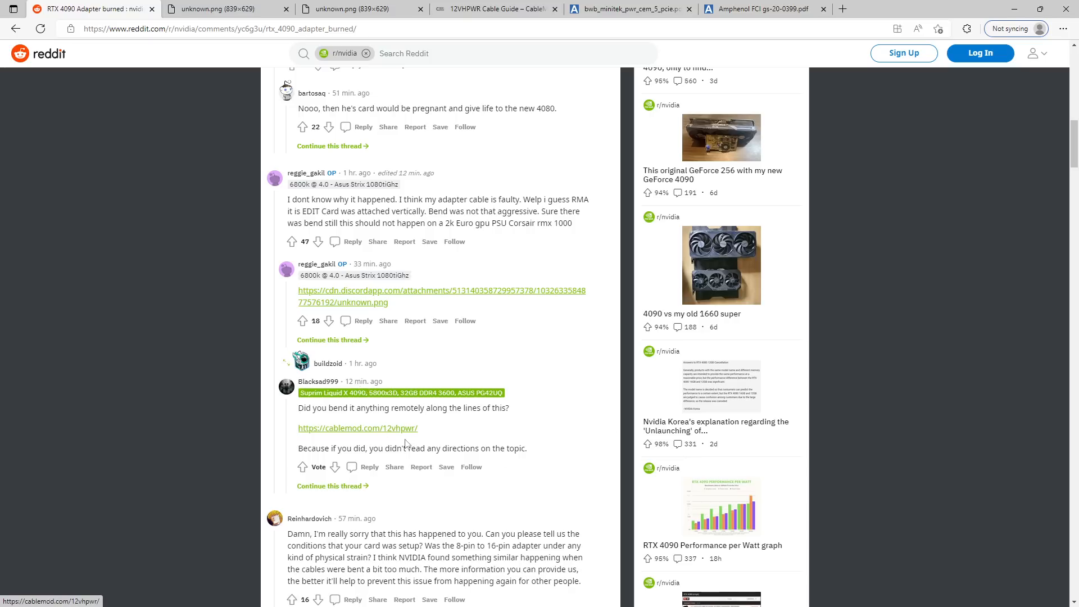
{"action": "mouse_move", "coordinate": [370, 440]}
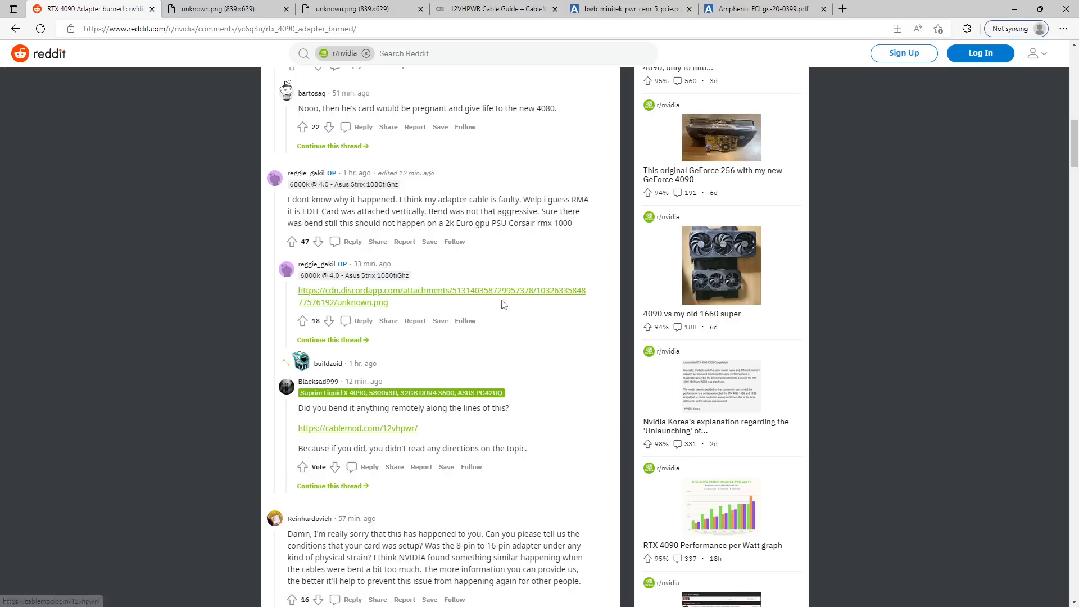
Step: Show the CableMod 12VHPWR Cable Guide page with its do-not-bend connector diagrams
{"action": "left_click", "coordinate": [495, 8]}
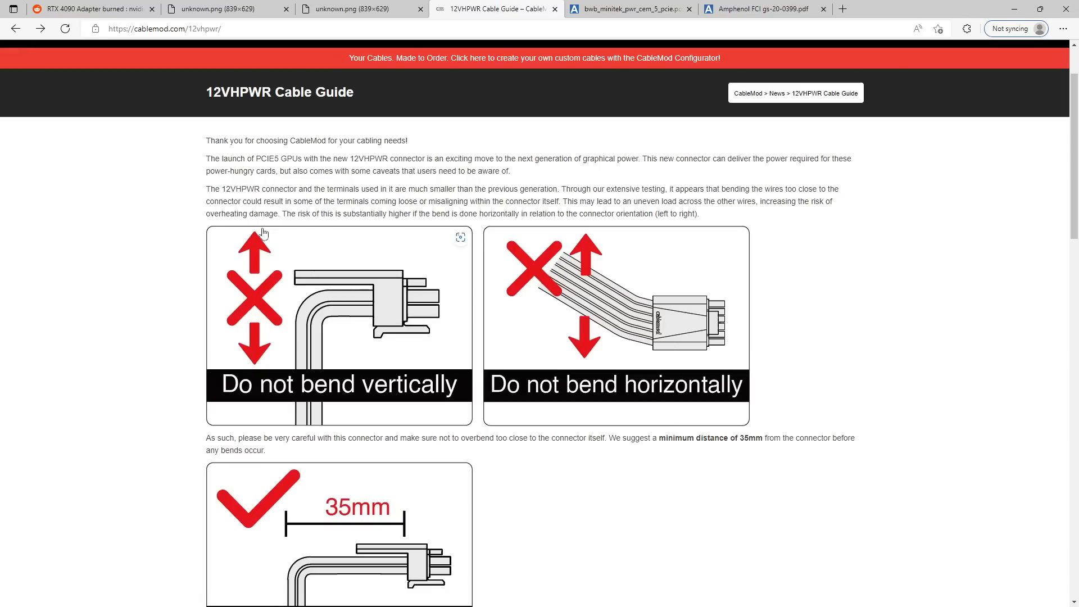
{"action": "mouse_move", "coordinate": [223, 233]}
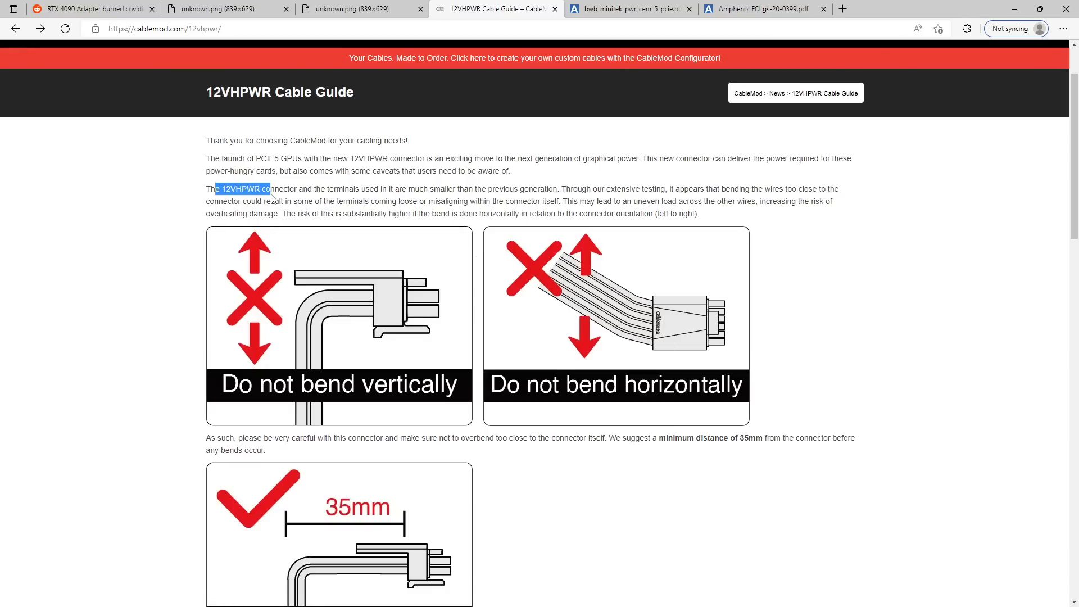
{"action": "left_click", "coordinate": [408, 191]}
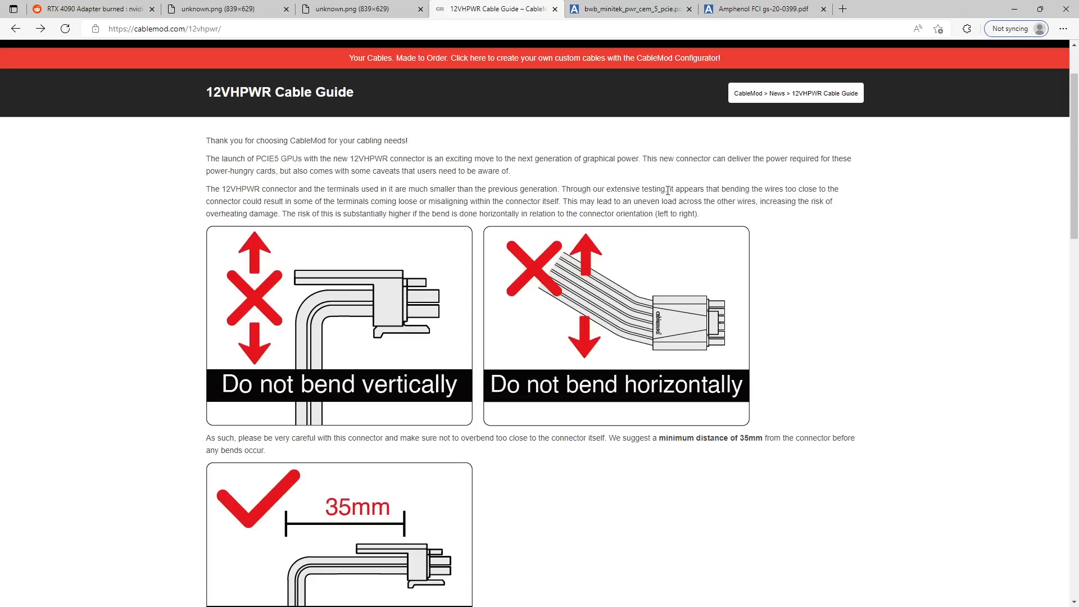
{"action": "mouse_move", "coordinate": [330, 200]}
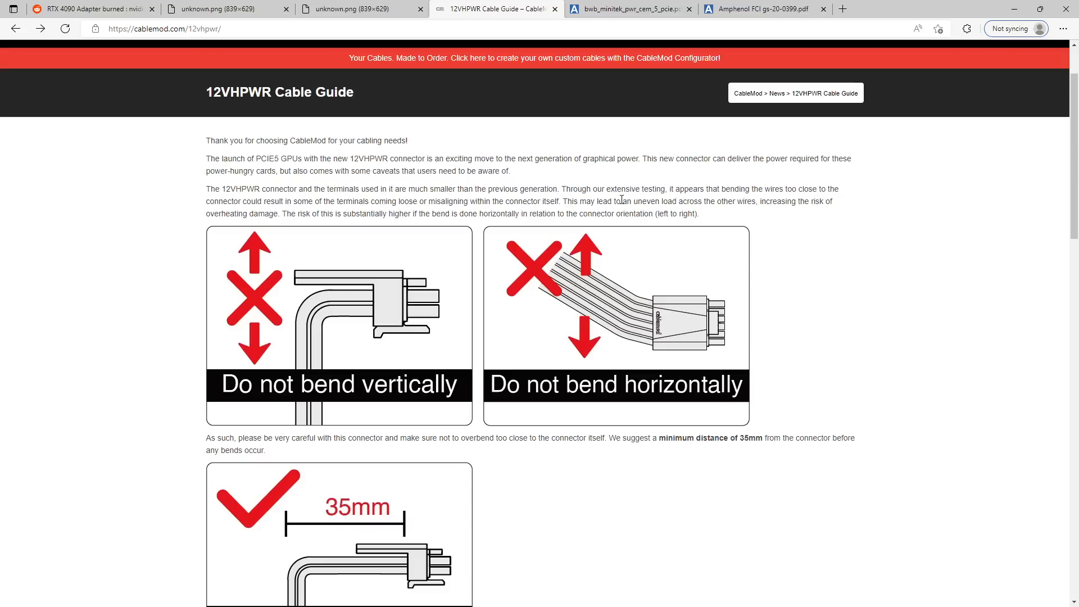
{"action": "mouse_move", "coordinate": [752, 204]}
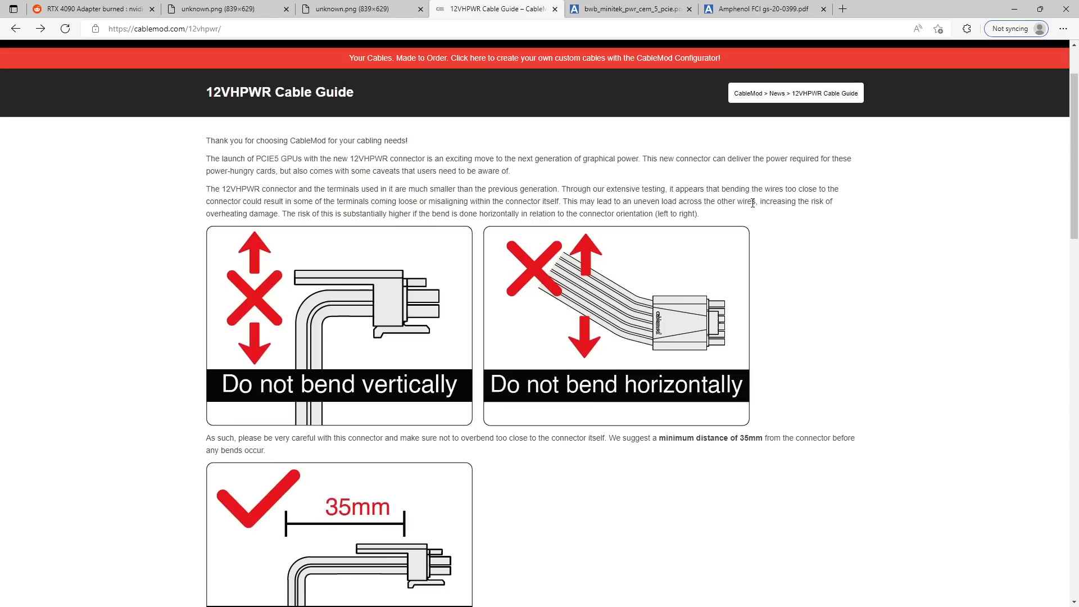
{"action": "mouse_move", "coordinate": [754, 204]}
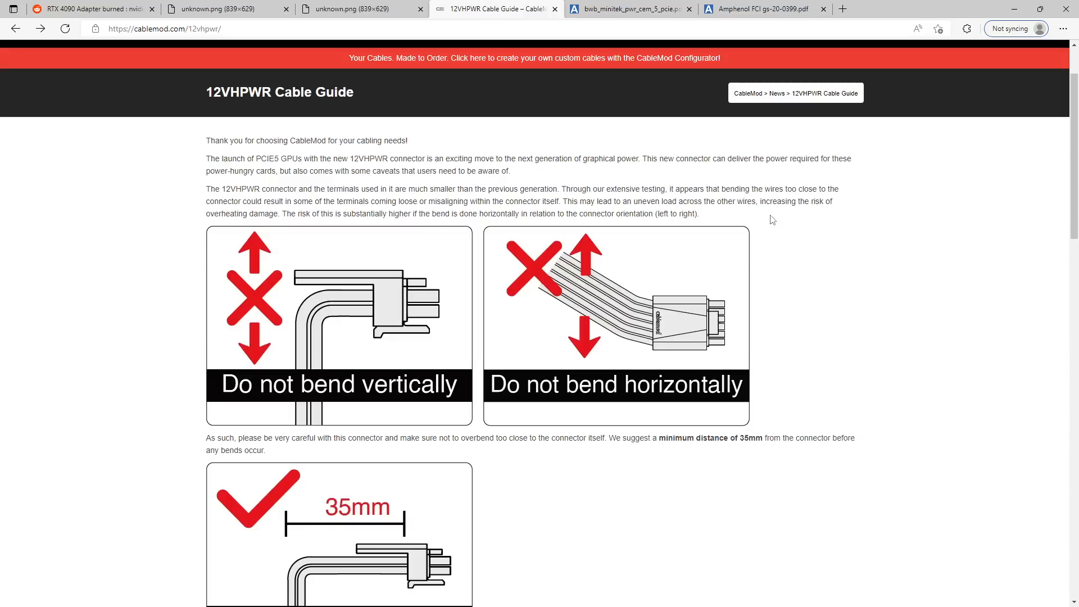
{"action": "mouse_move", "coordinate": [525, 171]}
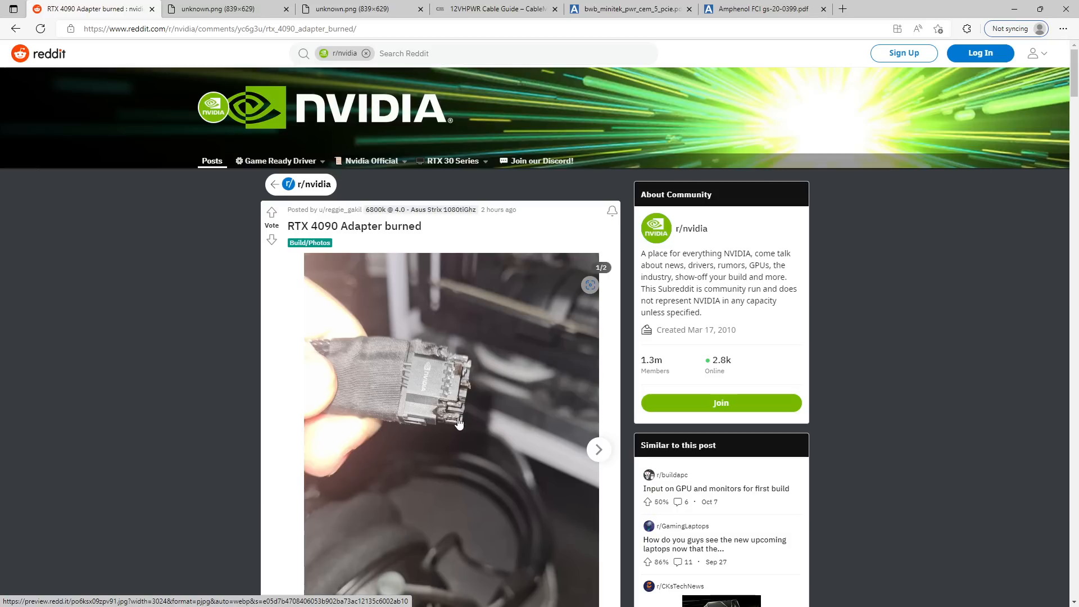
{"action": "mouse_move", "coordinate": [471, 419]}
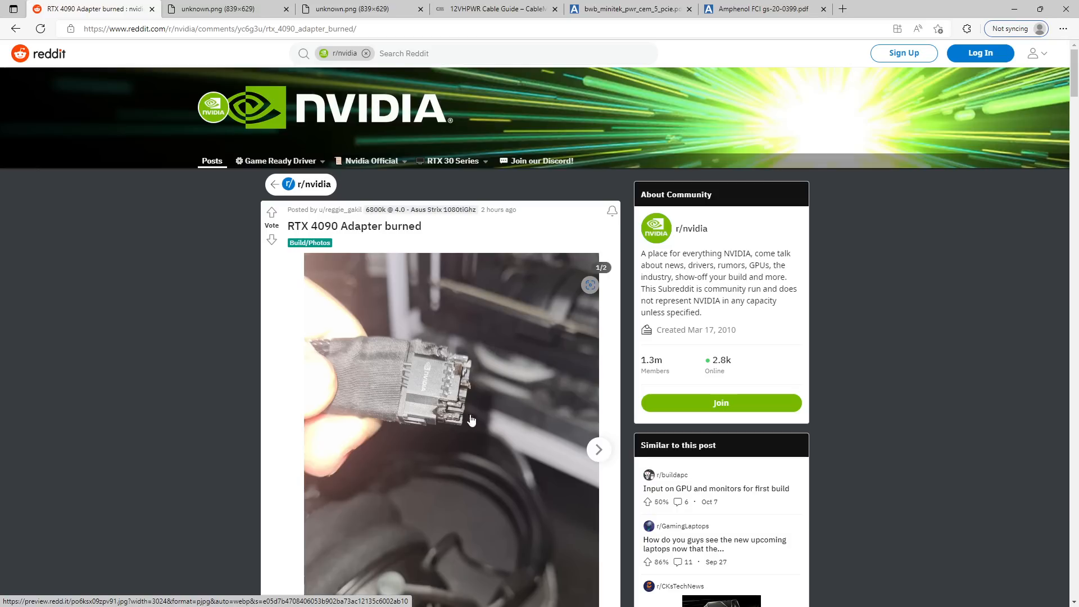
{"action": "mouse_move", "coordinate": [454, 422]}
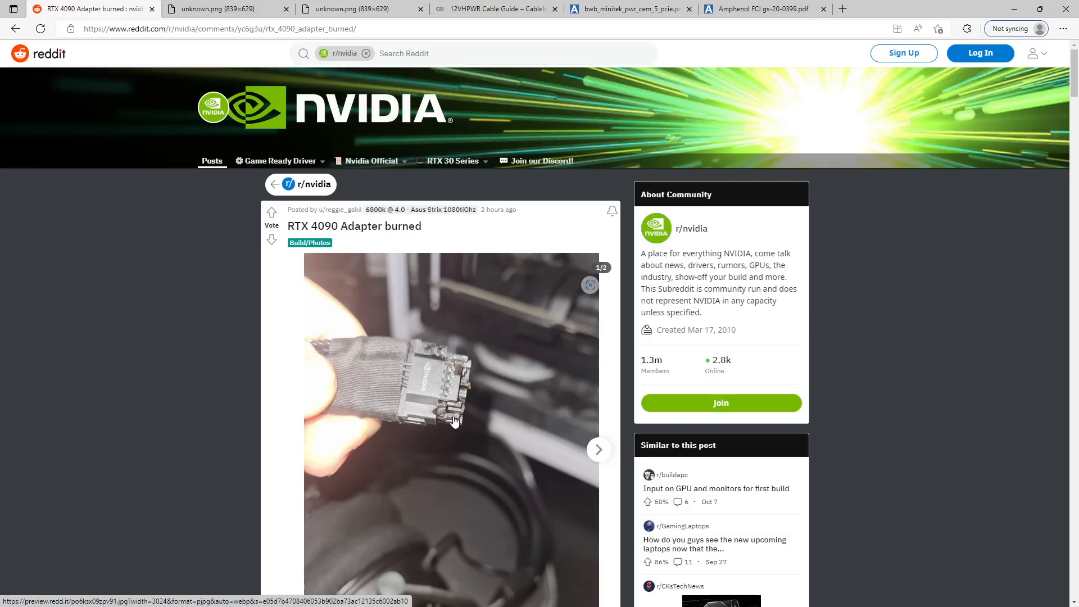
{"action": "mouse_move", "coordinate": [466, 398]}
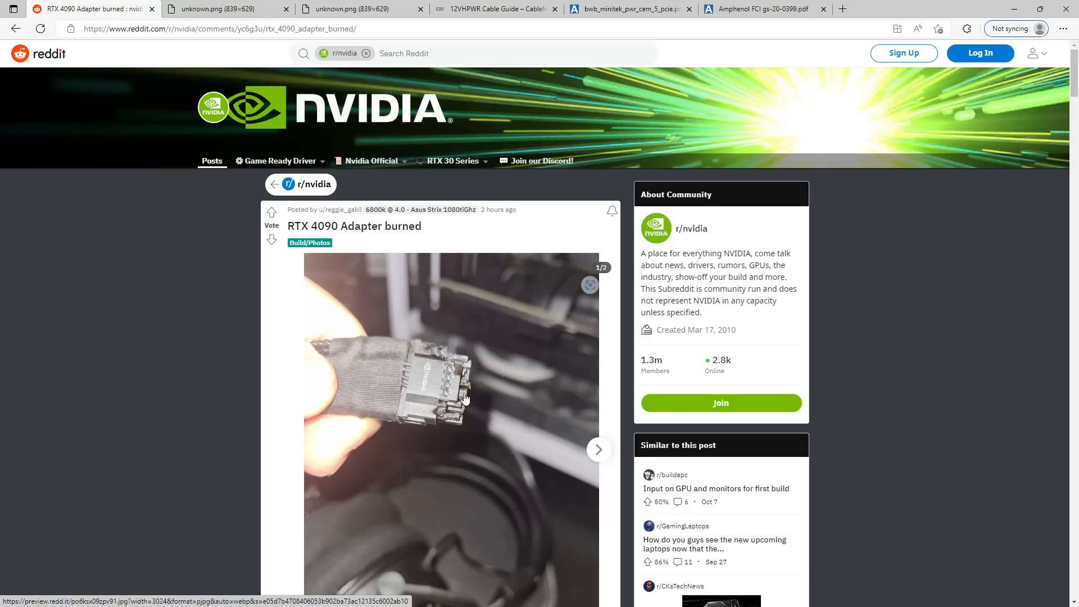
{"action": "mouse_move", "coordinate": [344, 372]}
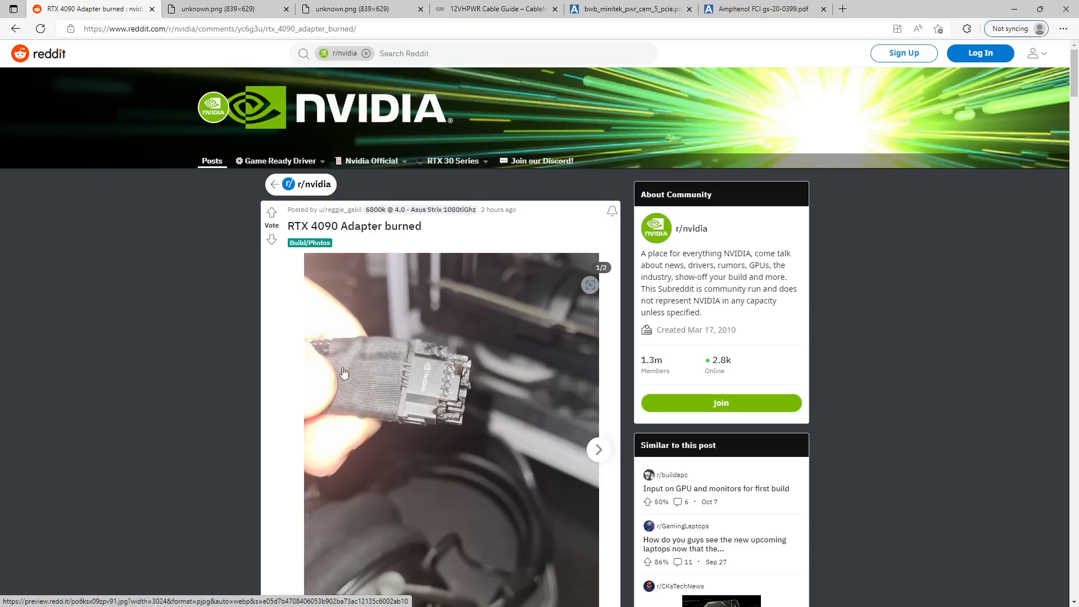
{"action": "mouse_move", "coordinate": [354, 351]}
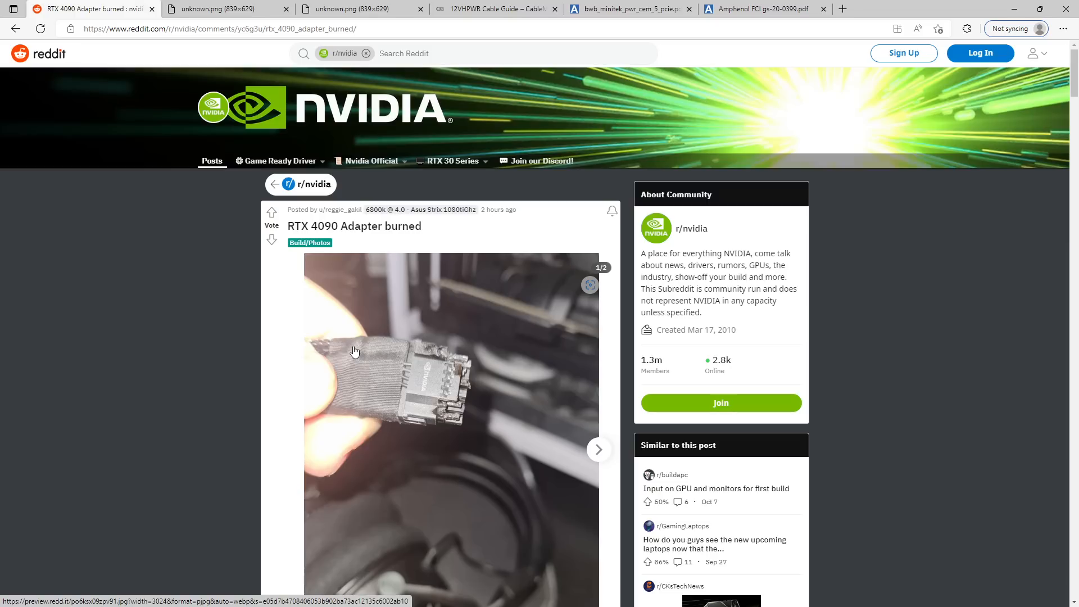
Step: Switch from the Reddit adapter photo back to the CableMod bend guide with its 35mm advice
{"action": "left_click", "coordinate": [492, 8]}
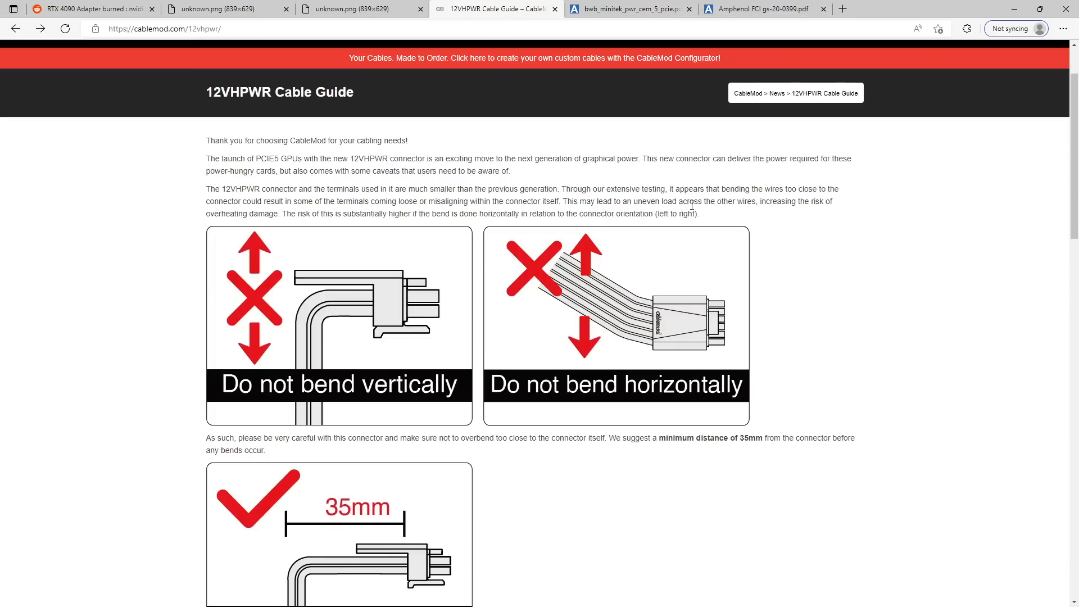
{"action": "mouse_move", "coordinate": [335, 209]}
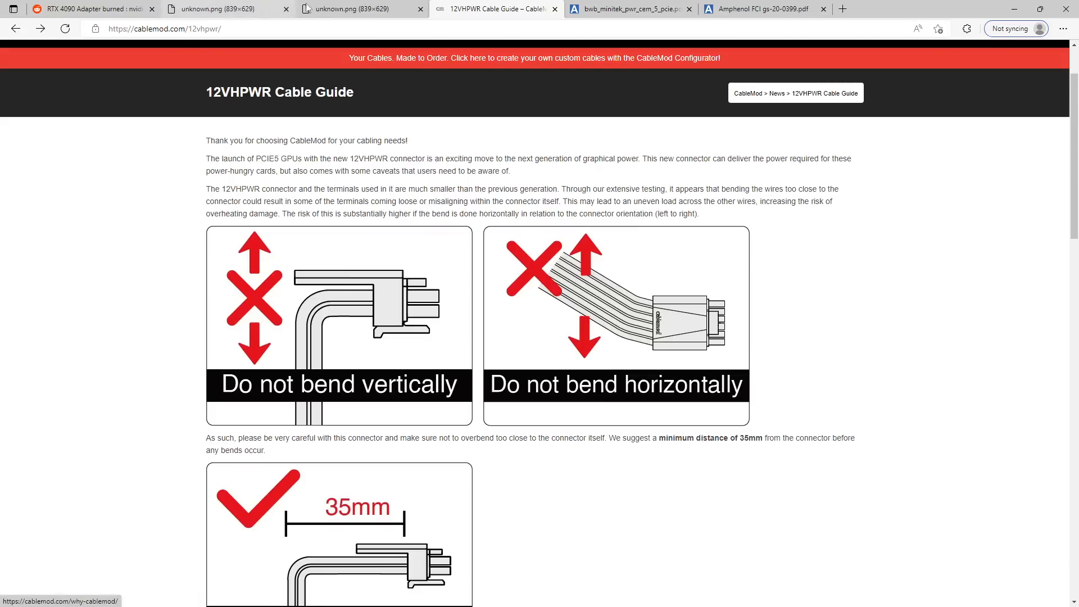
Step: Close the duplicate PC build photo, glance at the Reddit post, and return to the remaining build photo
{"action": "left_click", "coordinate": [217, 9]}
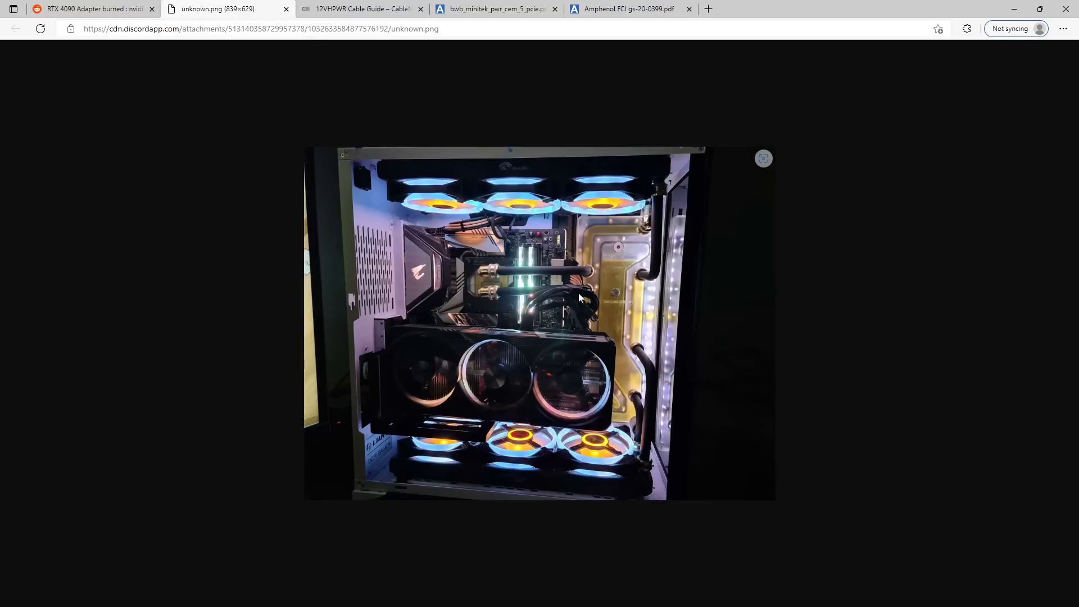
{"action": "mouse_move", "coordinate": [551, 324]}
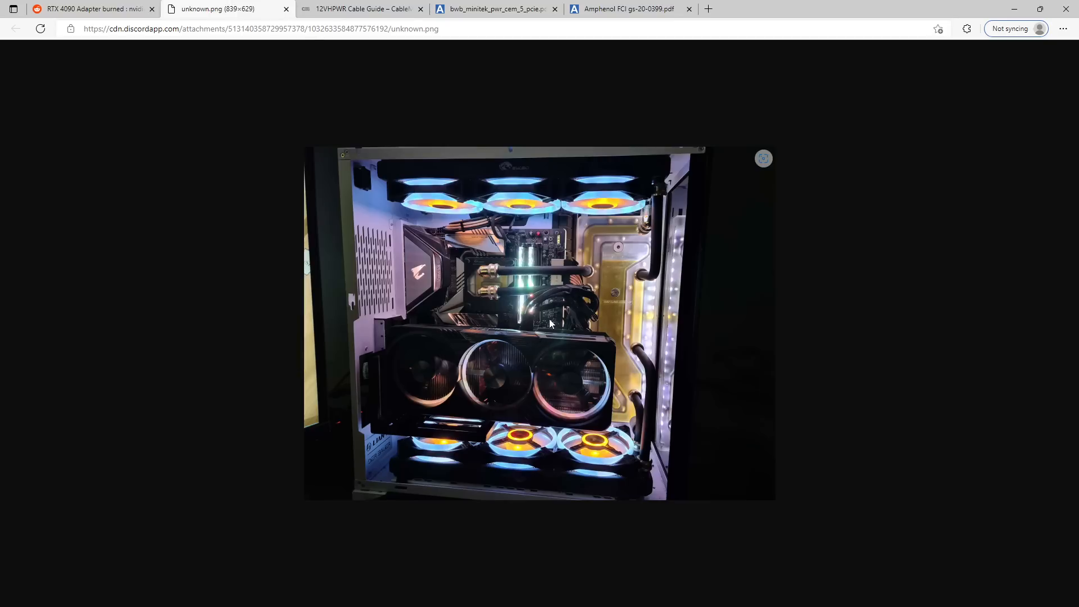
{"action": "left_click", "coordinate": [90, 7]}
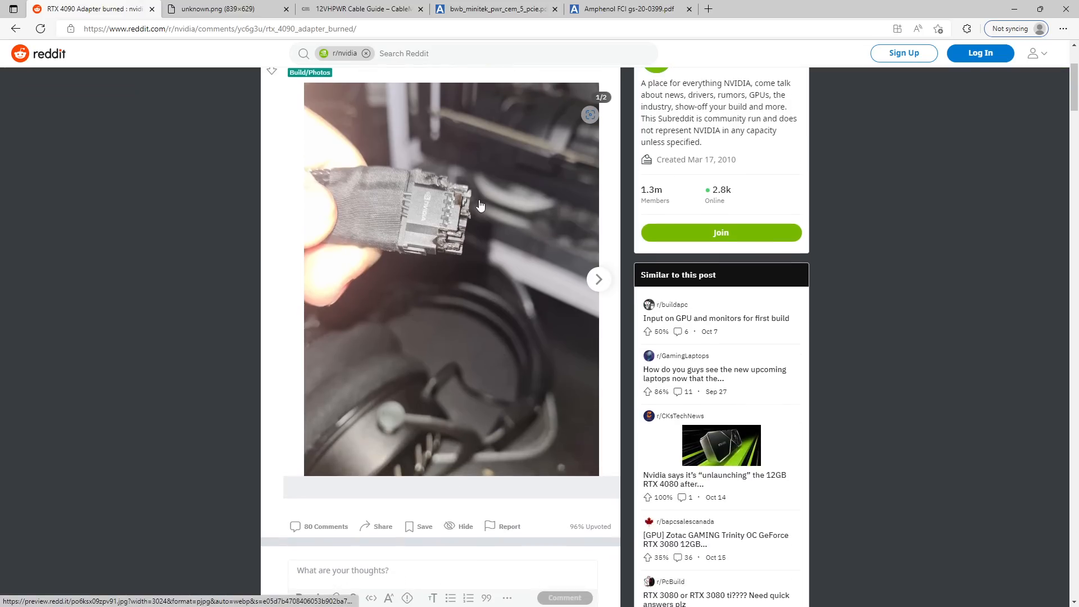
{"action": "scroll", "scroll_direction": "up", "scroll_amount": 3}
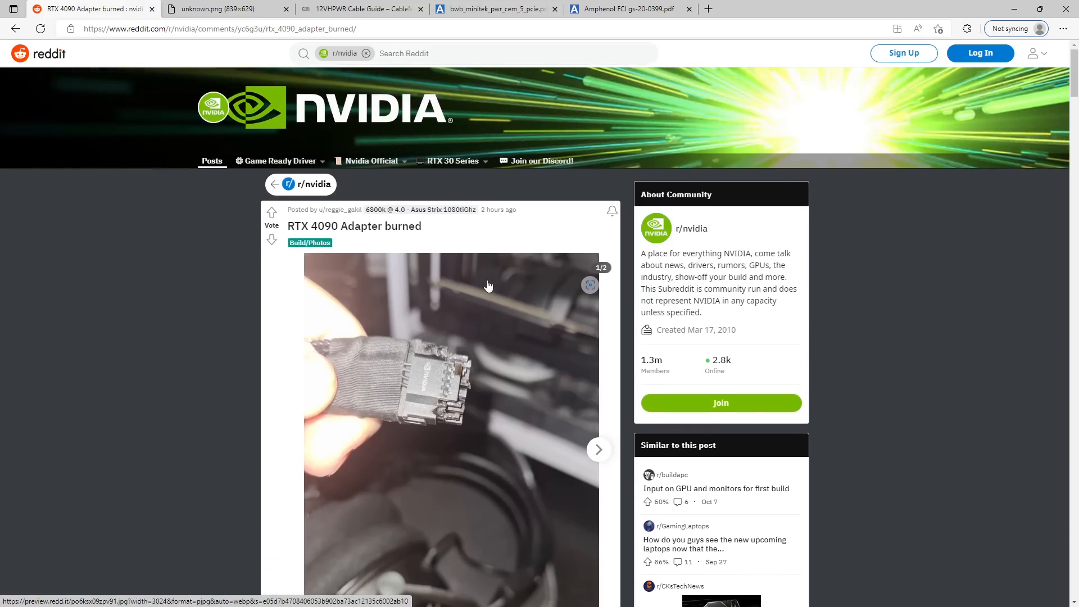
{"action": "left_click", "coordinate": [358, 8]}
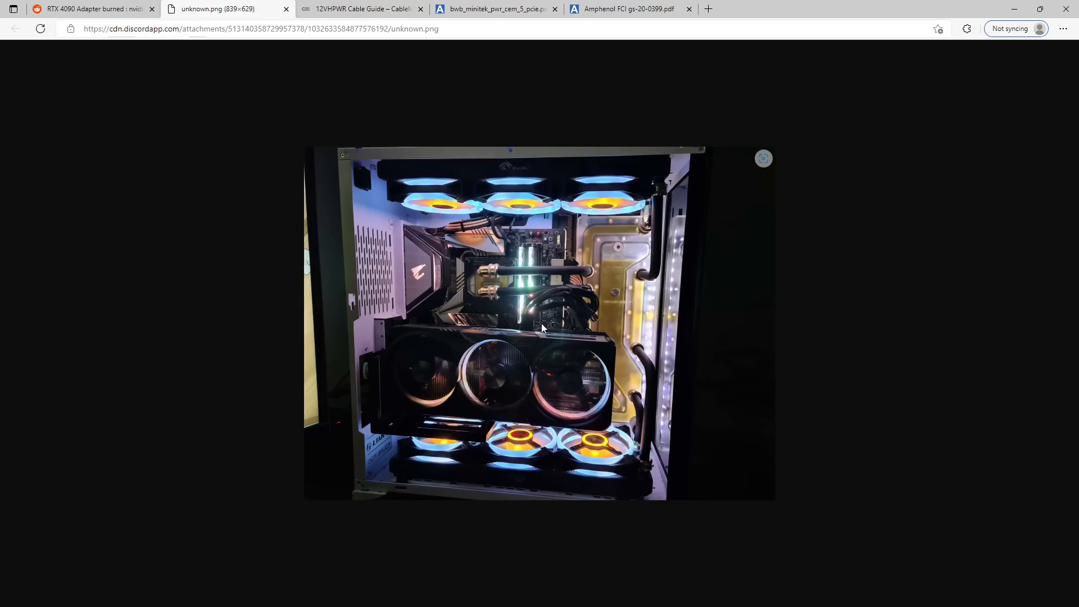
{"action": "left_click", "coordinate": [358, 9]}
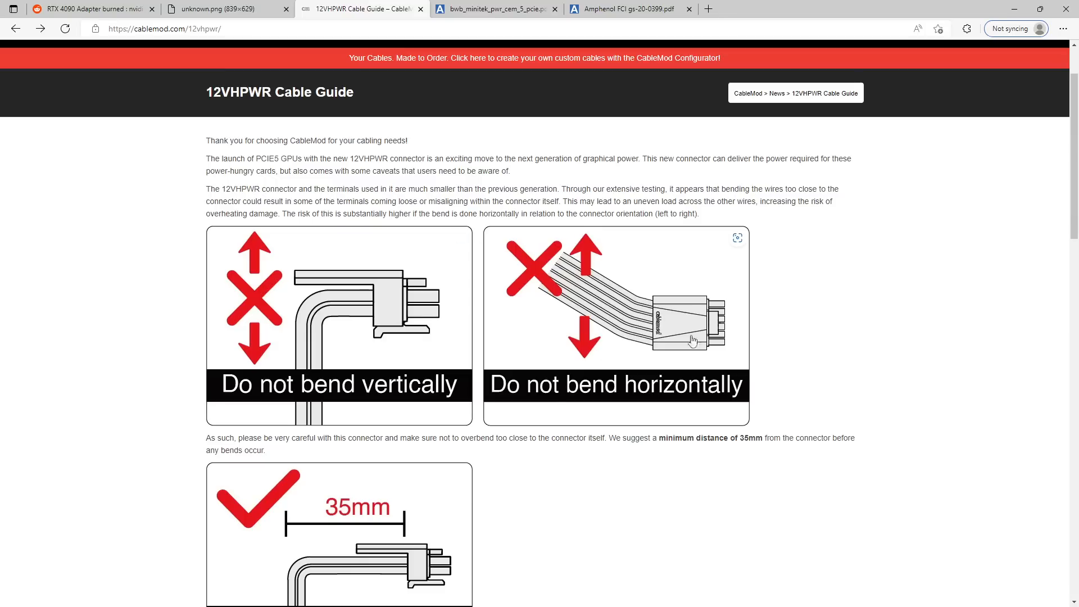
{"action": "mouse_move", "coordinate": [567, 277]}
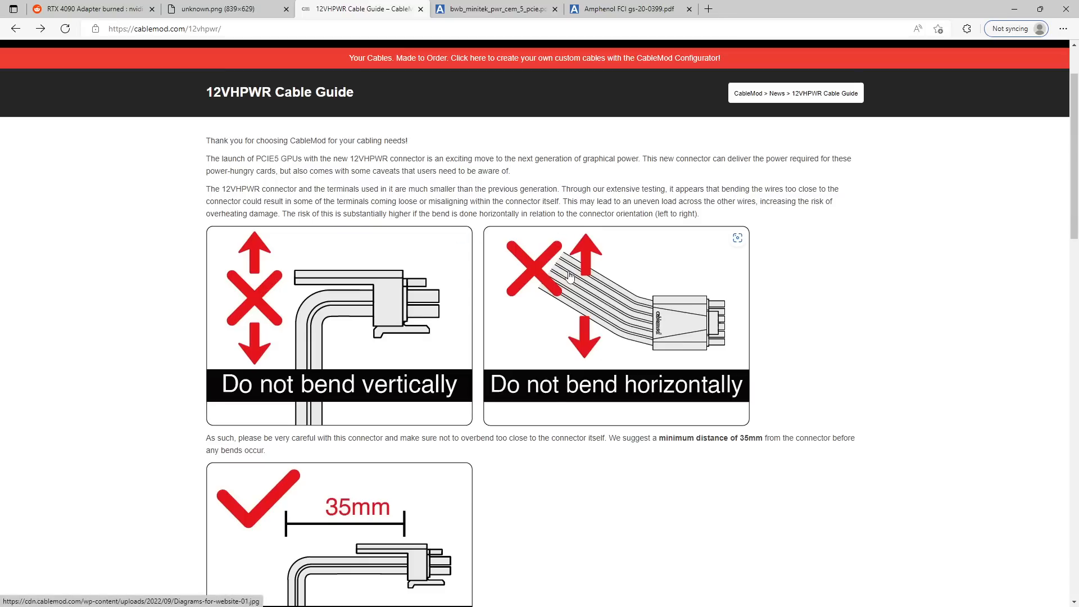
{"action": "mouse_move", "coordinate": [627, 329]}
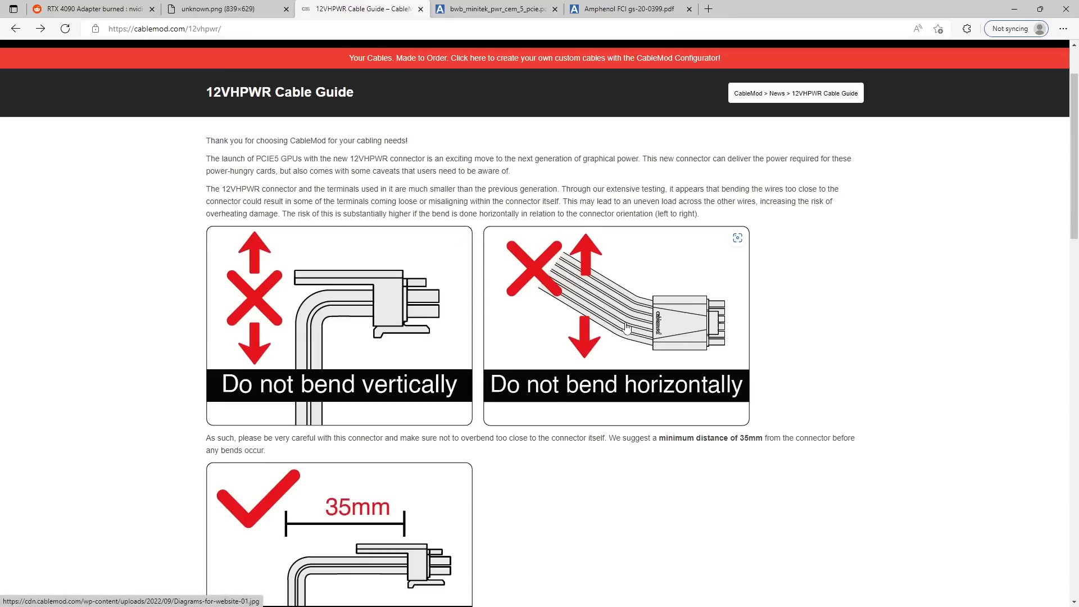
{"action": "mouse_move", "coordinate": [582, 284]}
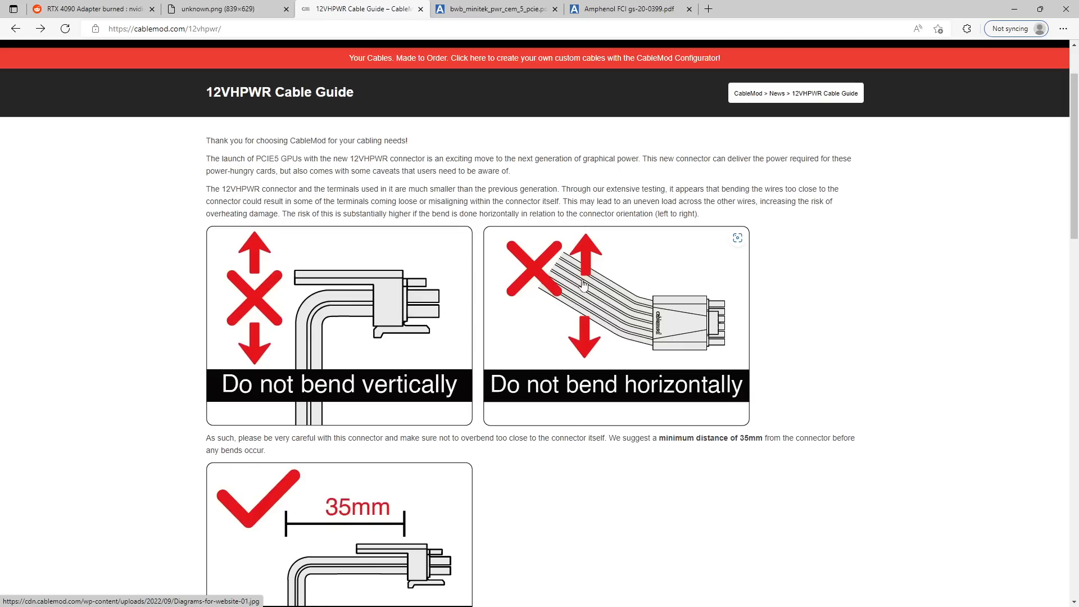
Step: Scroll the CableMod guide down to the 'Bend starting at 35mm from connector' diagram
{"action": "scroll", "scroll_direction": "down", "scroll_amount": 3}
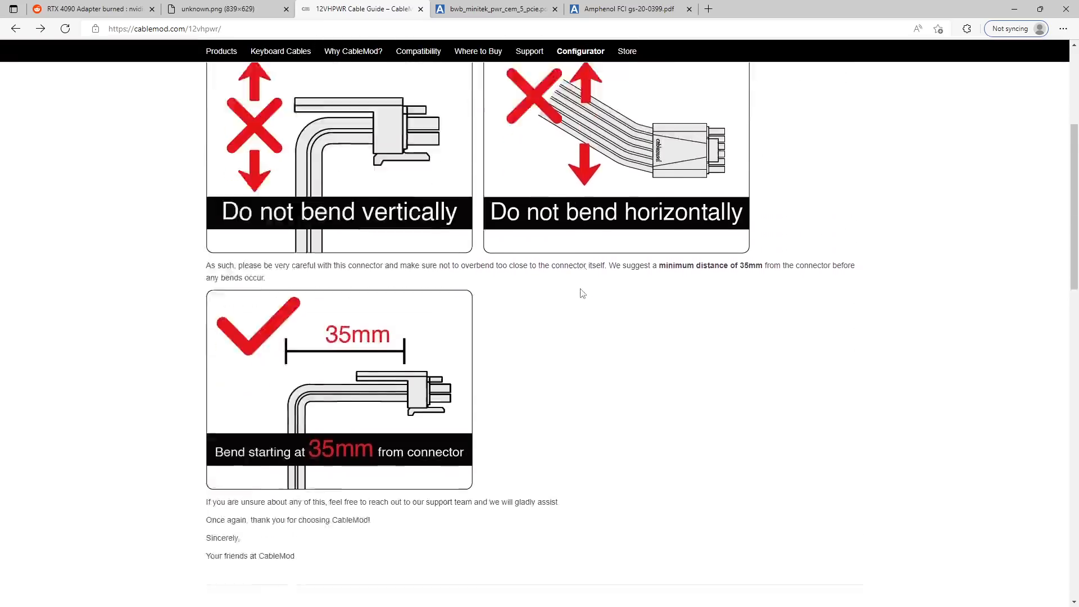
{"action": "scroll", "scroll_direction": "down", "scroll_amount": 3}
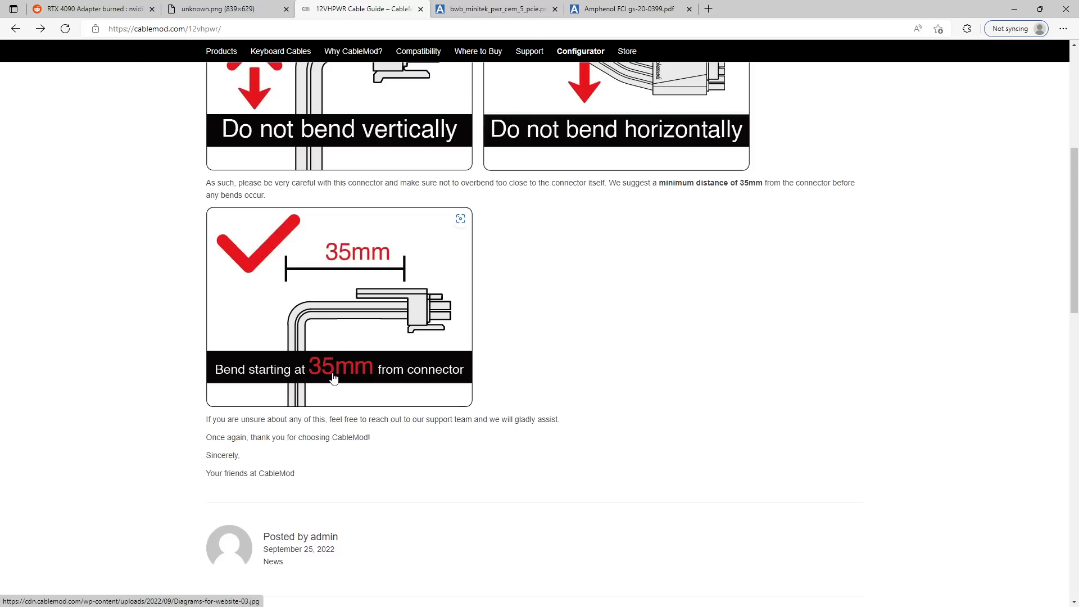
{"action": "mouse_move", "coordinate": [395, 303]}
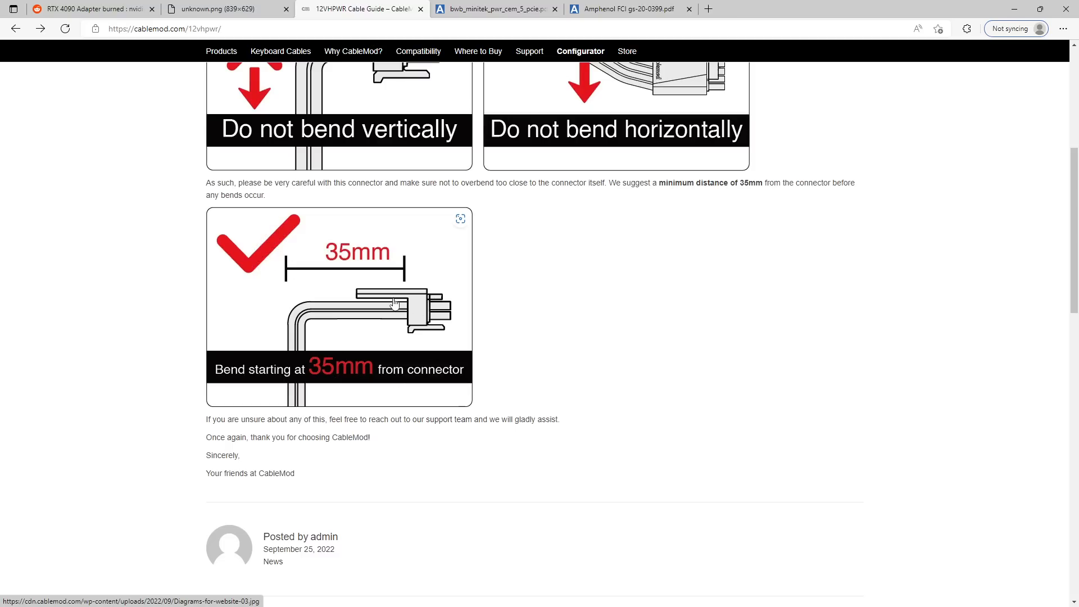
{"action": "mouse_move", "coordinate": [464, 165]}
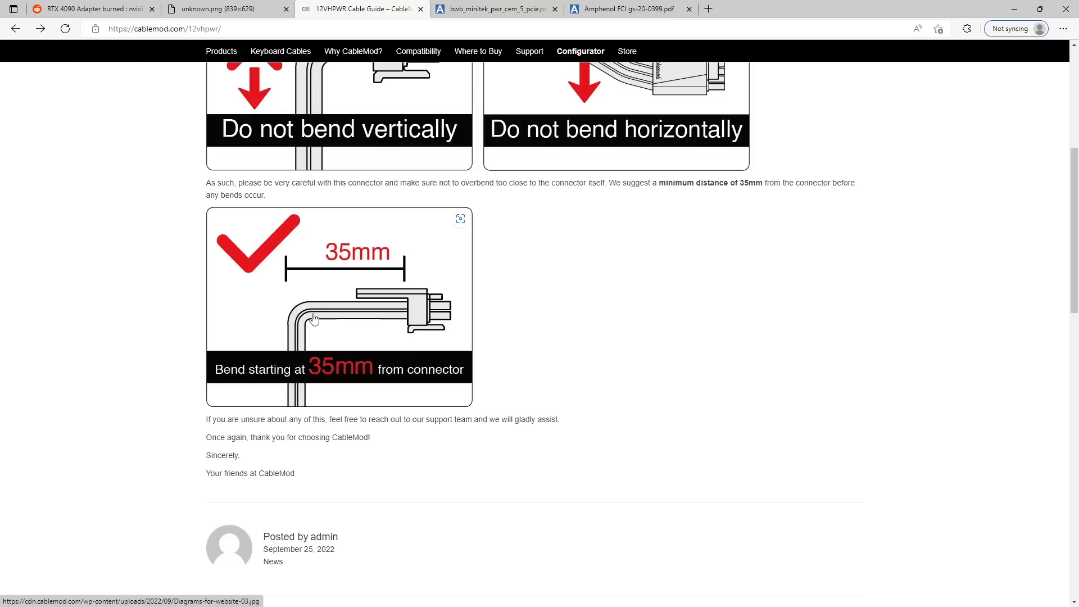
{"action": "mouse_move", "coordinate": [326, 296]}
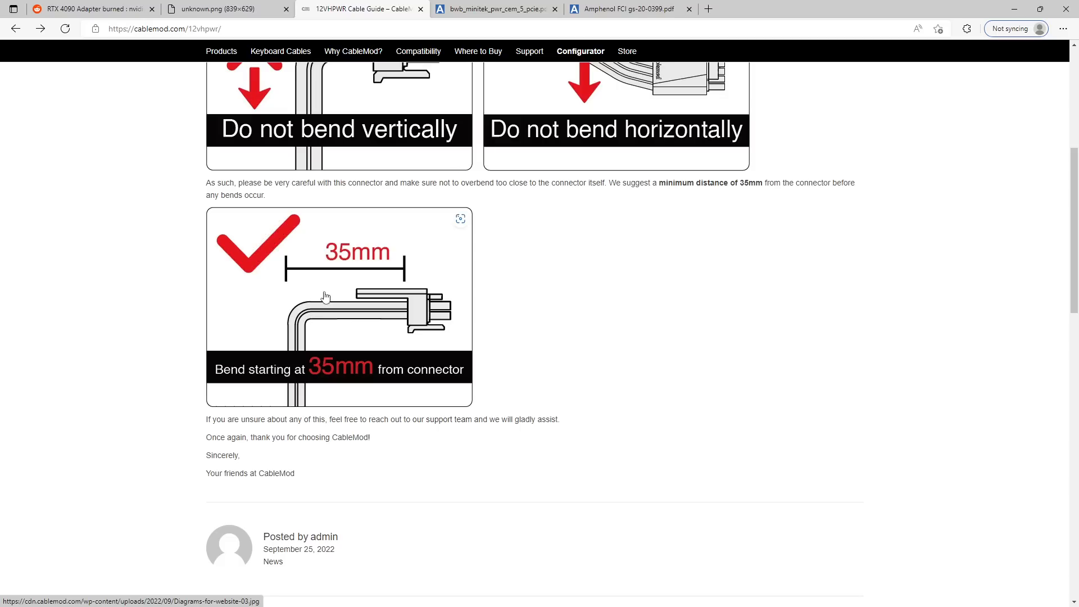
{"action": "mouse_move", "coordinate": [318, 324]}
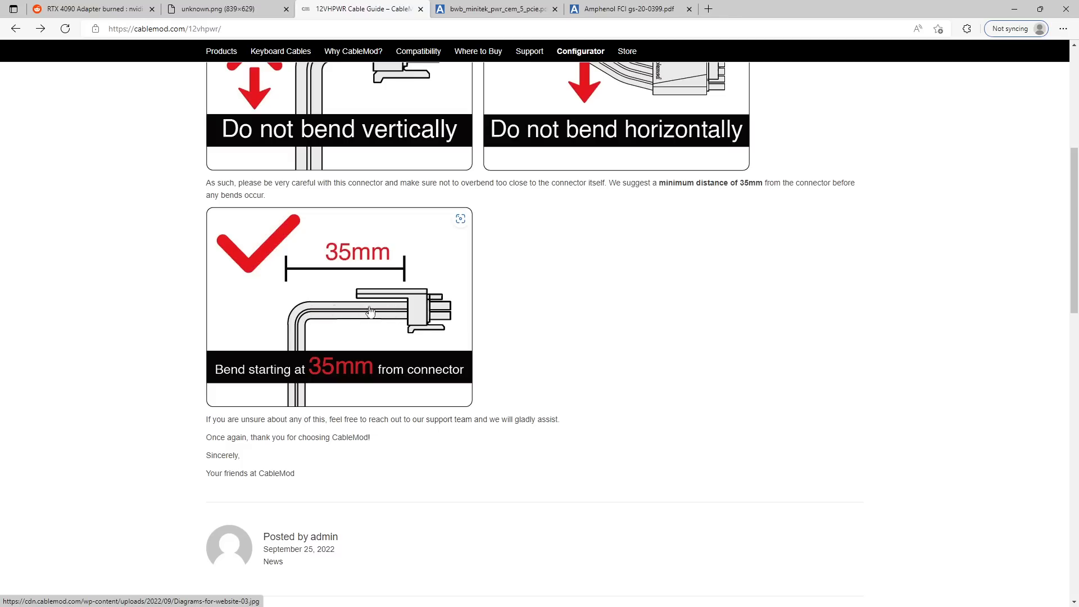
{"action": "mouse_move", "coordinate": [436, 314]}
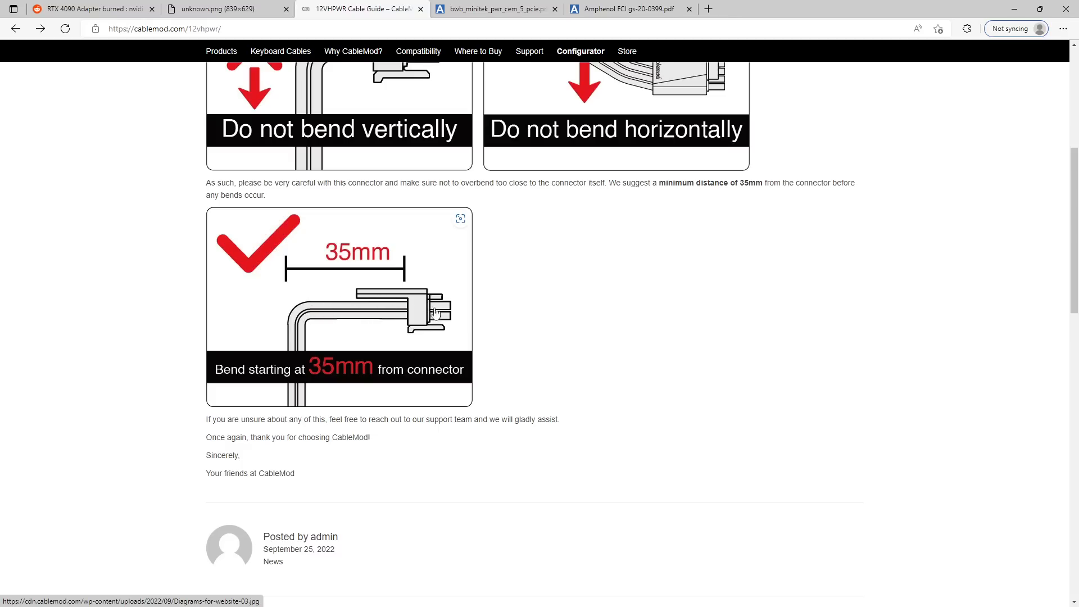
{"action": "mouse_move", "coordinate": [404, 324]}
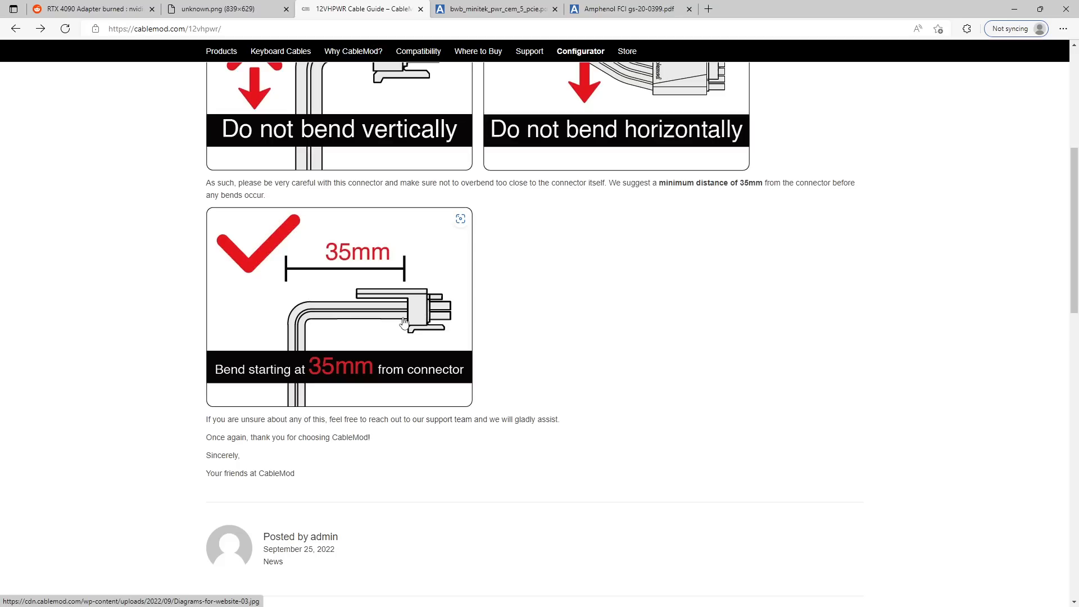
{"action": "mouse_move", "coordinate": [448, 318]}
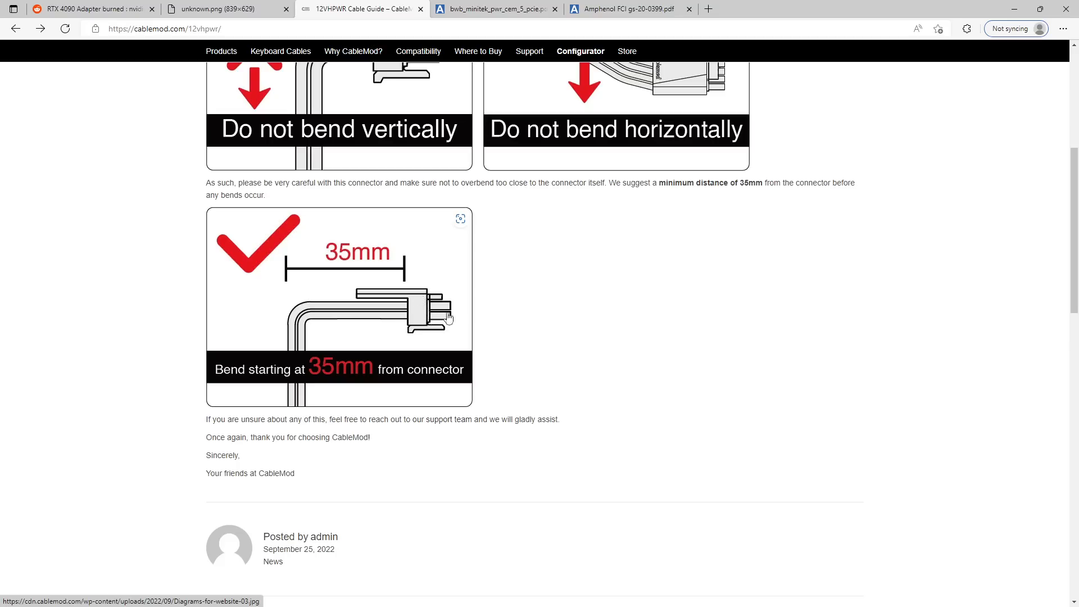
{"action": "mouse_move", "coordinate": [385, 319]}
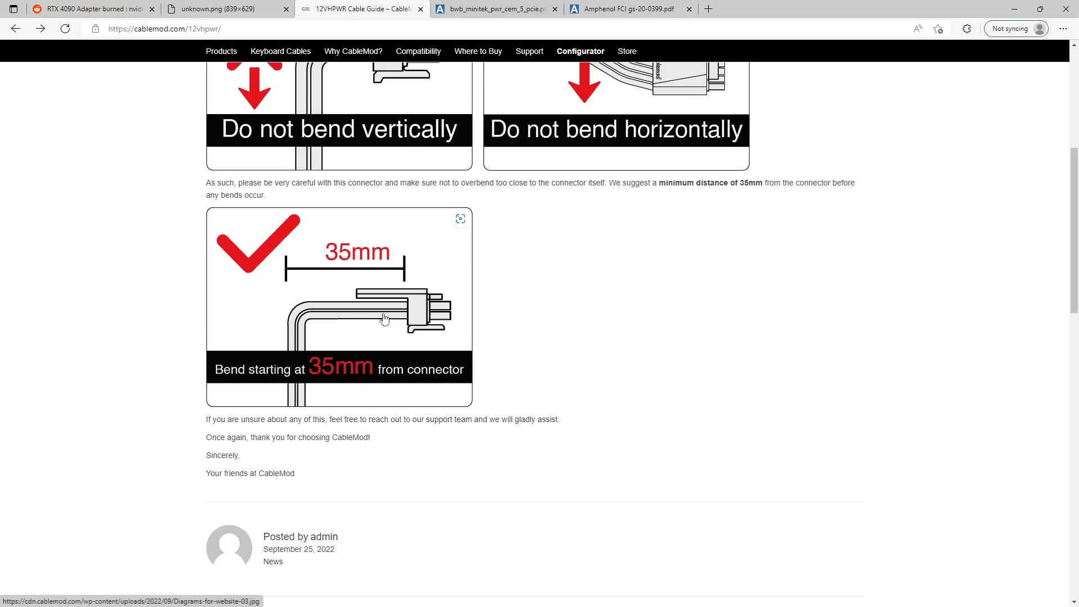
{"action": "mouse_move", "coordinate": [452, 257]}
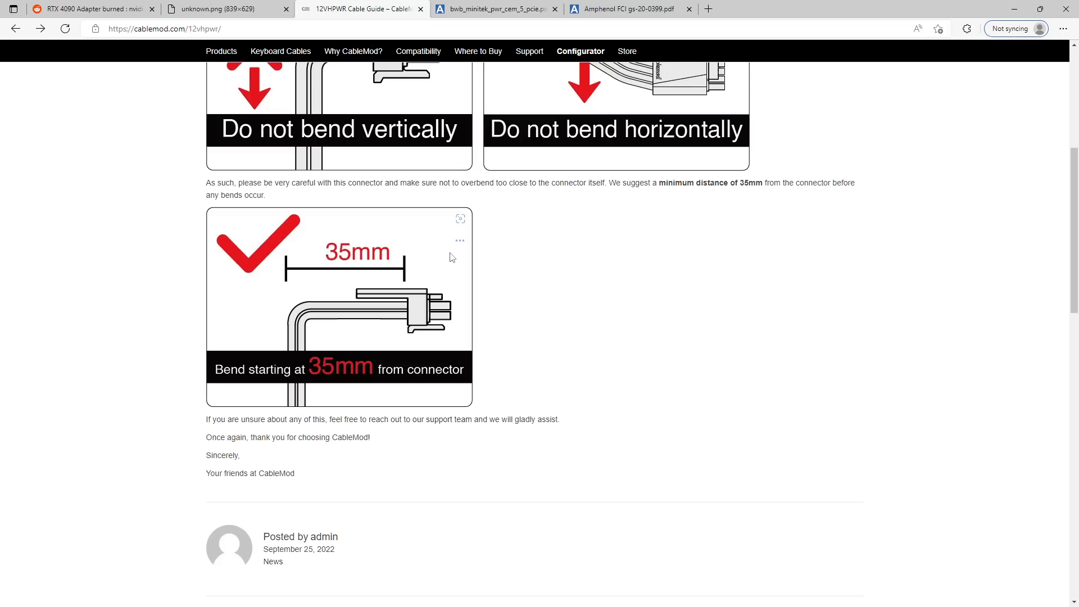
{"action": "mouse_move", "coordinate": [471, 353]}
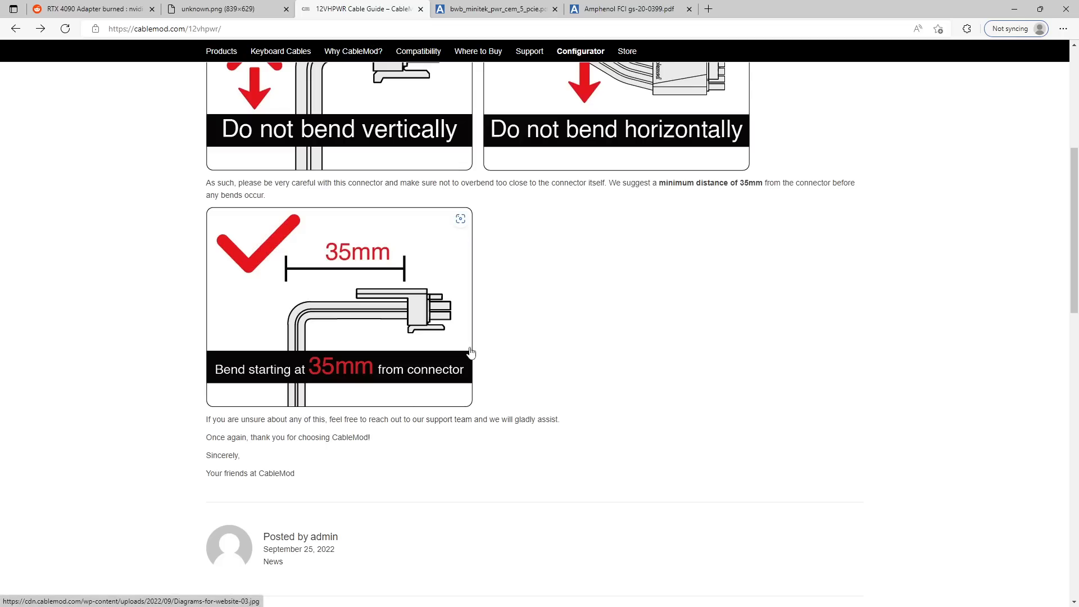
{"action": "mouse_move", "coordinate": [407, 306]}
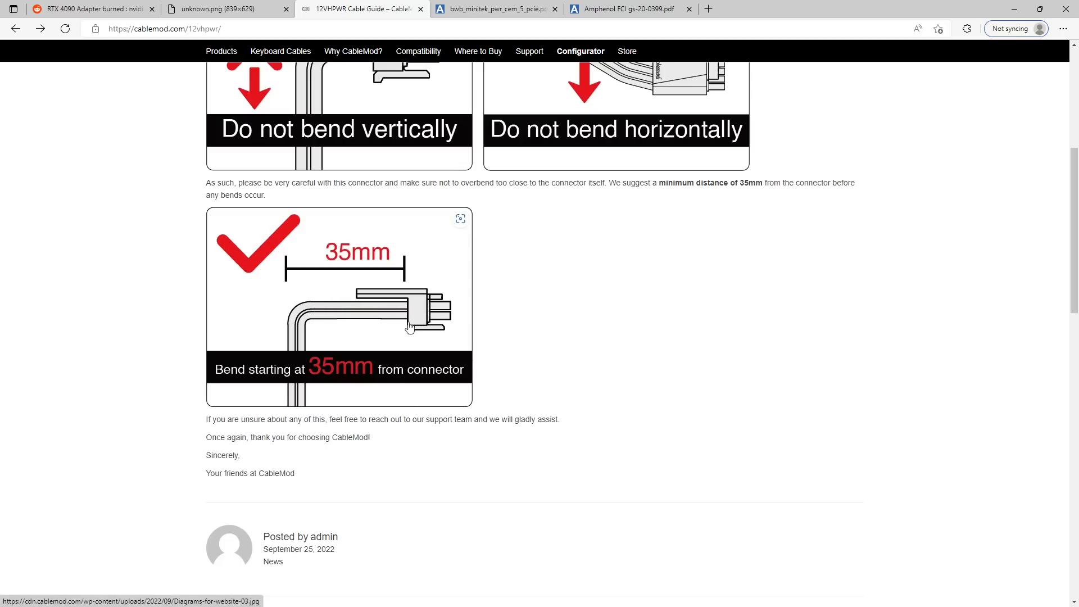
{"action": "mouse_move", "coordinate": [412, 314]}
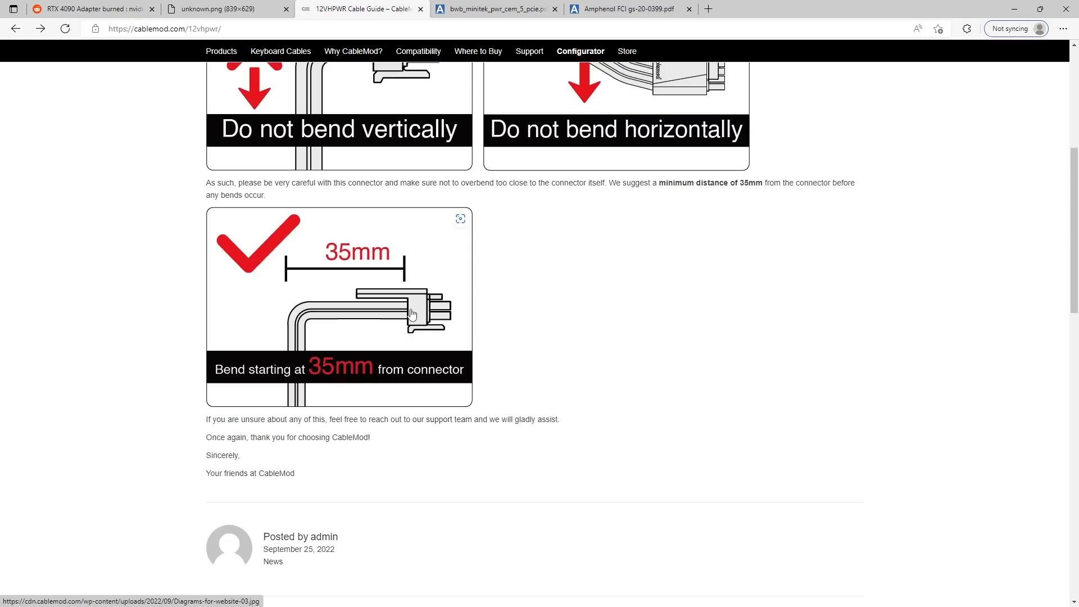
{"action": "mouse_move", "coordinate": [330, 348]}
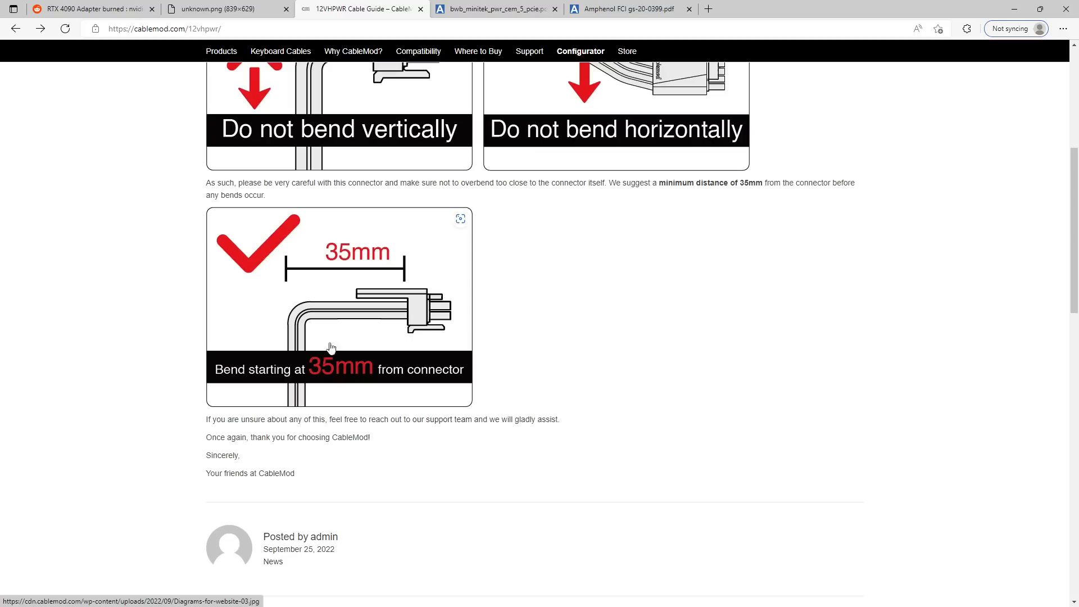
{"action": "mouse_move", "coordinate": [351, 326]}
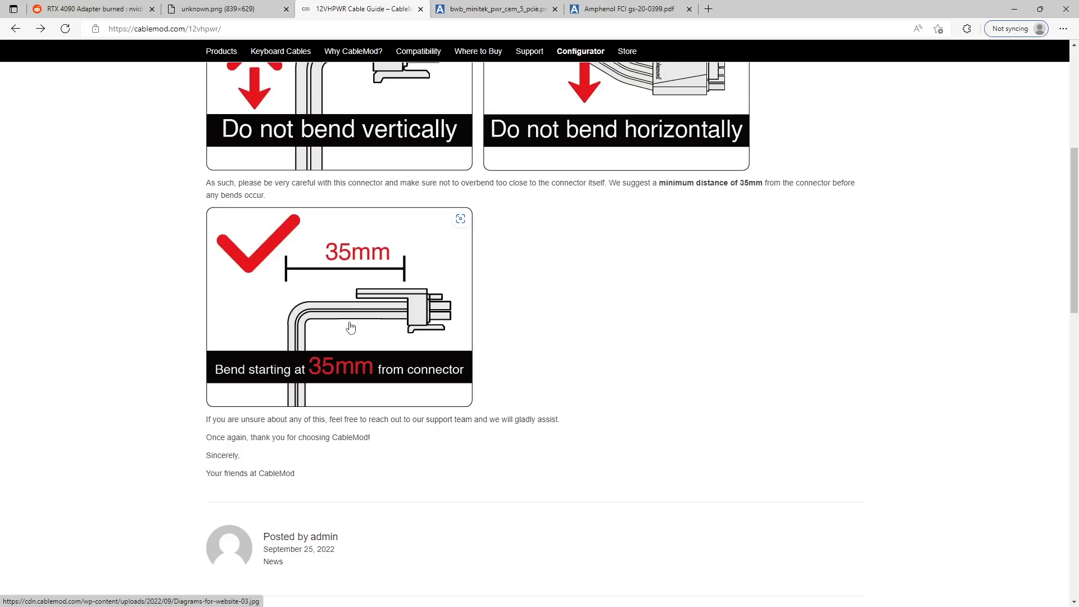
{"action": "left_click", "coordinate": [495, 9]}
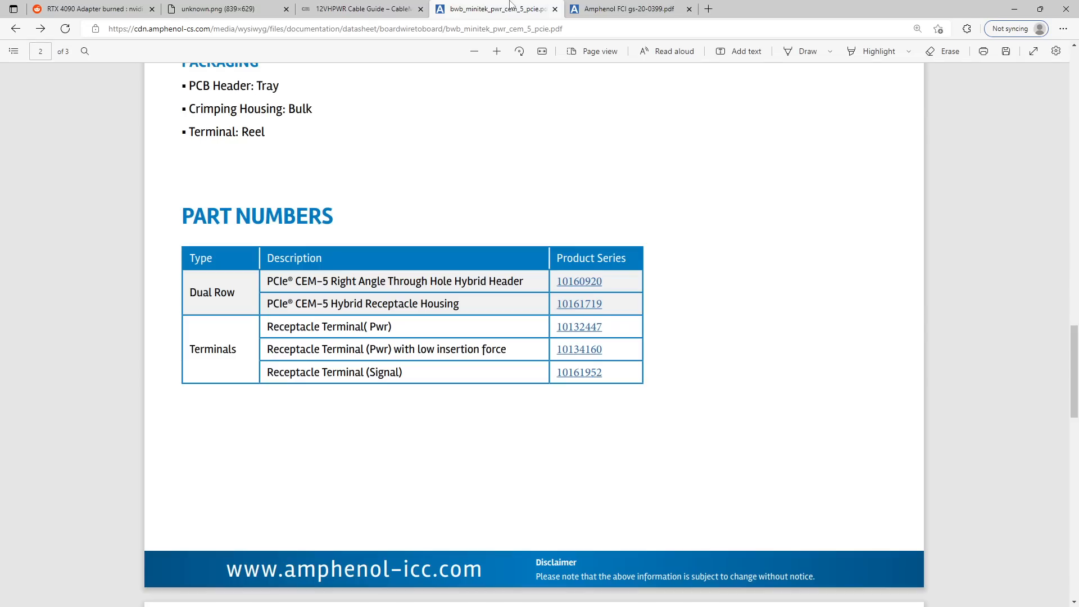
{"action": "scroll", "scroll_direction": "up", "scroll_amount": 3}
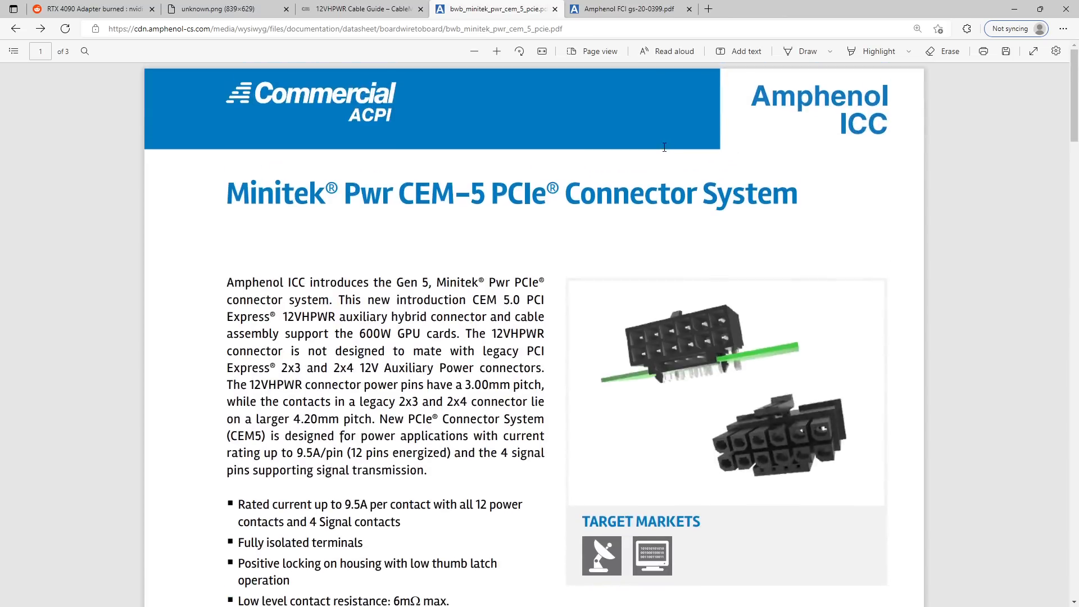
{"action": "left_click", "coordinate": [357, 9]}
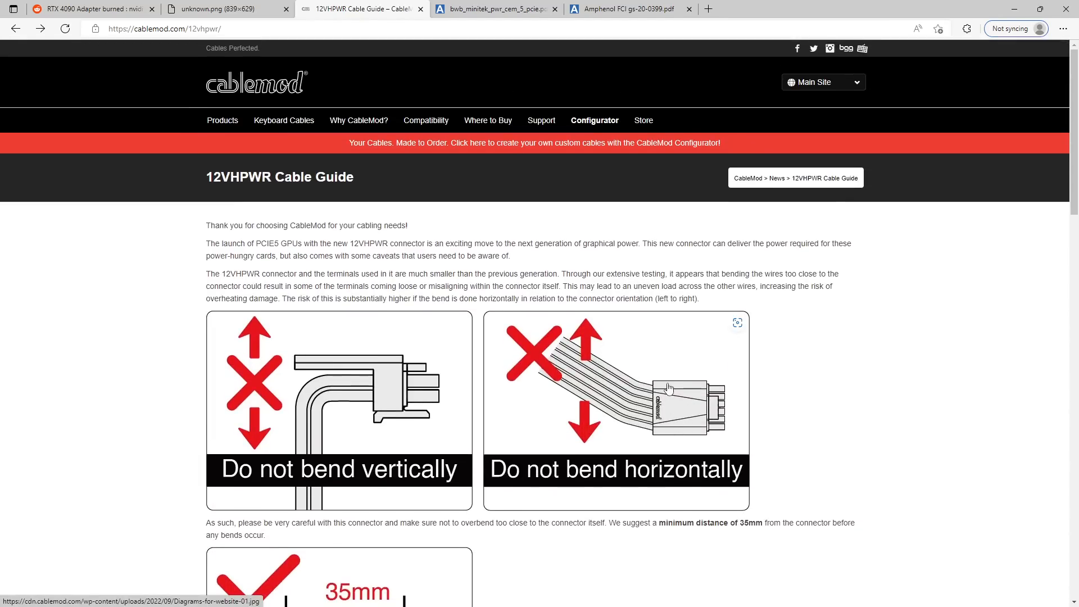
Step: Return to the Minitek CEM-5 datasheet and scroll down to its technical information and part numbers table
{"action": "left_click", "coordinate": [494, 9]}
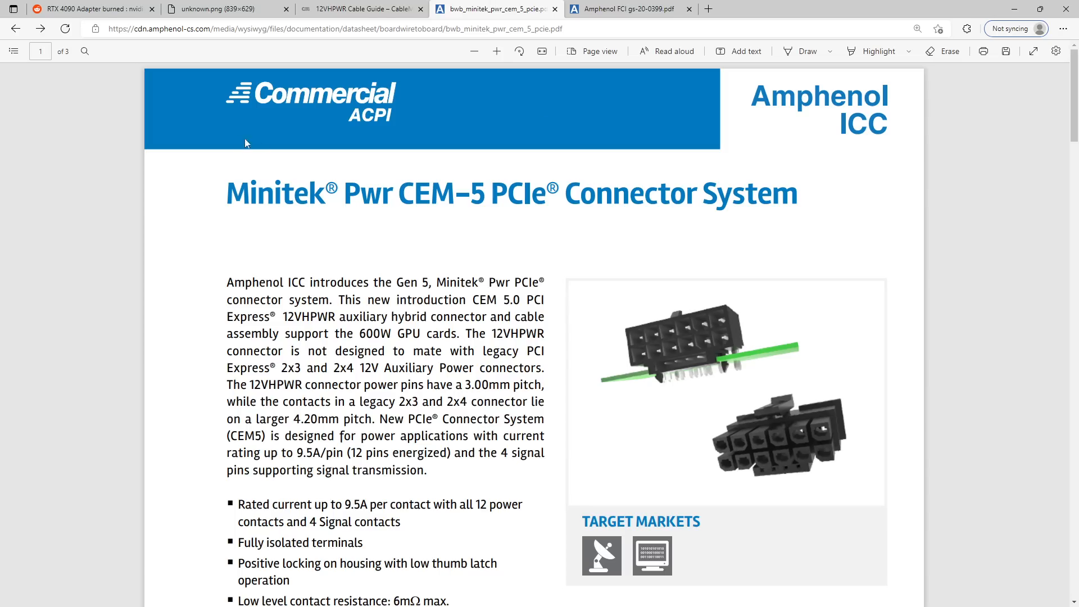
{"action": "mouse_move", "coordinate": [373, 274]}
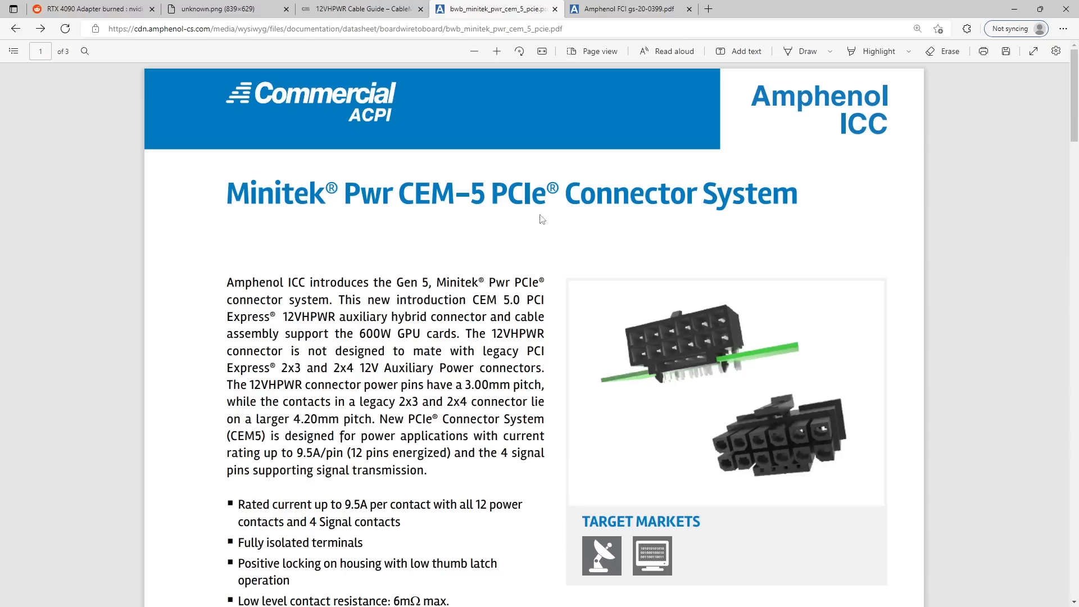
{"action": "scroll", "scroll_direction": "down", "scroll_amount": 3}
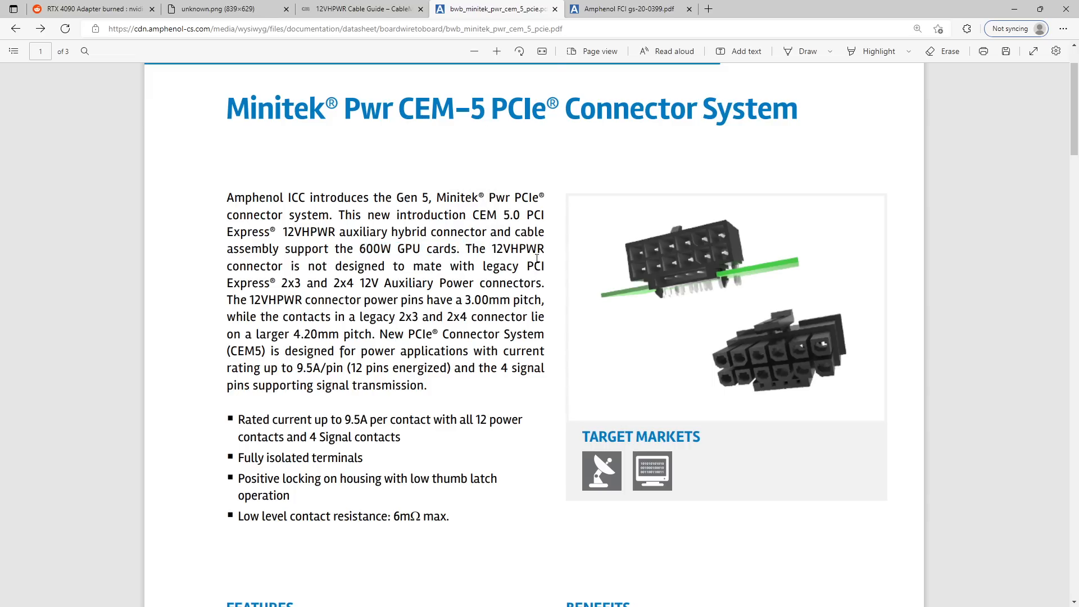
{"action": "scroll", "scroll_direction": "down", "scroll_amount": 3}
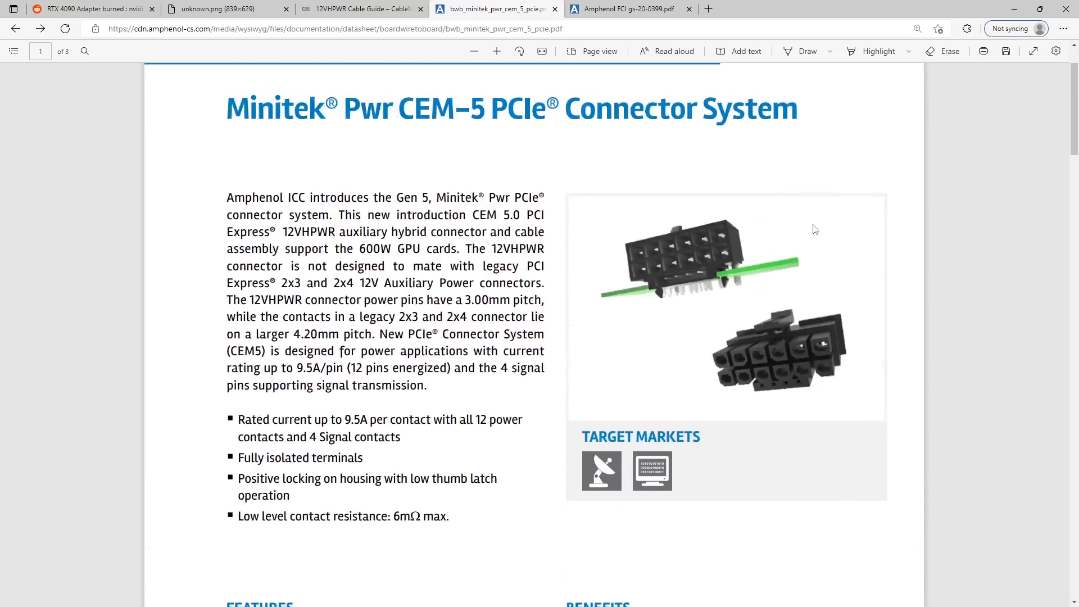
{"action": "scroll", "scroll_direction": "down", "scroll_amount": 3}
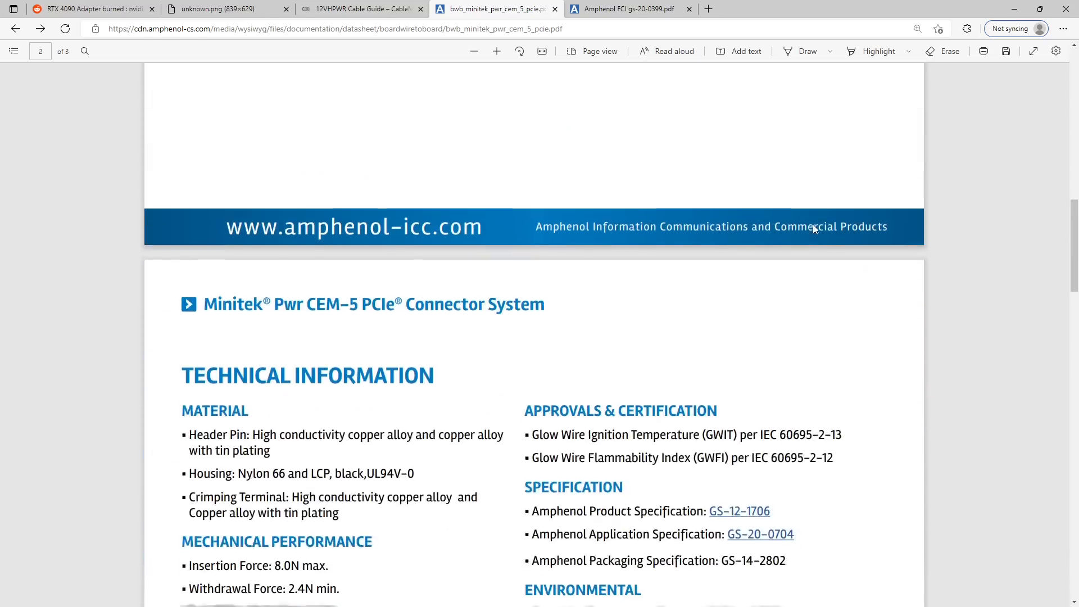
{"action": "scroll", "scroll_direction": "down", "scroll_amount": 3}
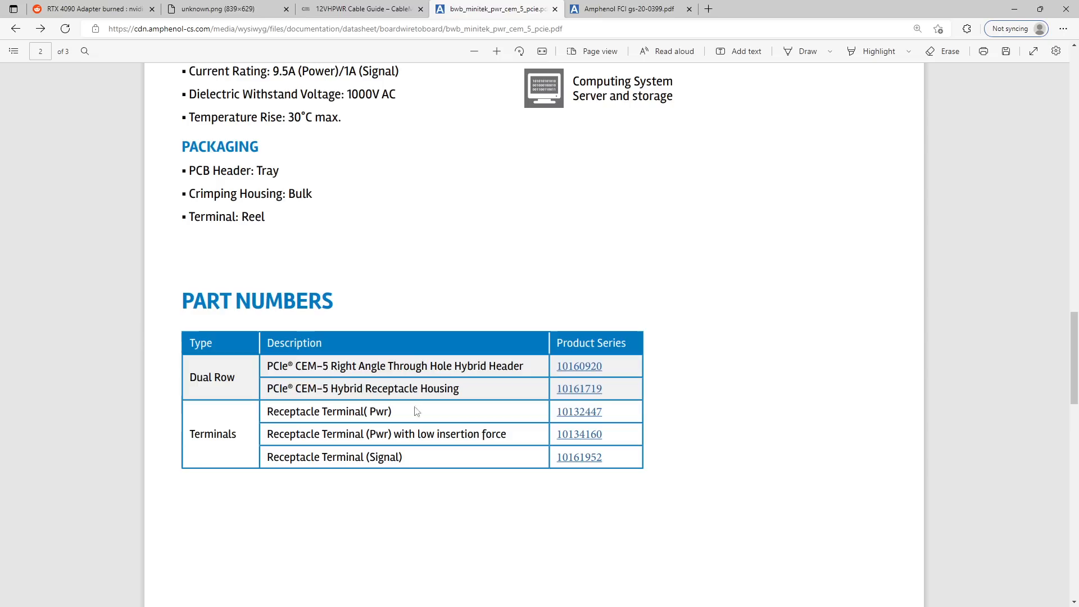
{"action": "mouse_move", "coordinate": [579, 411]}
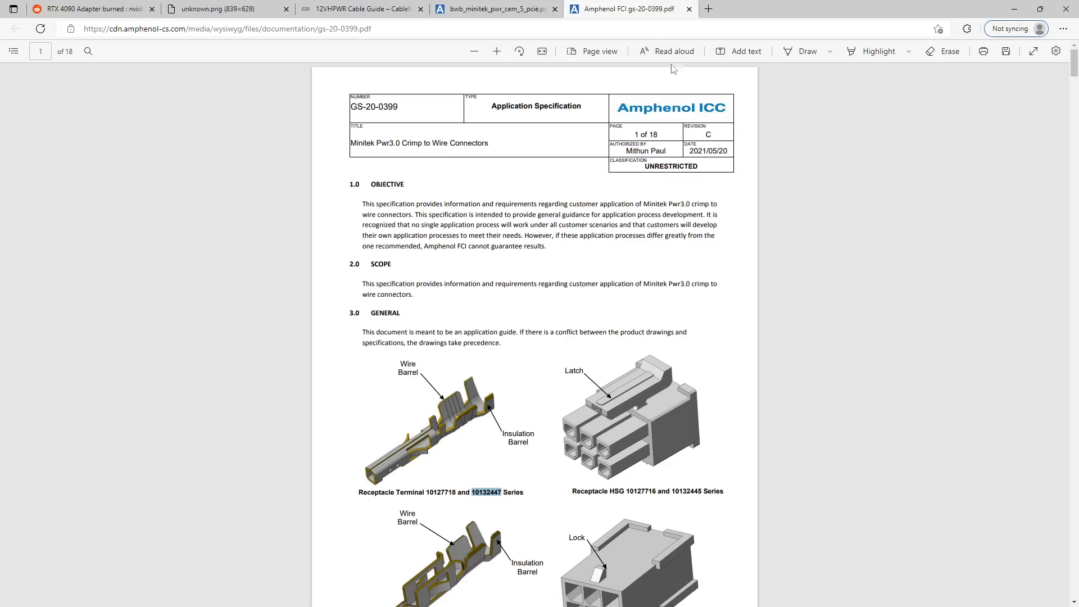
{"action": "scroll", "scroll_direction": "down", "scroll_amount": 3}
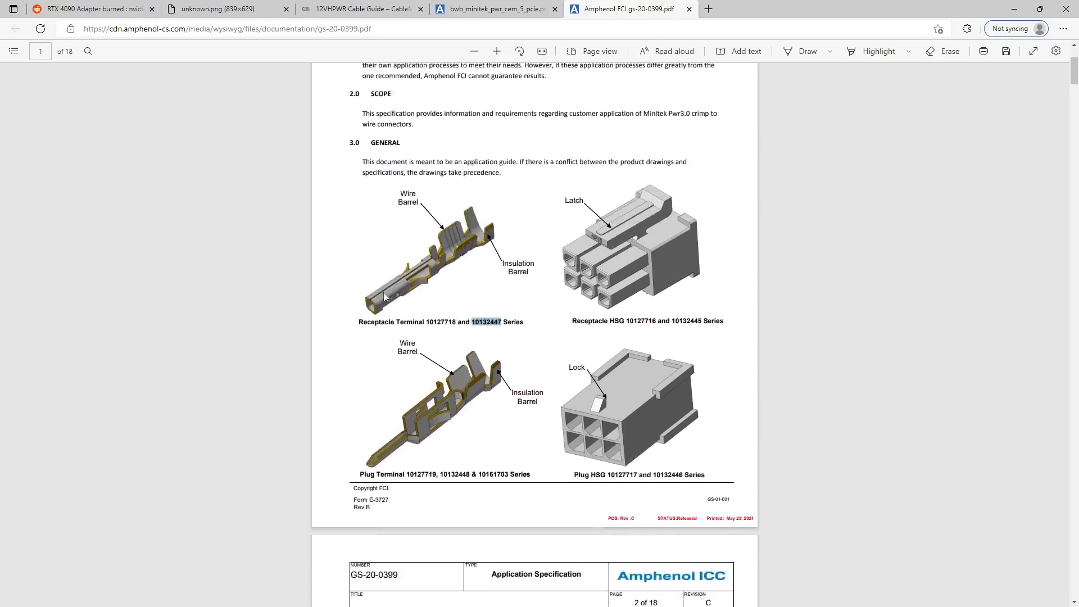
{"action": "mouse_move", "coordinate": [493, 243]}
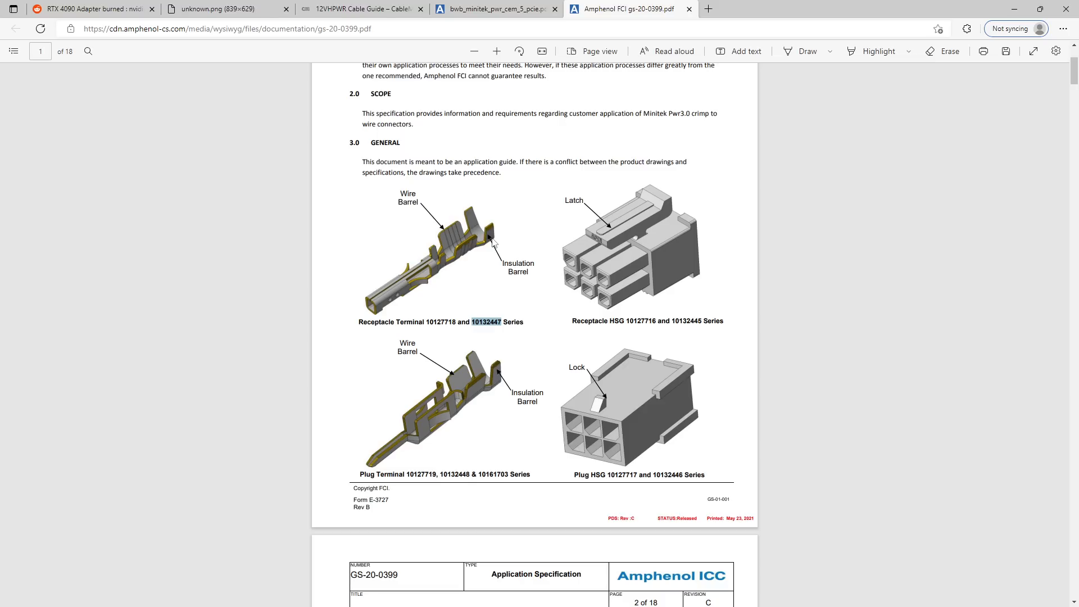
{"action": "mouse_move", "coordinate": [496, 241]}
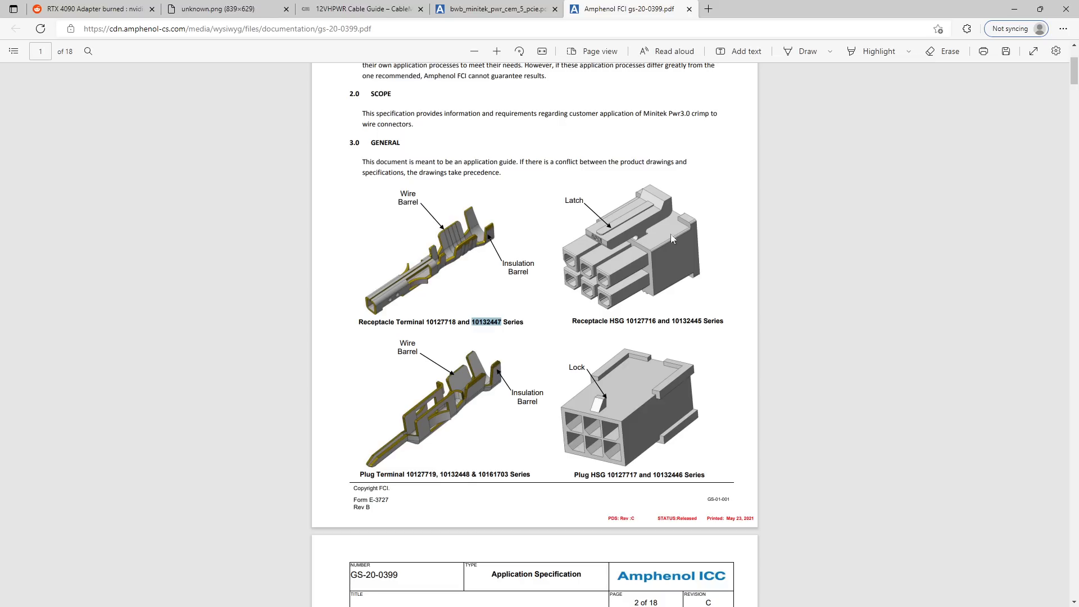
{"action": "mouse_move", "coordinate": [642, 246]}
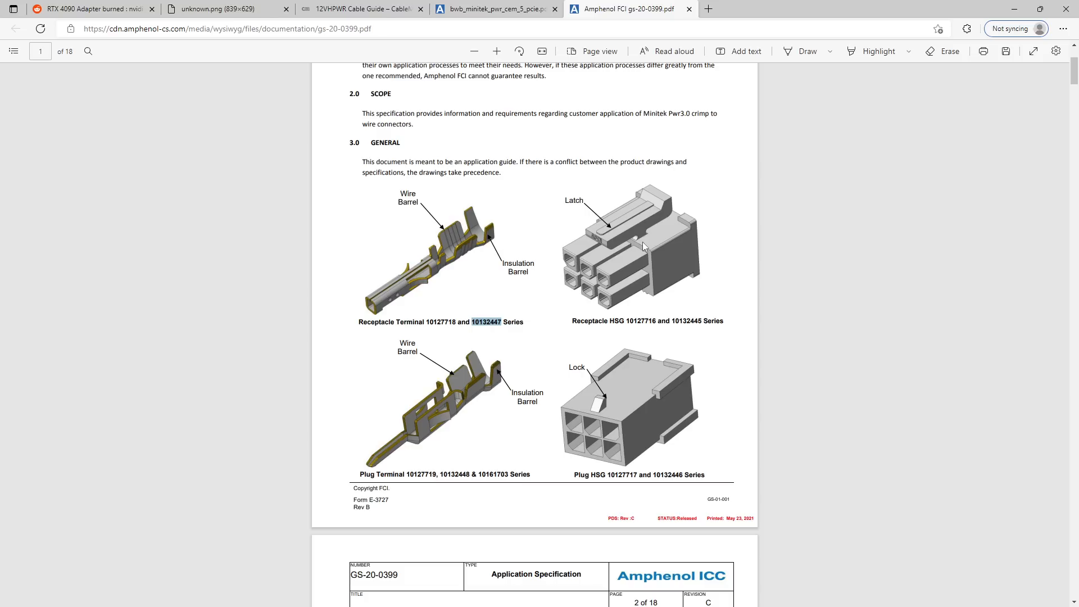
{"action": "mouse_move", "coordinate": [473, 238]}
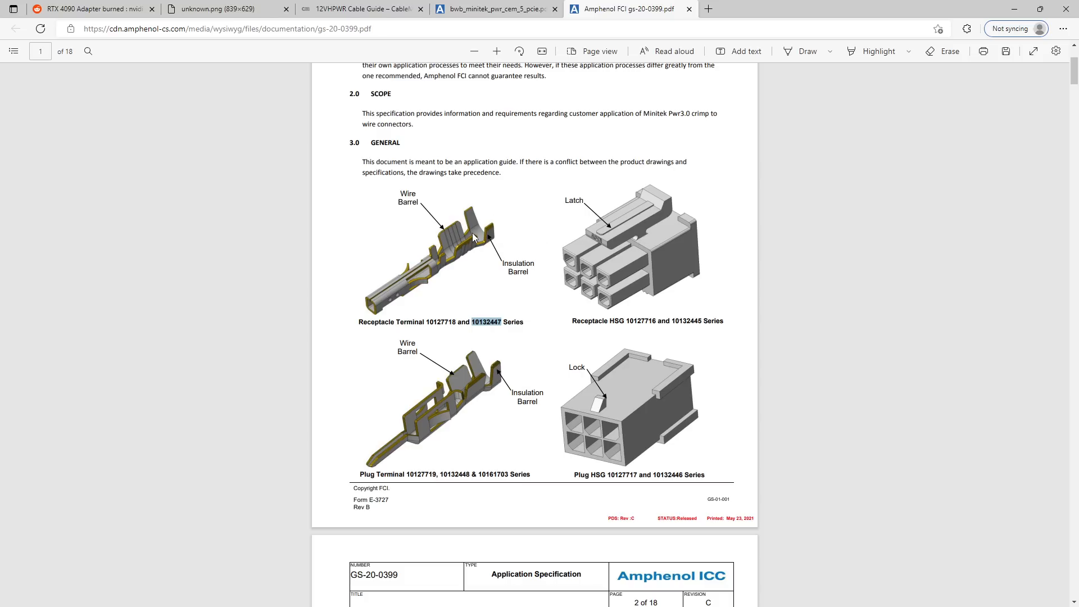
{"action": "mouse_move", "coordinate": [466, 246]}
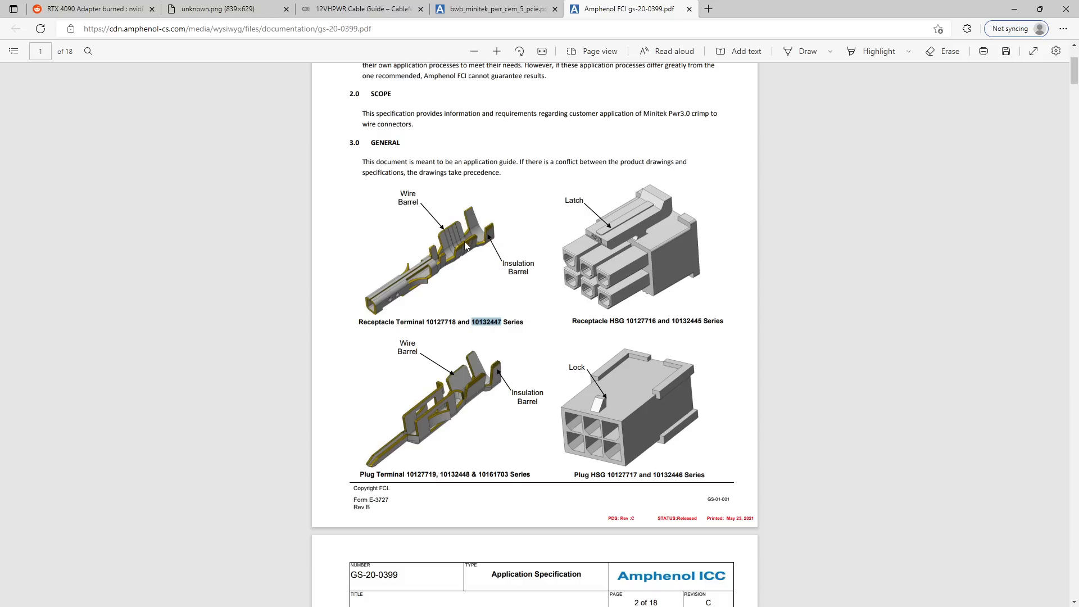
{"action": "mouse_move", "coordinate": [473, 248]}
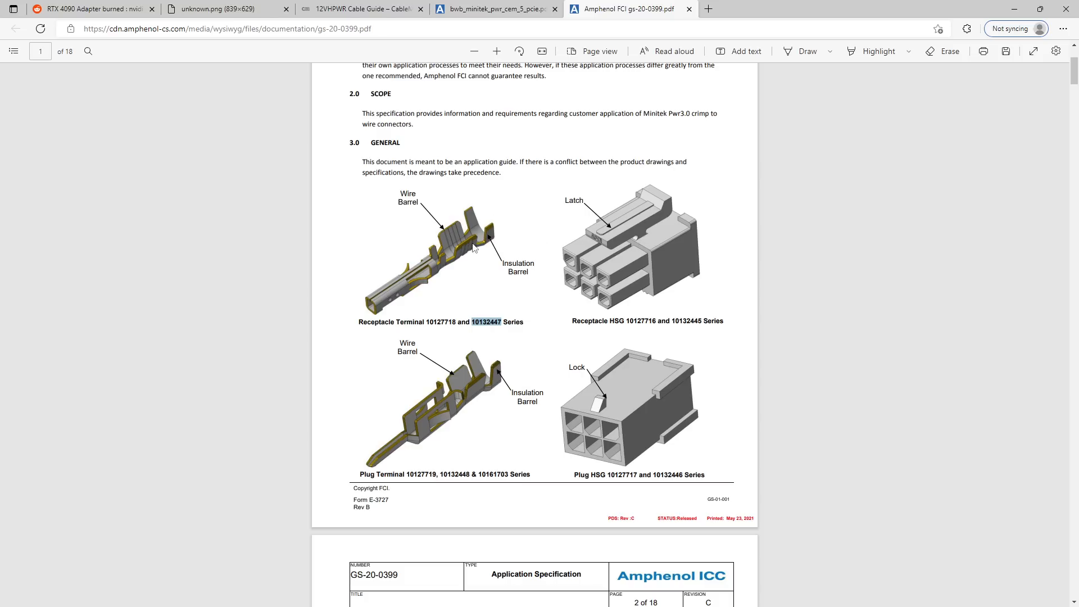
{"action": "mouse_move", "coordinate": [402, 287]}
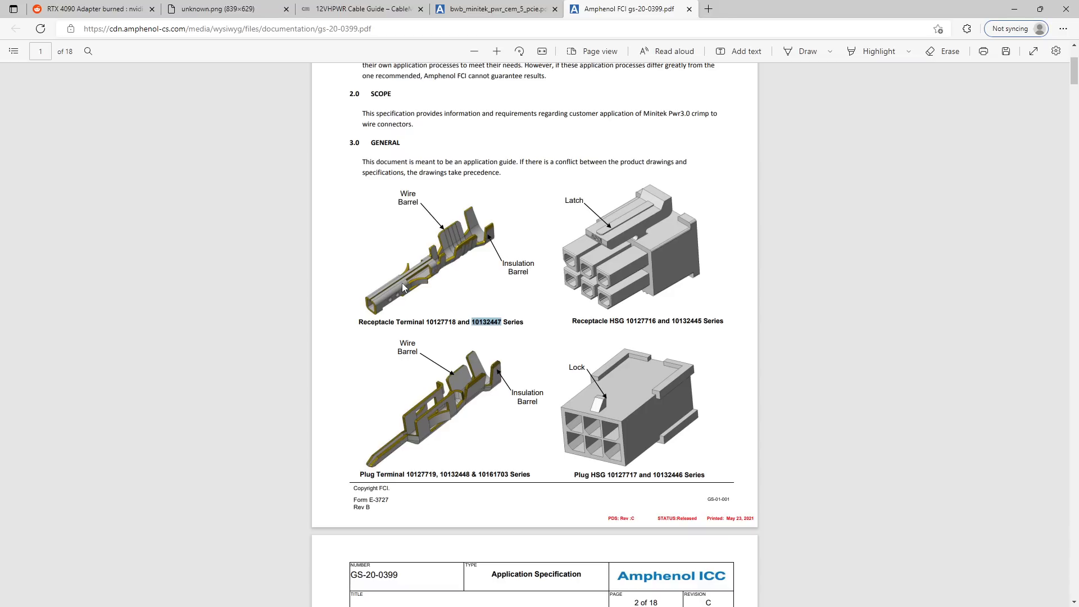
{"action": "mouse_move", "coordinate": [384, 296]}
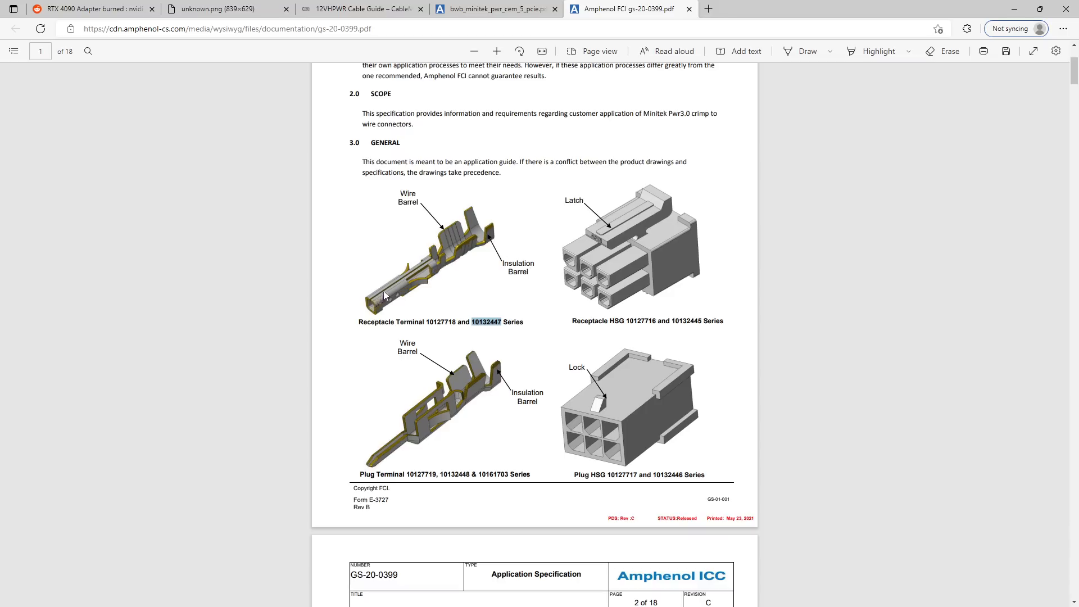
{"action": "mouse_move", "coordinate": [425, 269]}
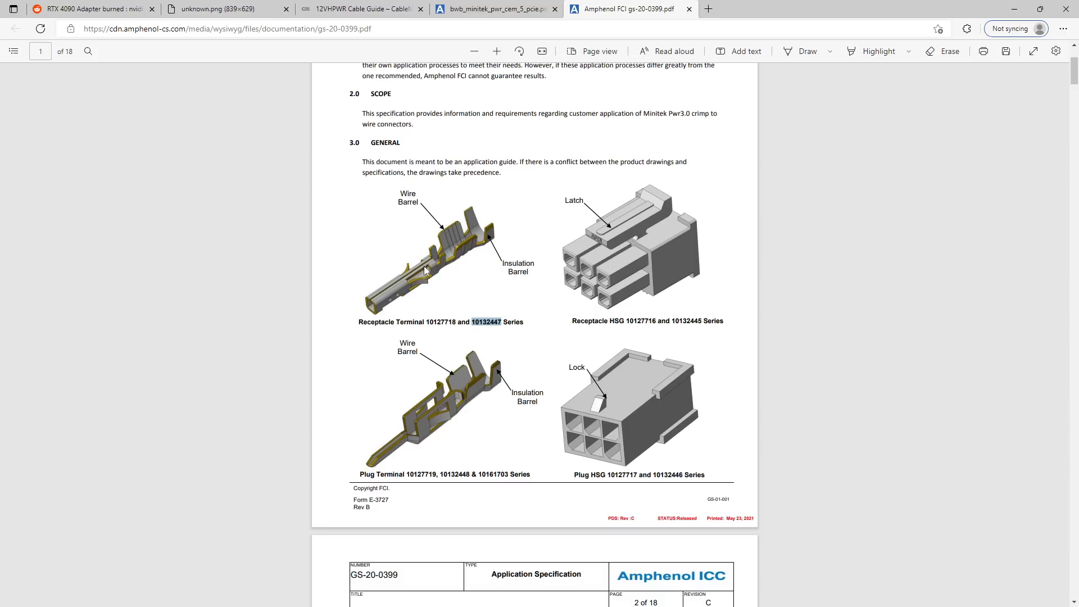
{"action": "mouse_move", "coordinate": [378, 307]}
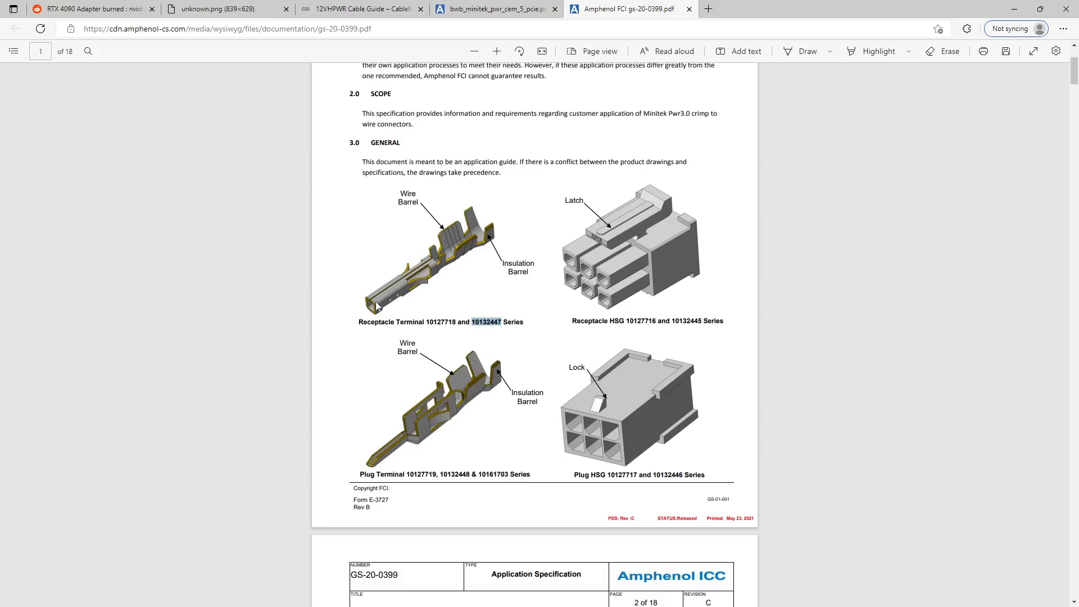
{"action": "mouse_move", "coordinate": [385, 291]}
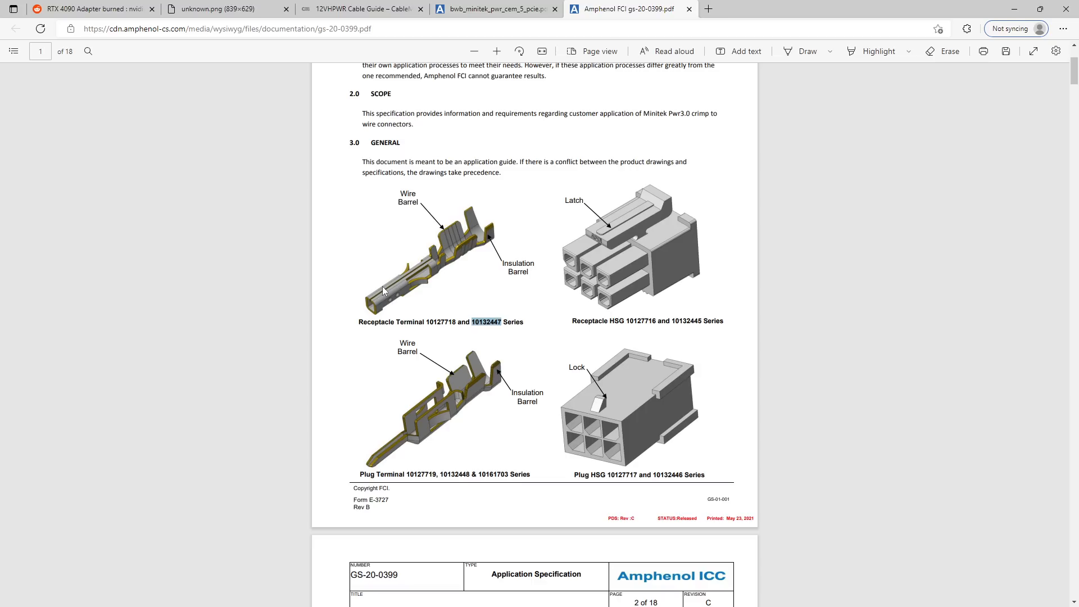
{"action": "mouse_move", "coordinate": [382, 263]}
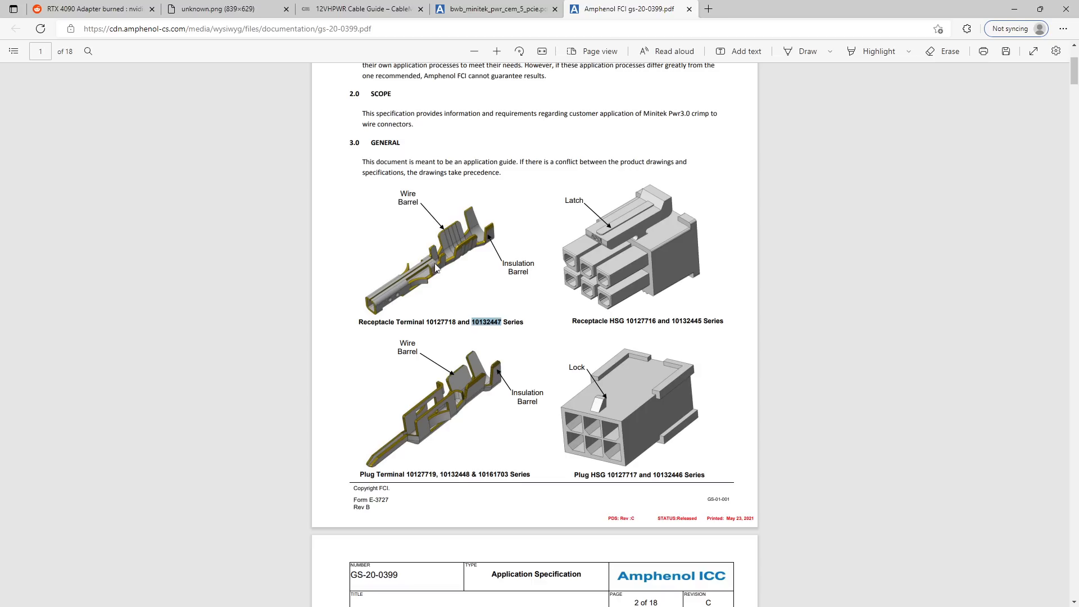
{"action": "left_click", "coordinate": [361, 9]}
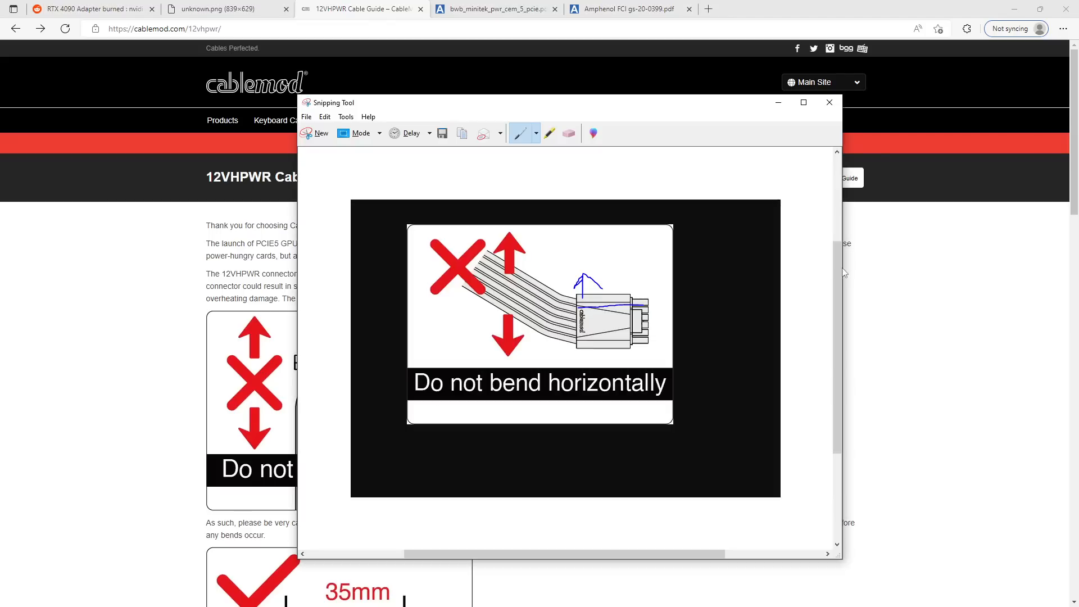
{"action": "left_click", "coordinate": [568, 133]}
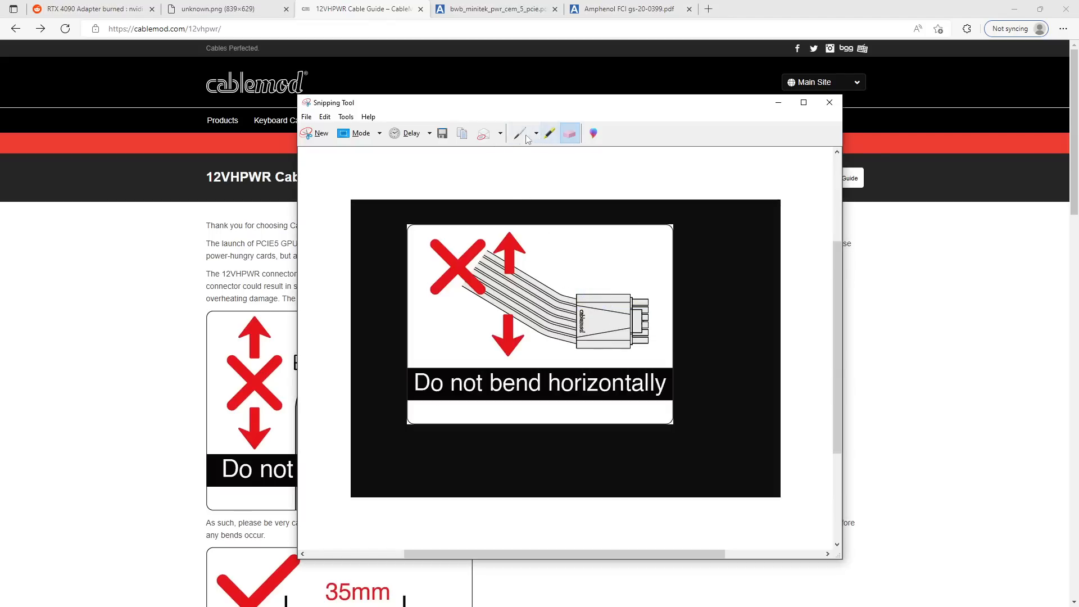
{"action": "left_click", "coordinate": [520, 134]}
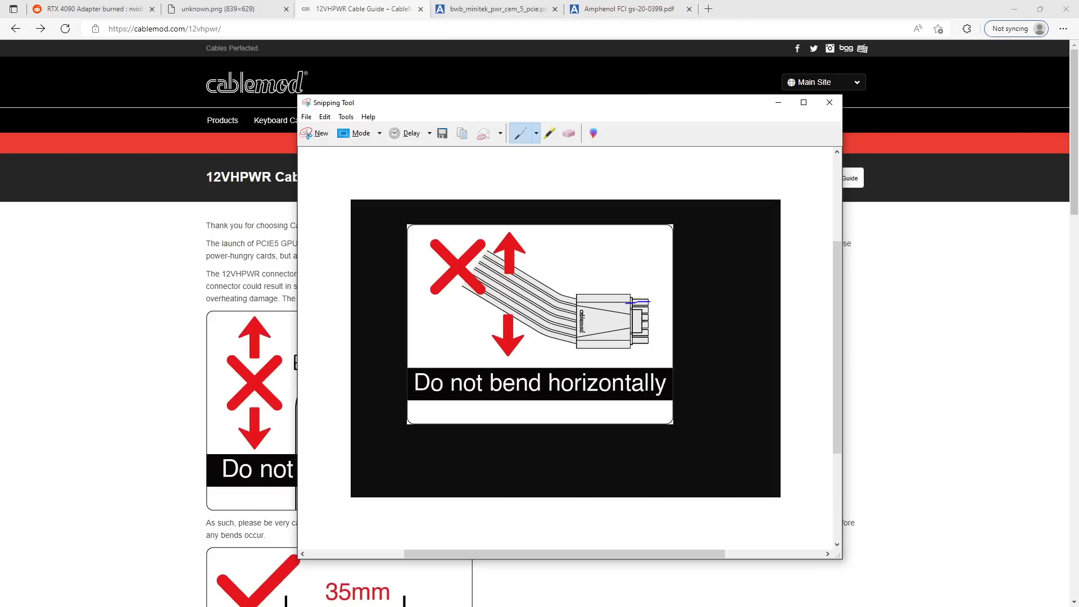
{"action": "left_click", "coordinate": [626, 8]}
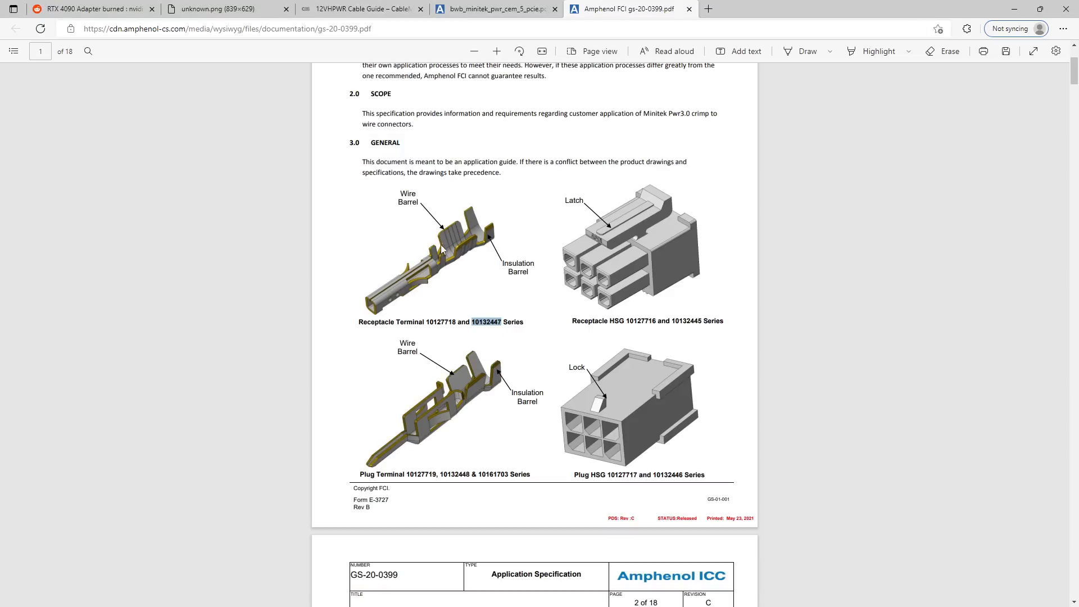
{"action": "mouse_move", "coordinate": [402, 305]}
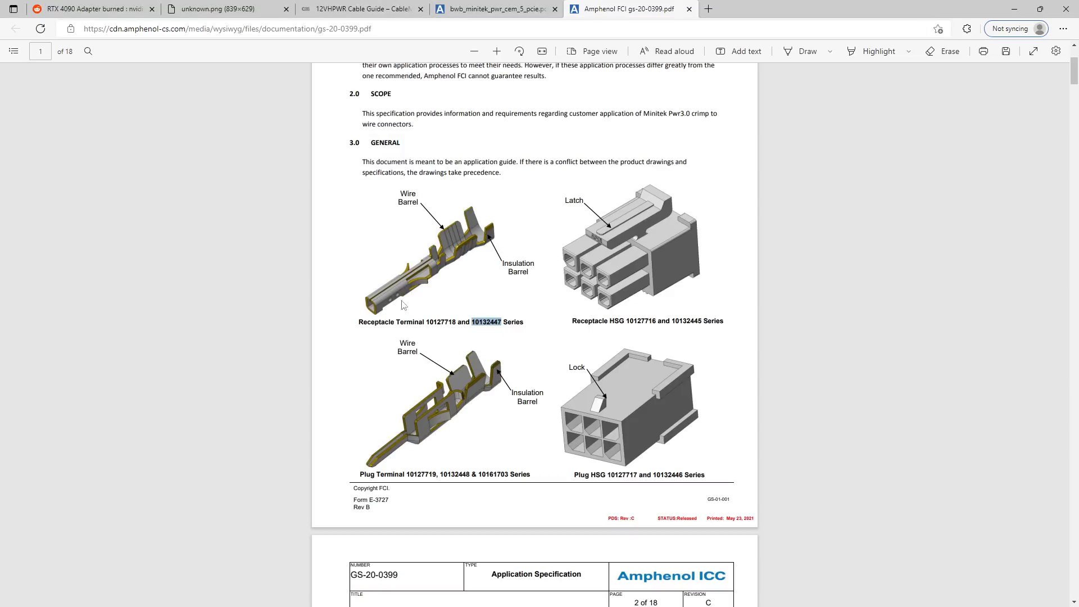
{"action": "mouse_move", "coordinate": [478, 258]}
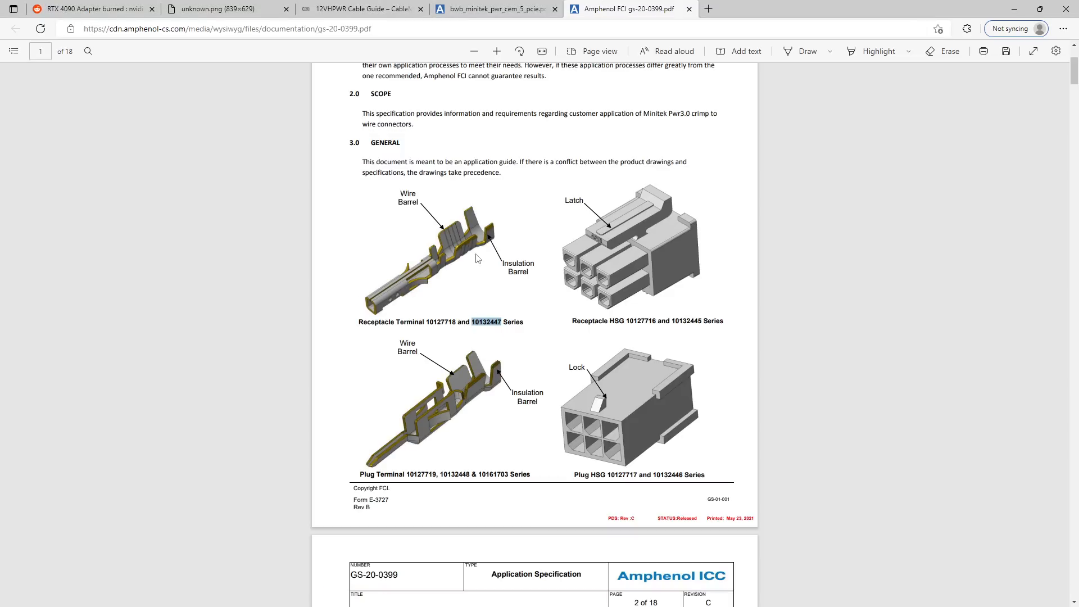
Step: Compare the Minitek connector datasheet against the GS-20-0399 spec document, twice over
{"action": "left_click", "coordinate": [494, 9]}
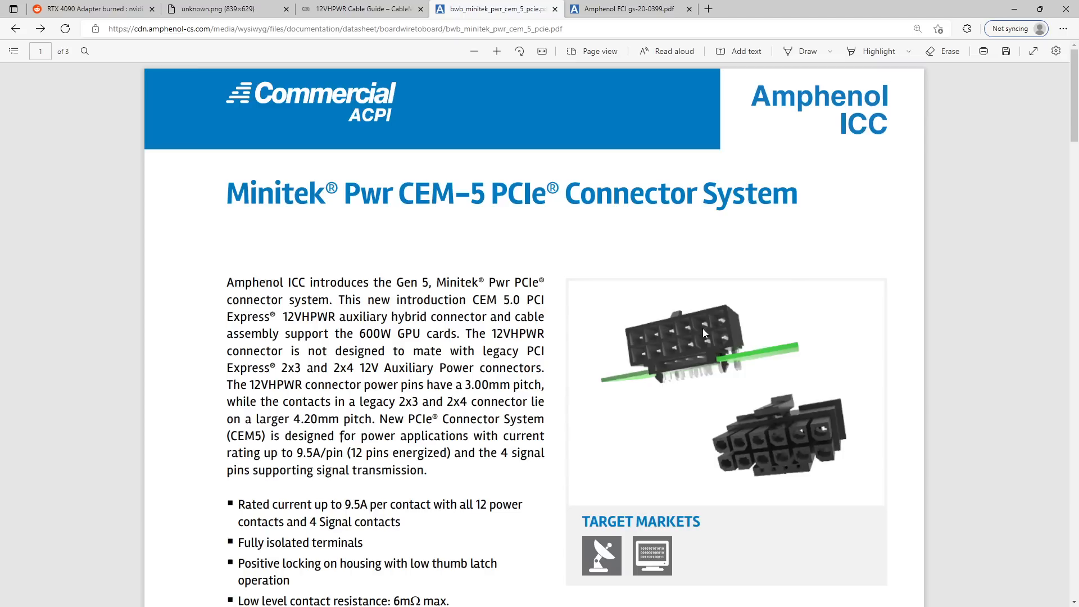
{"action": "left_click", "coordinate": [626, 9]}
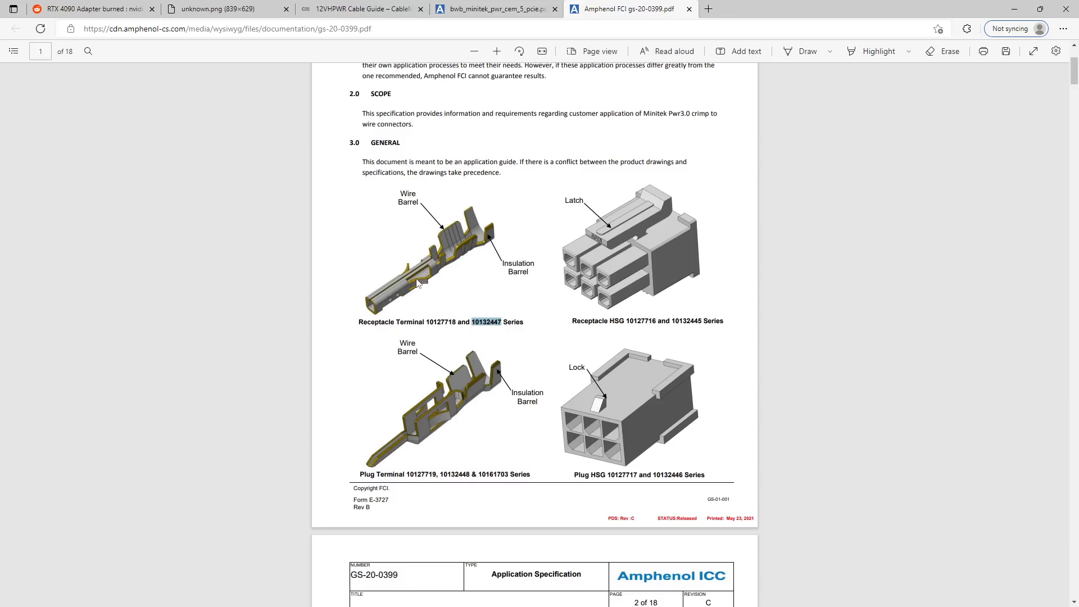
{"action": "mouse_move", "coordinate": [396, 294]}
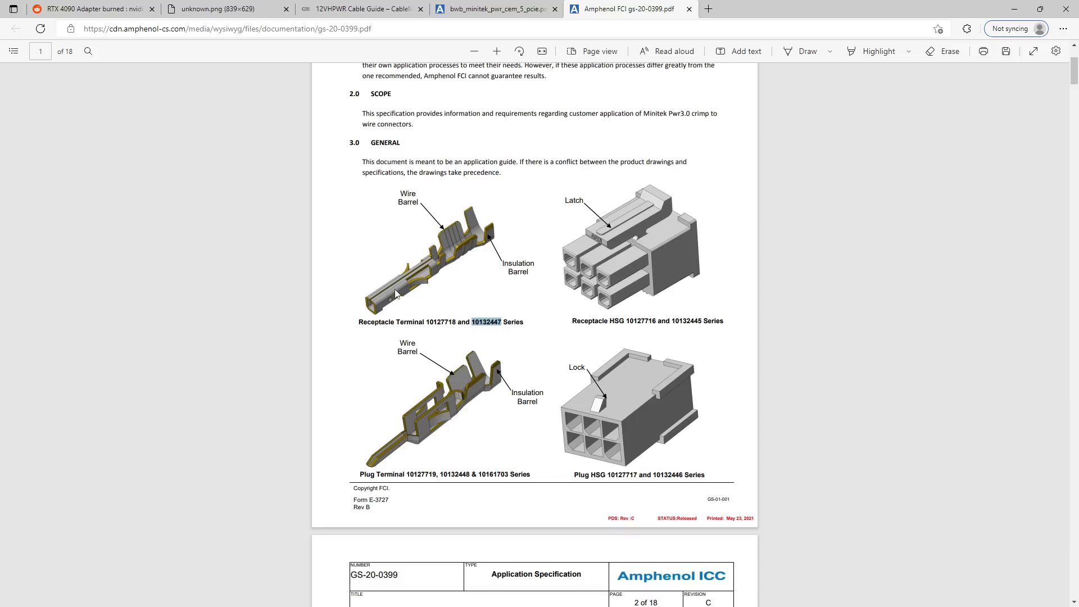
{"action": "mouse_move", "coordinate": [445, 271]}
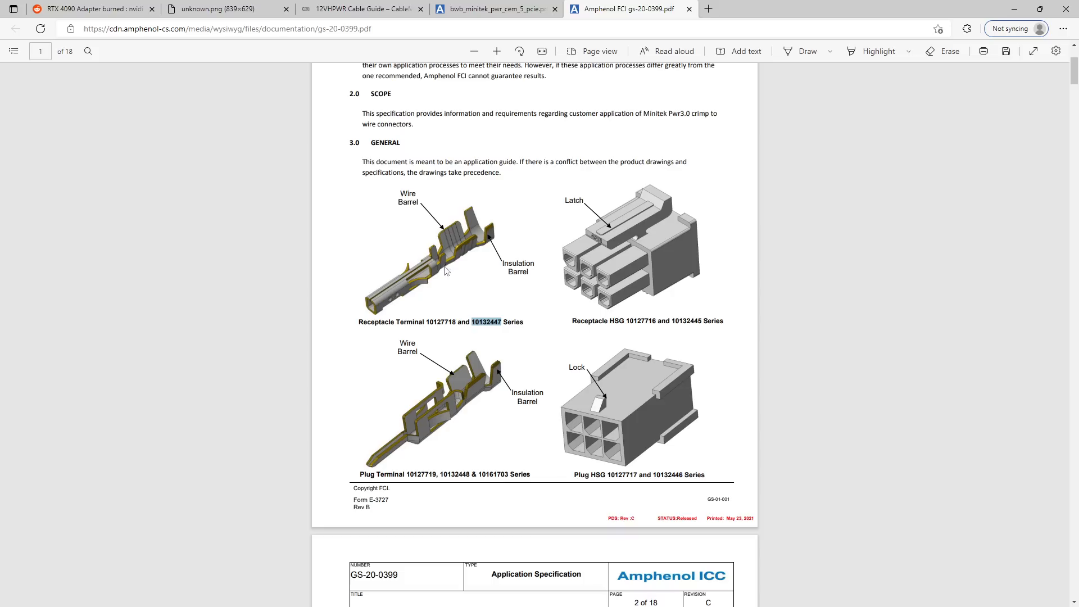
{"action": "mouse_move", "coordinate": [427, 273]}
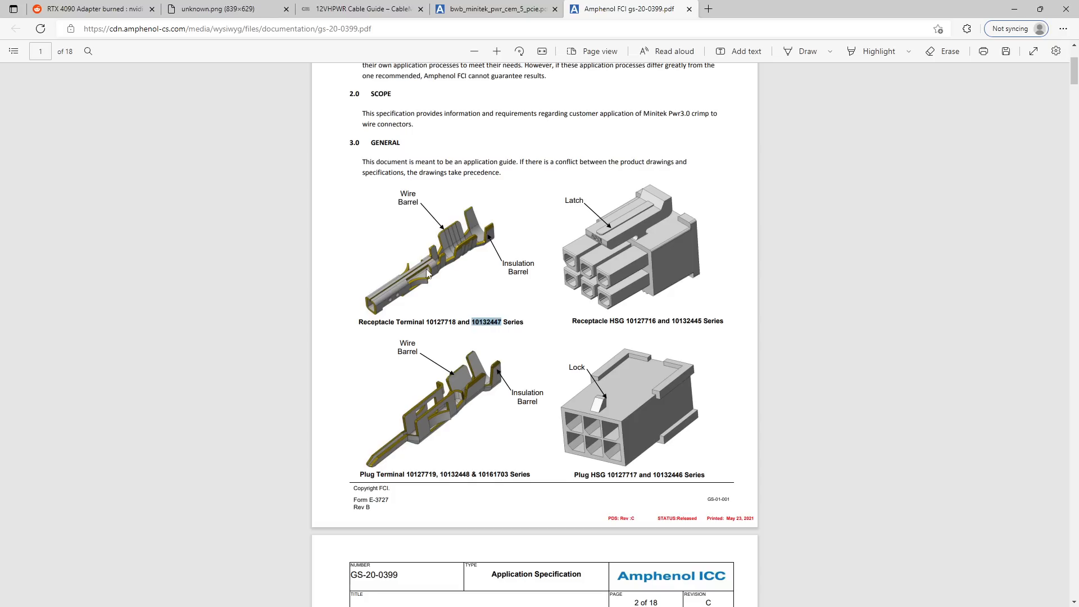
{"action": "mouse_move", "coordinate": [482, 249]}
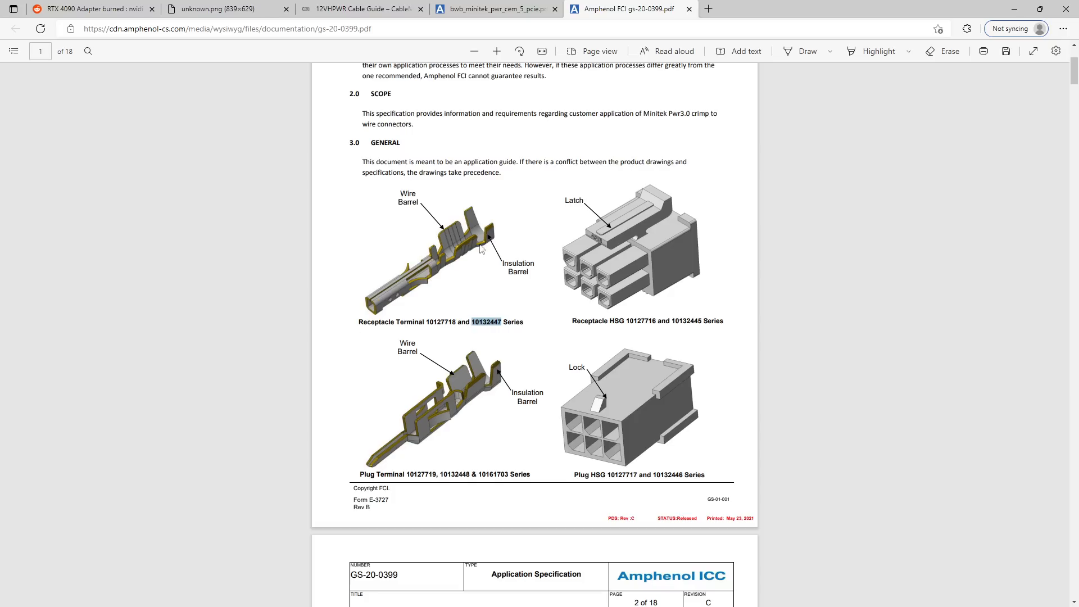
{"action": "mouse_move", "coordinate": [435, 291]}
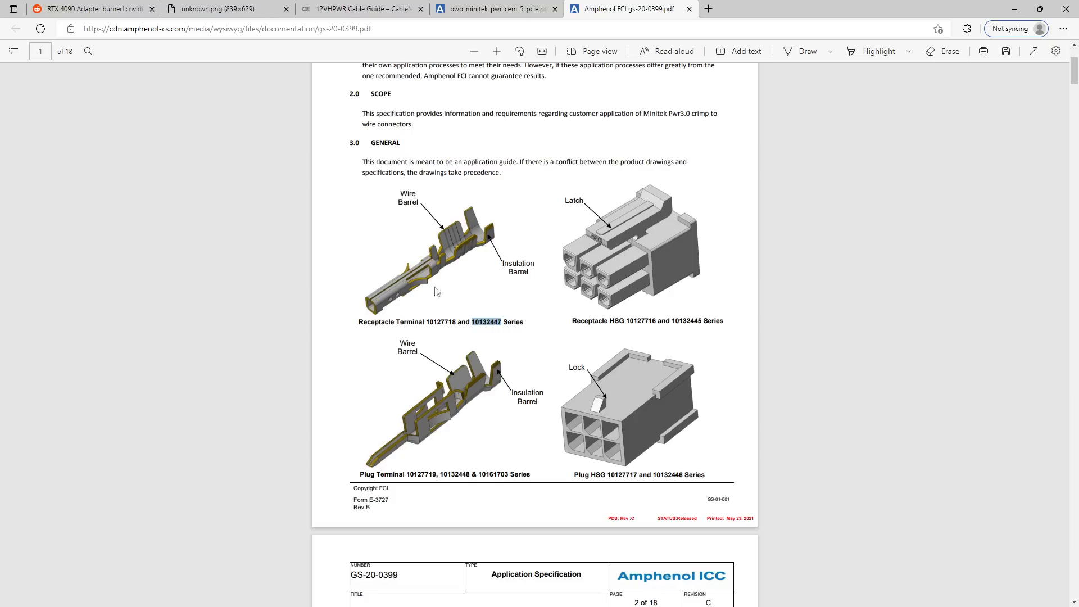
{"action": "left_click", "coordinate": [493, 9]}
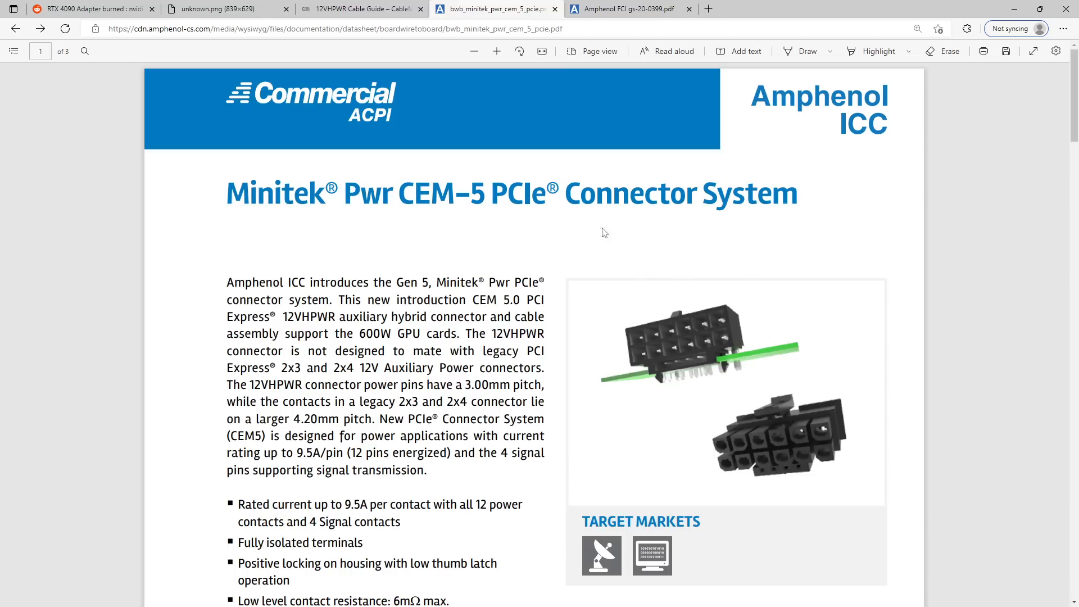
{"action": "left_click", "coordinate": [623, 9]}
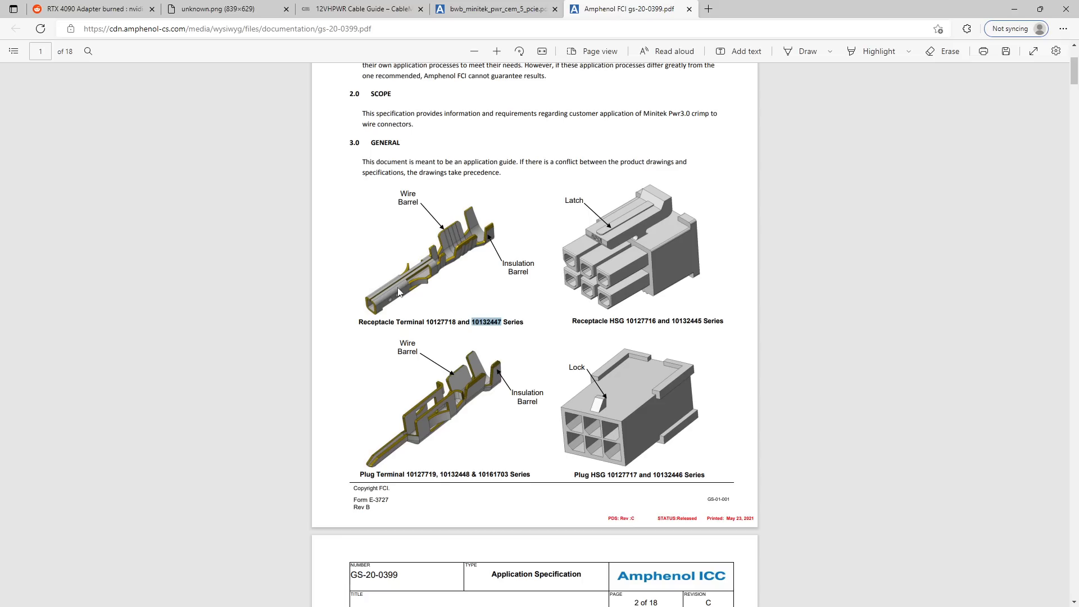
{"action": "mouse_move", "coordinate": [388, 302]}
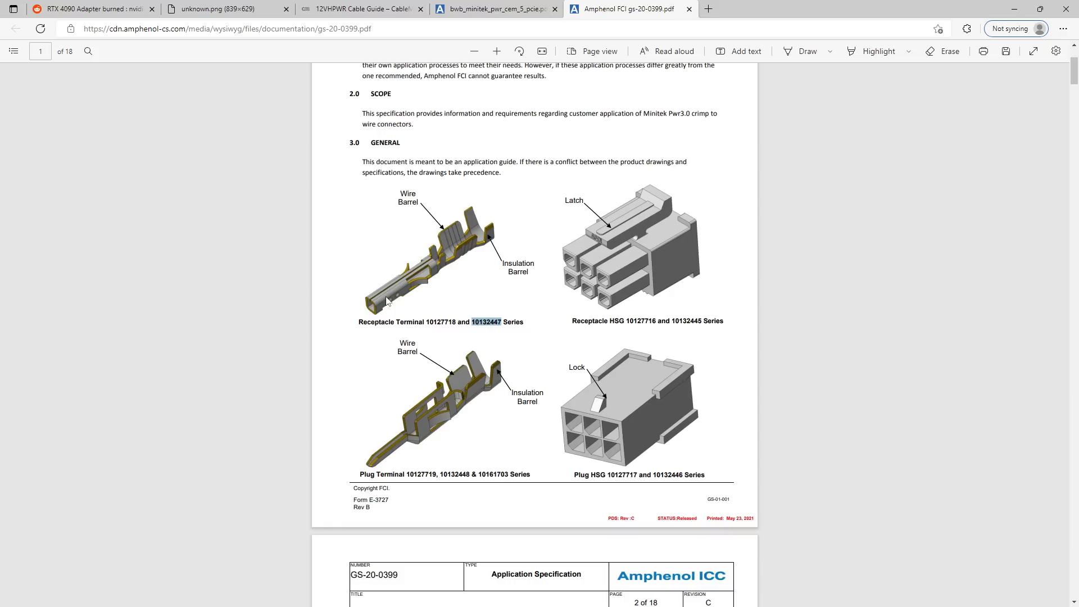
{"action": "mouse_move", "coordinate": [425, 310]}
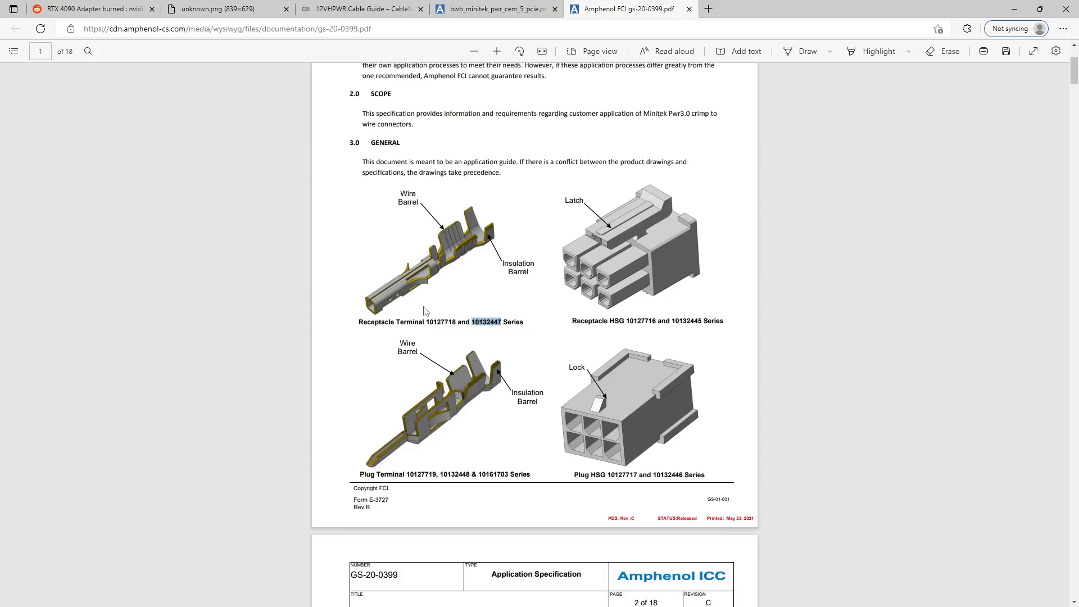
{"action": "mouse_move", "coordinate": [439, 274]}
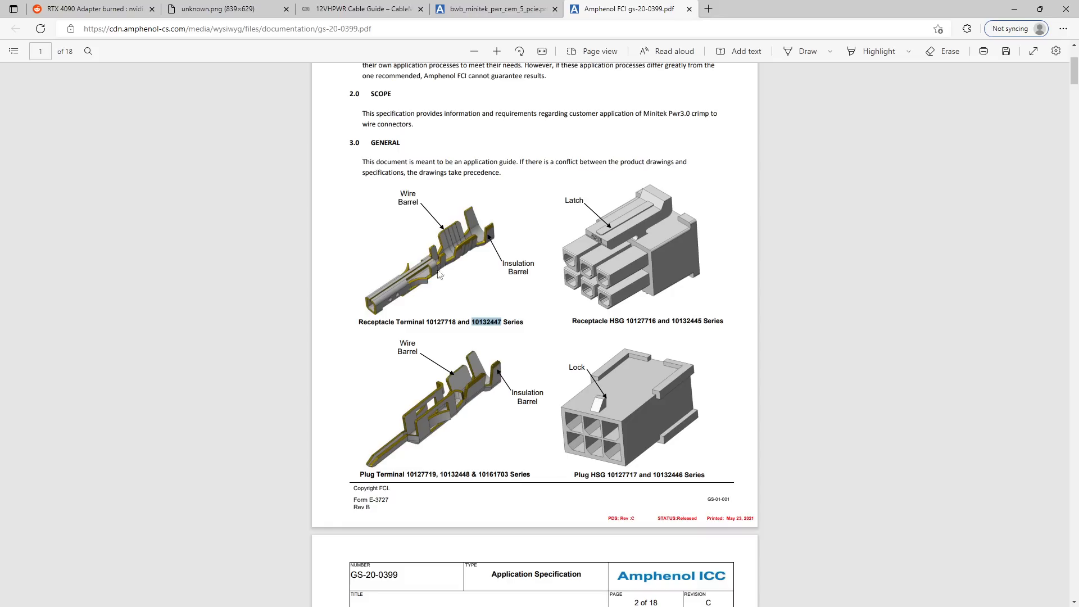
{"action": "mouse_move", "coordinate": [383, 307]}
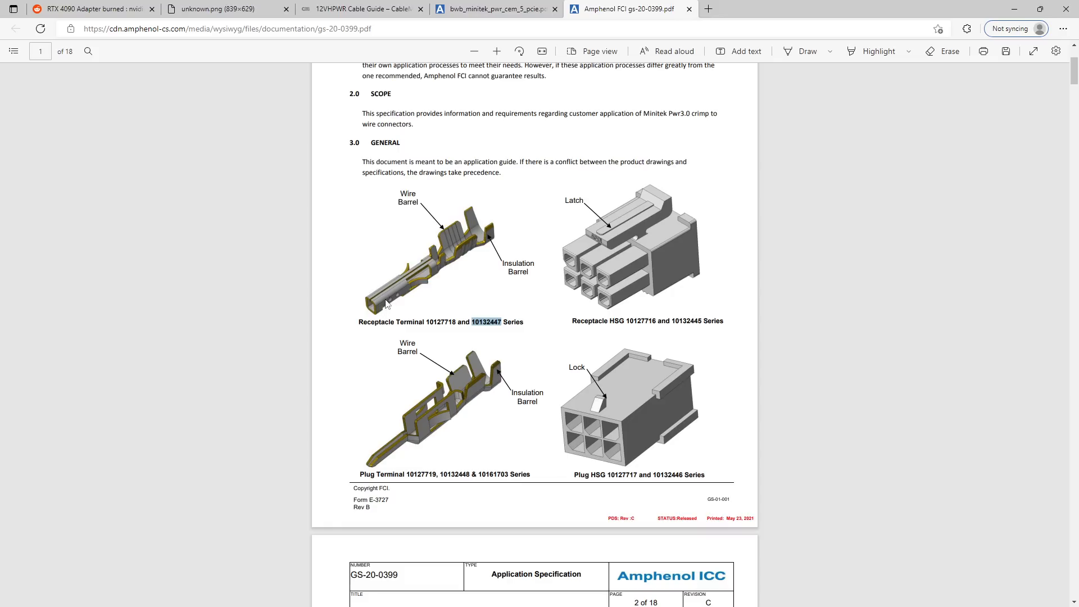
{"action": "mouse_move", "coordinate": [403, 286]}
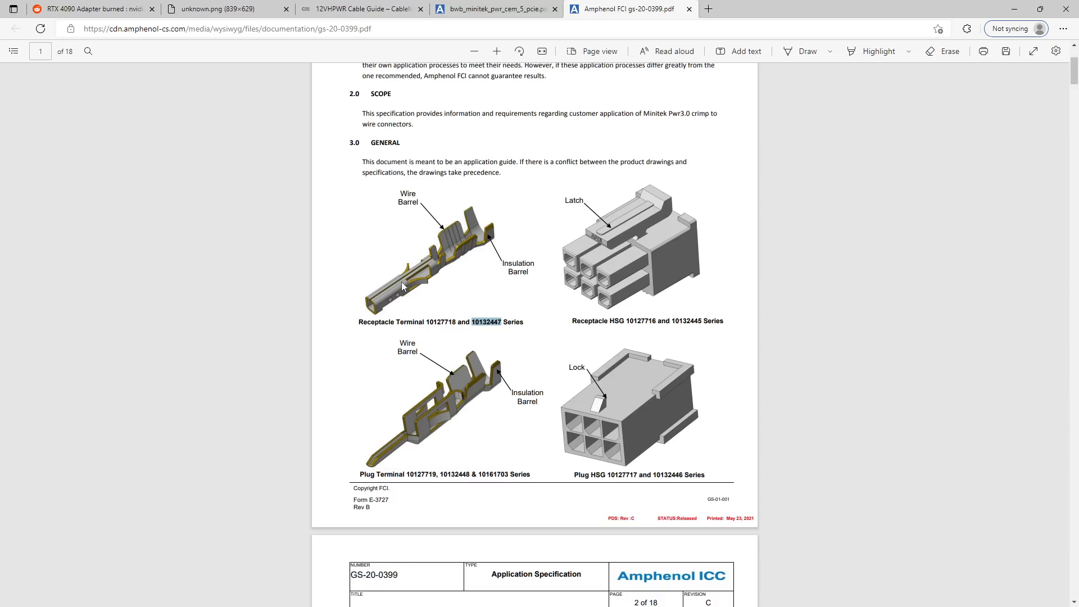
{"action": "mouse_move", "coordinate": [425, 293]}
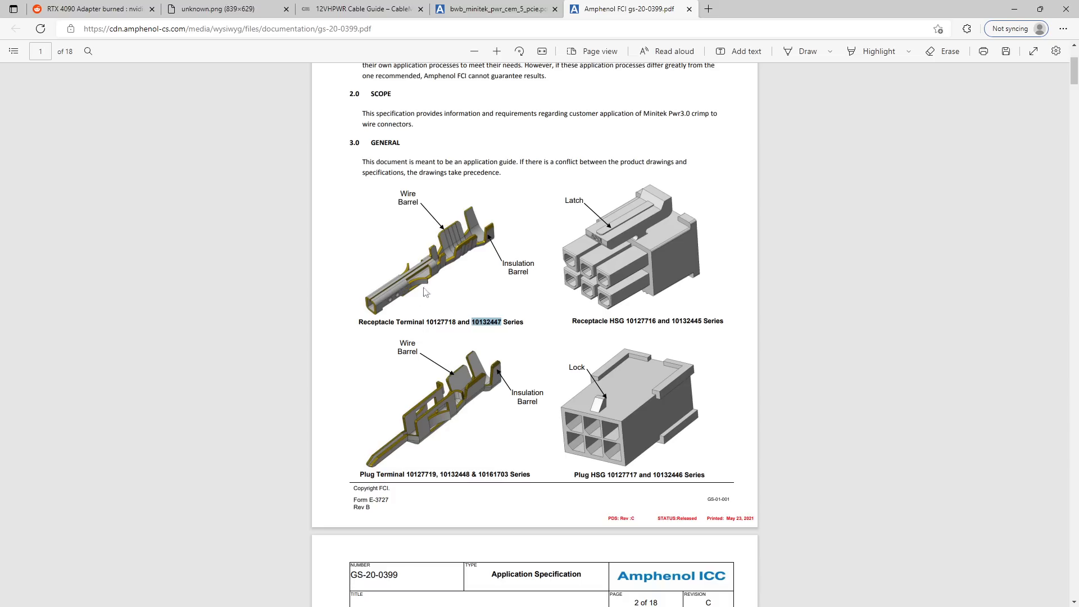
{"action": "mouse_move", "coordinate": [428, 202]}
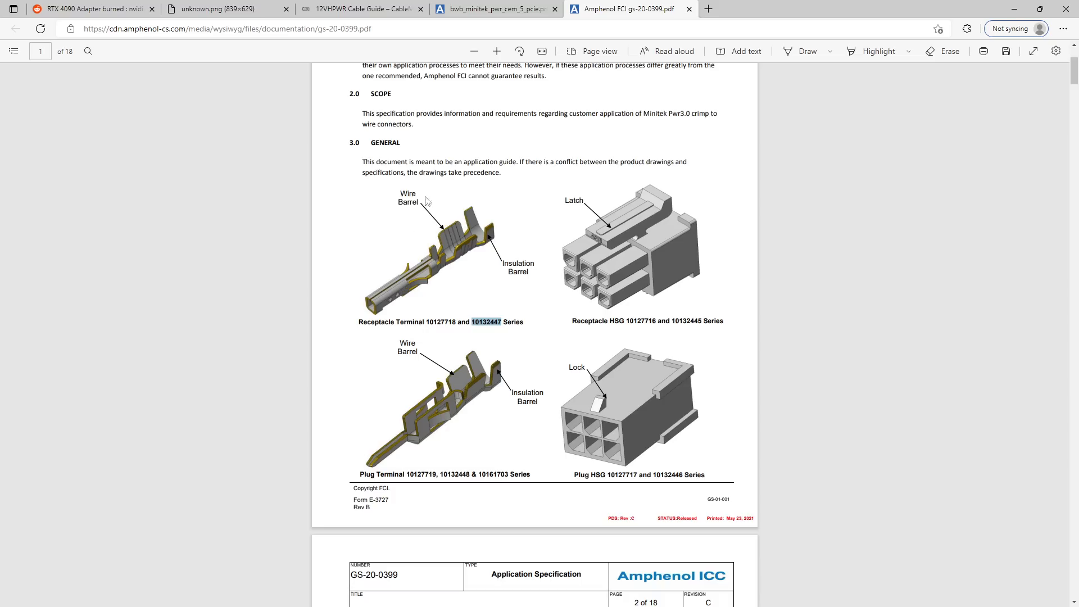
Step: Revisit the burned adapter post, CableMod bend guide and Minitek datasheet, ending on the GS-20-0399 crimp spec
{"action": "left_click", "coordinate": [90, 8]}
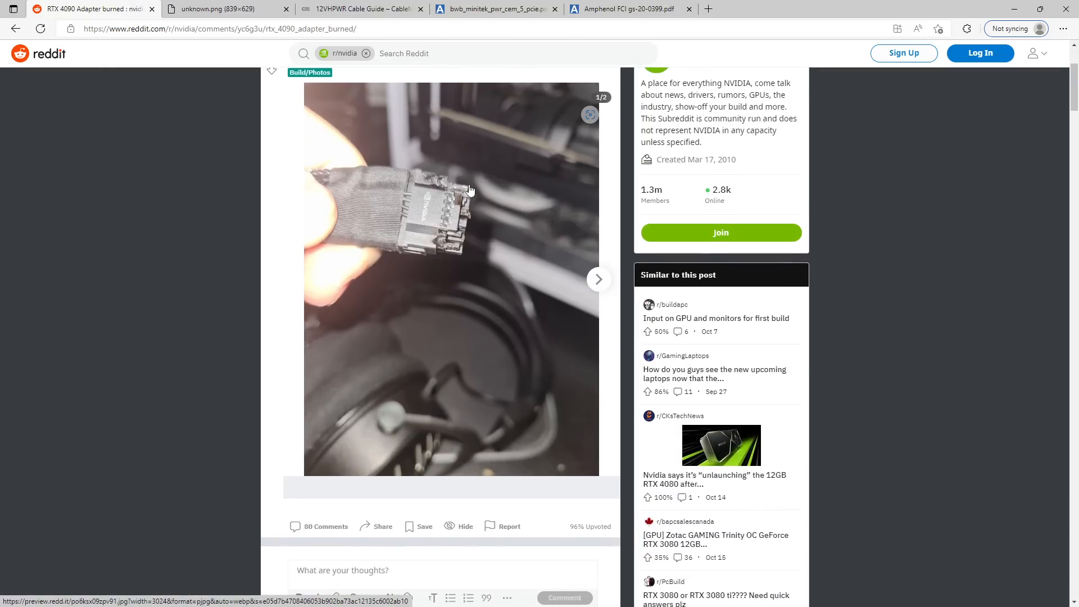
{"action": "left_click", "coordinate": [357, 8]}
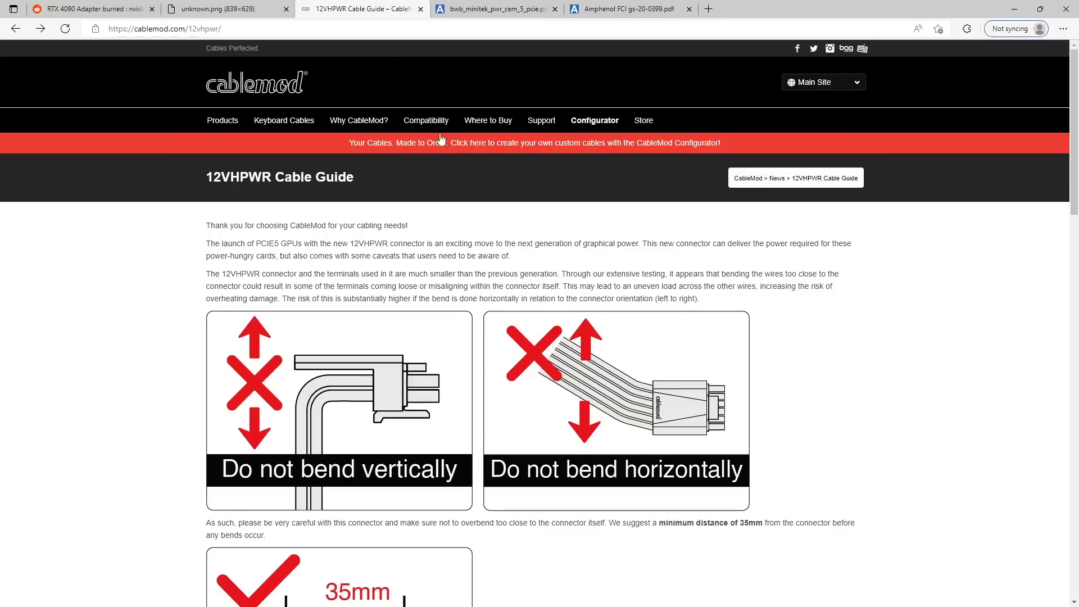
{"action": "mouse_move", "coordinate": [716, 449]}
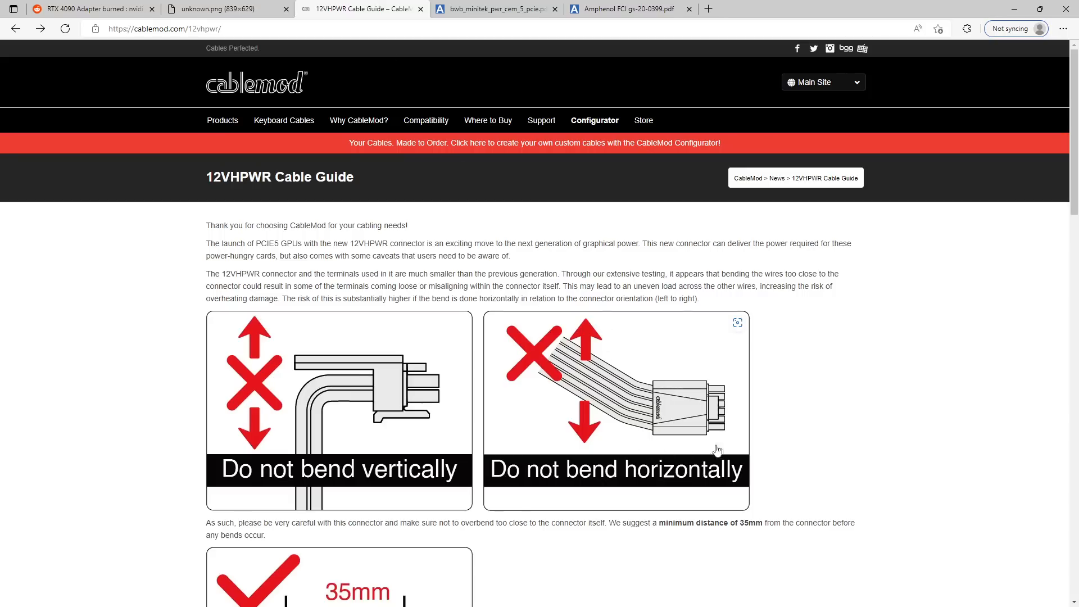
{"action": "mouse_move", "coordinate": [746, 408]}
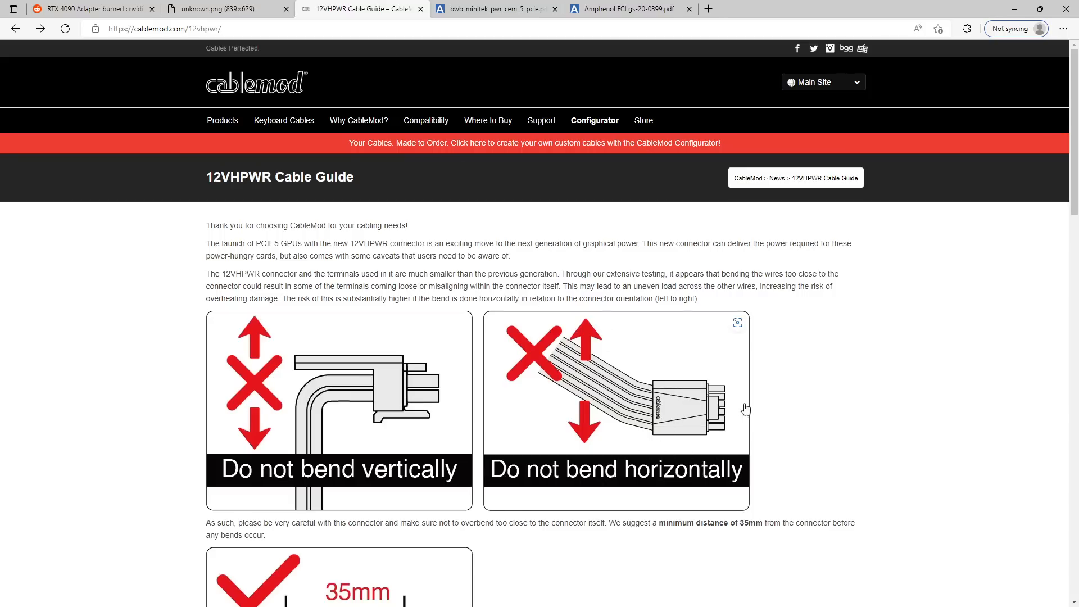
{"action": "left_click", "coordinate": [624, 8]}
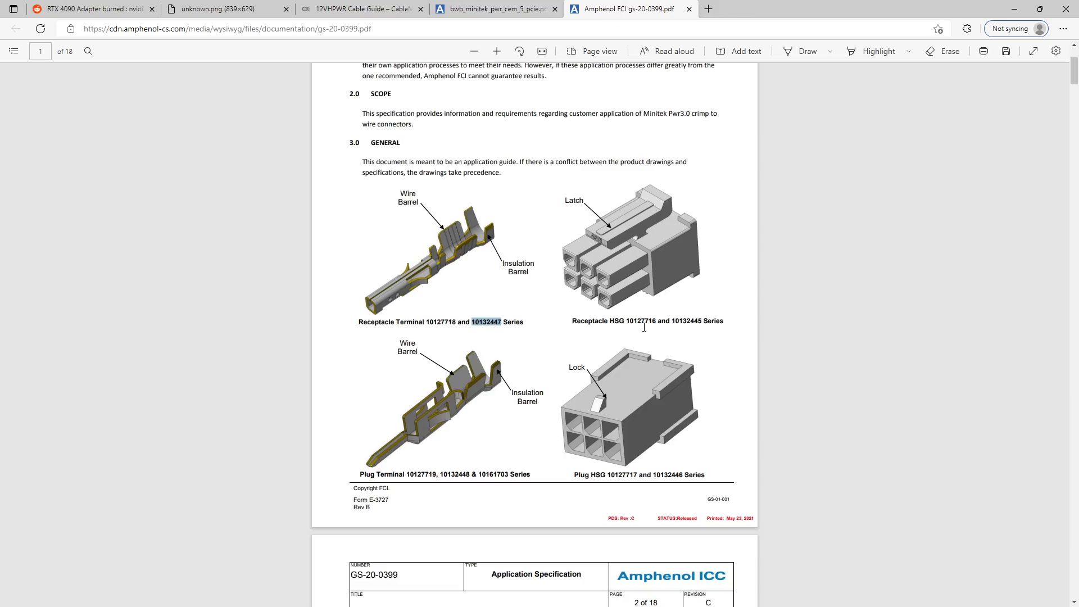
{"action": "left_click", "coordinate": [358, 8]}
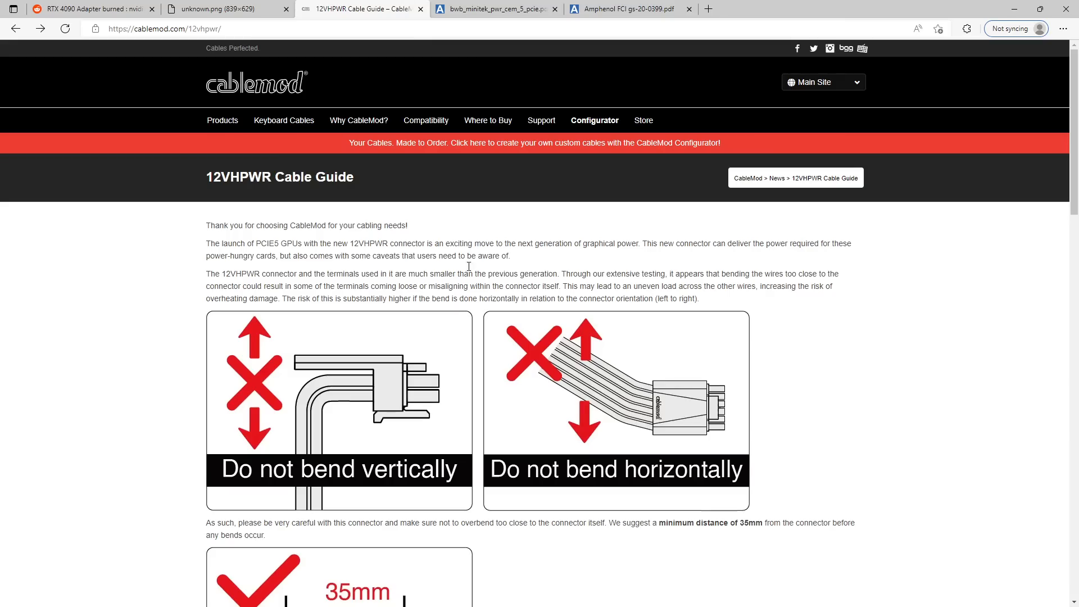
{"action": "left_click", "coordinate": [625, 8]}
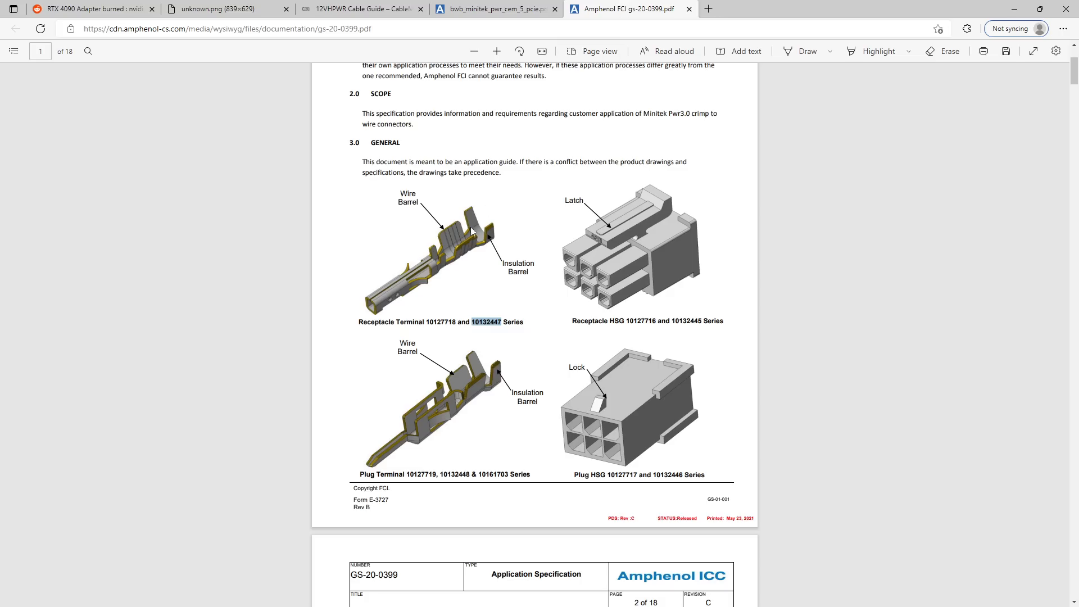
{"action": "left_click", "coordinate": [493, 9]}
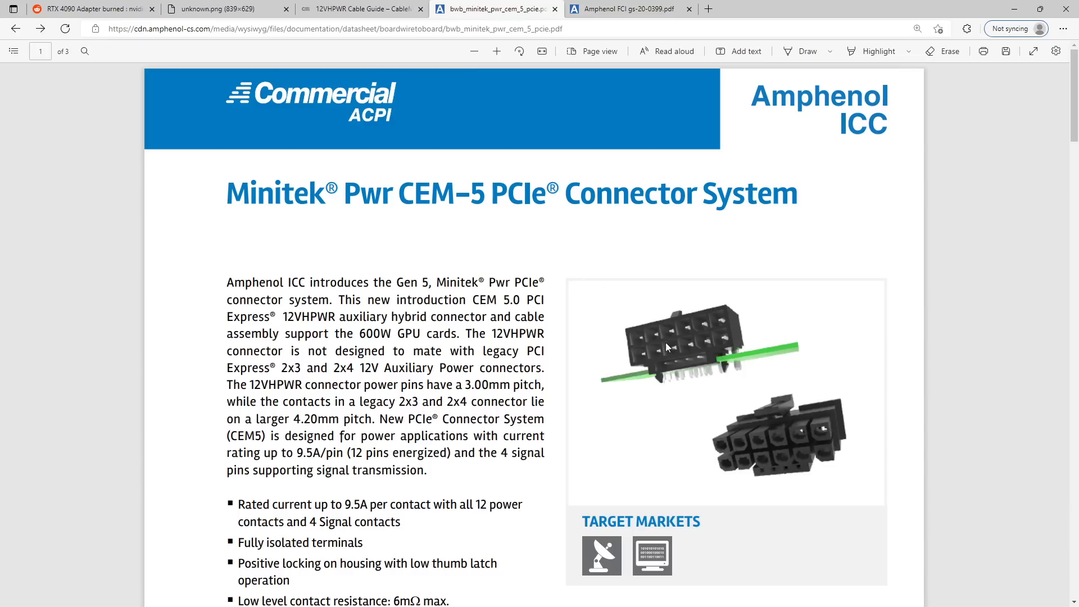
{"action": "mouse_move", "coordinate": [703, 379]}
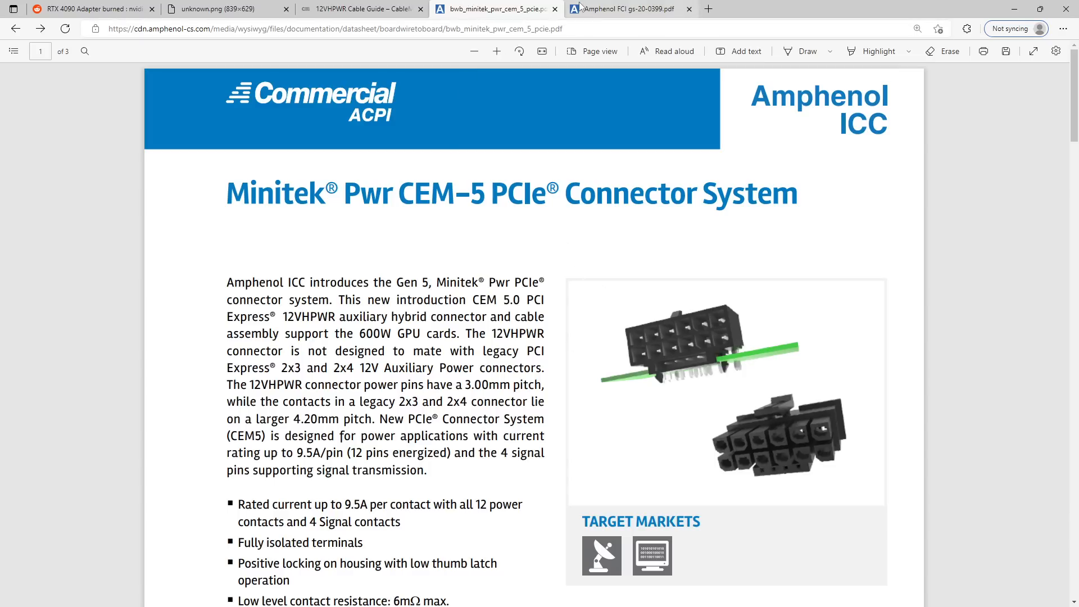
{"action": "left_click", "coordinate": [626, 8]}
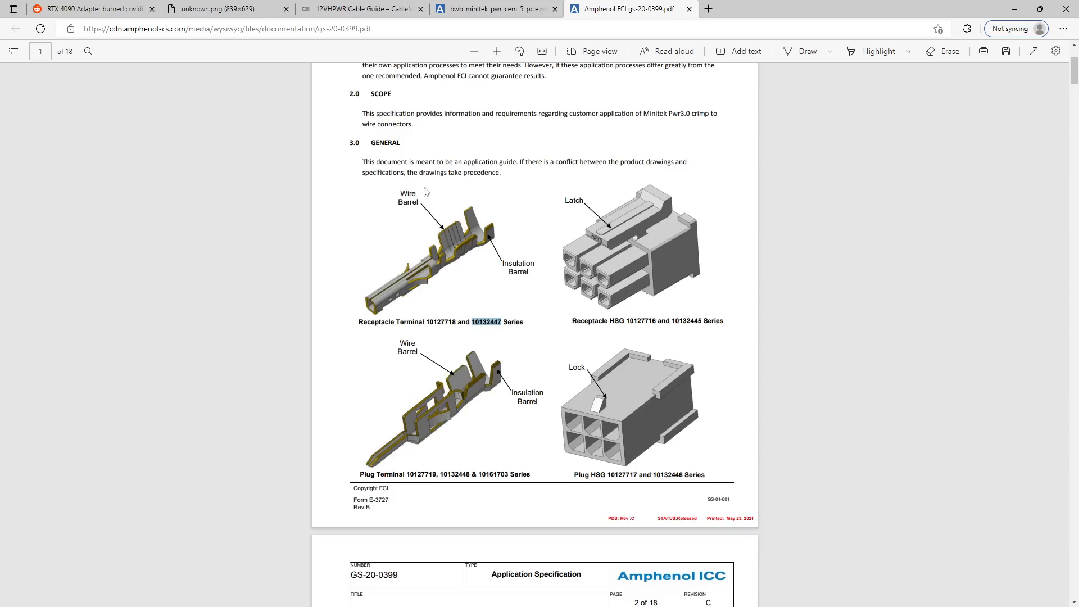
{"action": "mouse_move", "coordinate": [475, 259]}
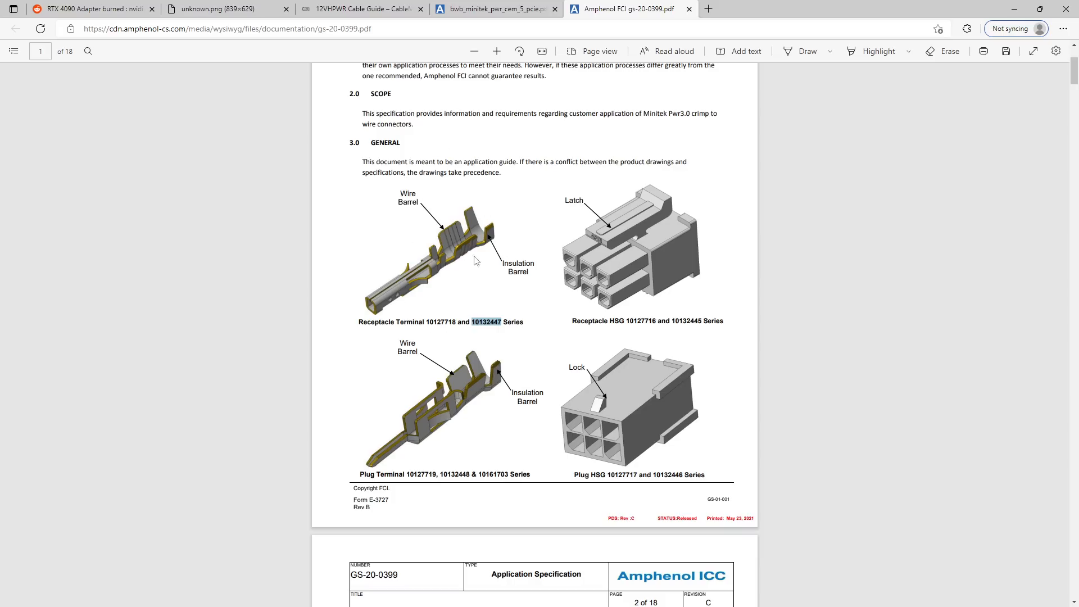
{"action": "mouse_move", "coordinate": [506, 221]}
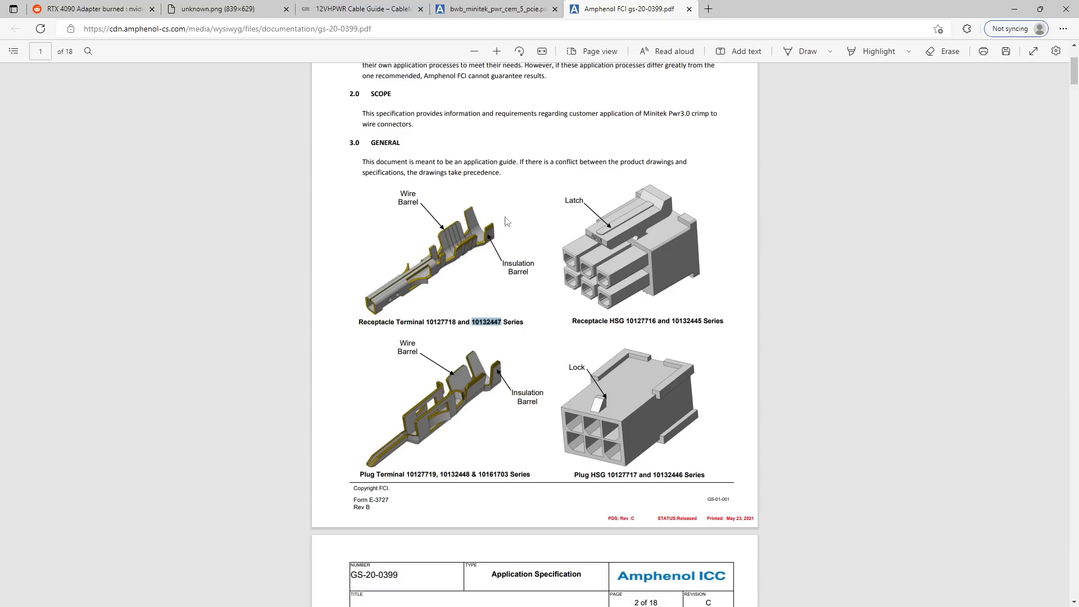
{"action": "mouse_move", "coordinate": [374, 340]}
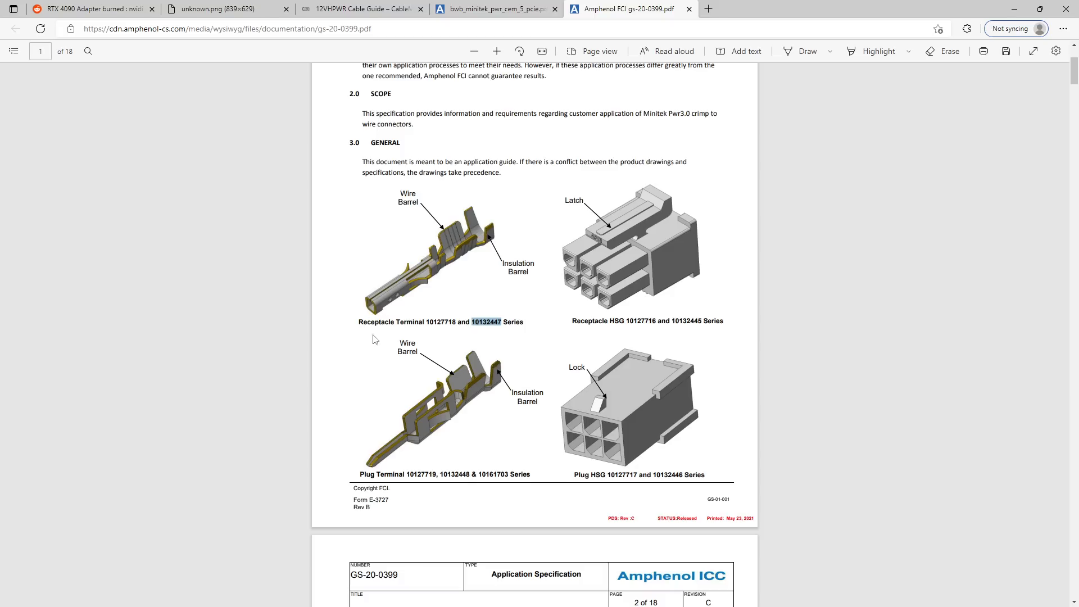
{"action": "mouse_move", "coordinate": [389, 304]}
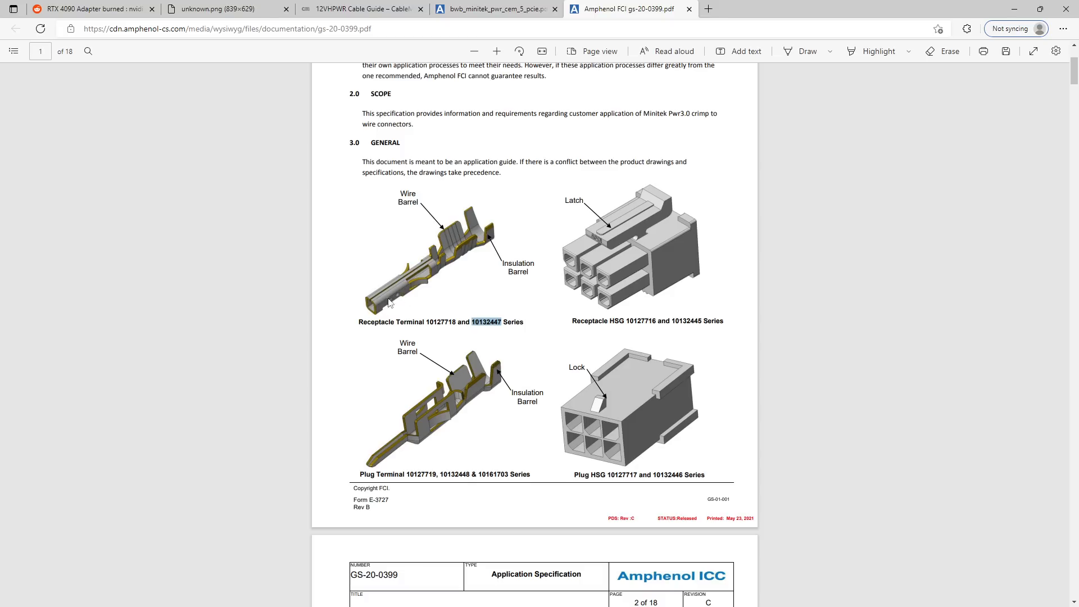
{"action": "mouse_move", "coordinate": [389, 298]}
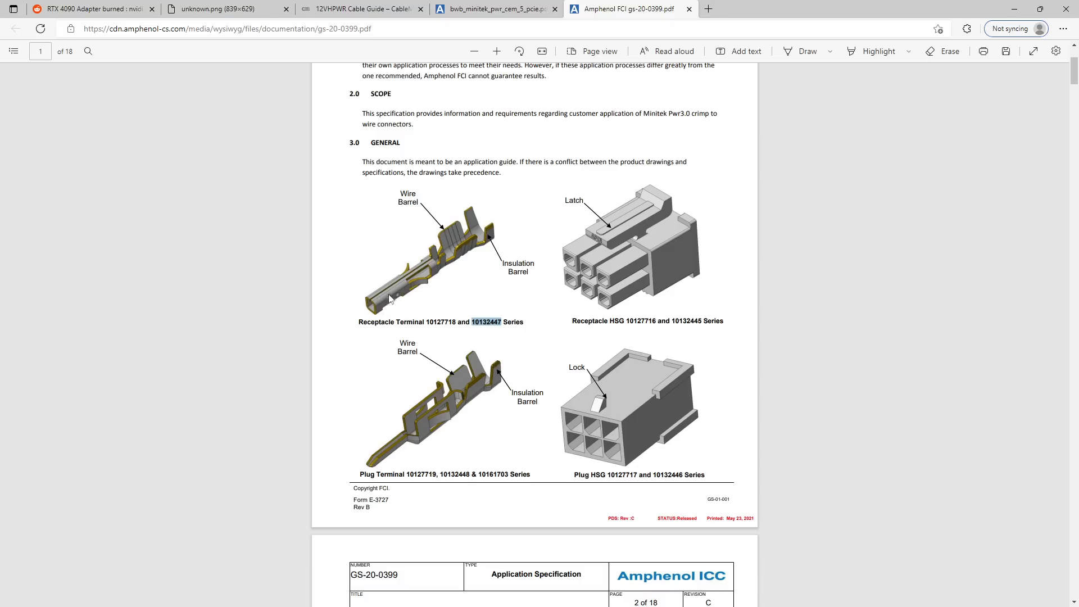
{"action": "mouse_move", "coordinate": [370, 313]}
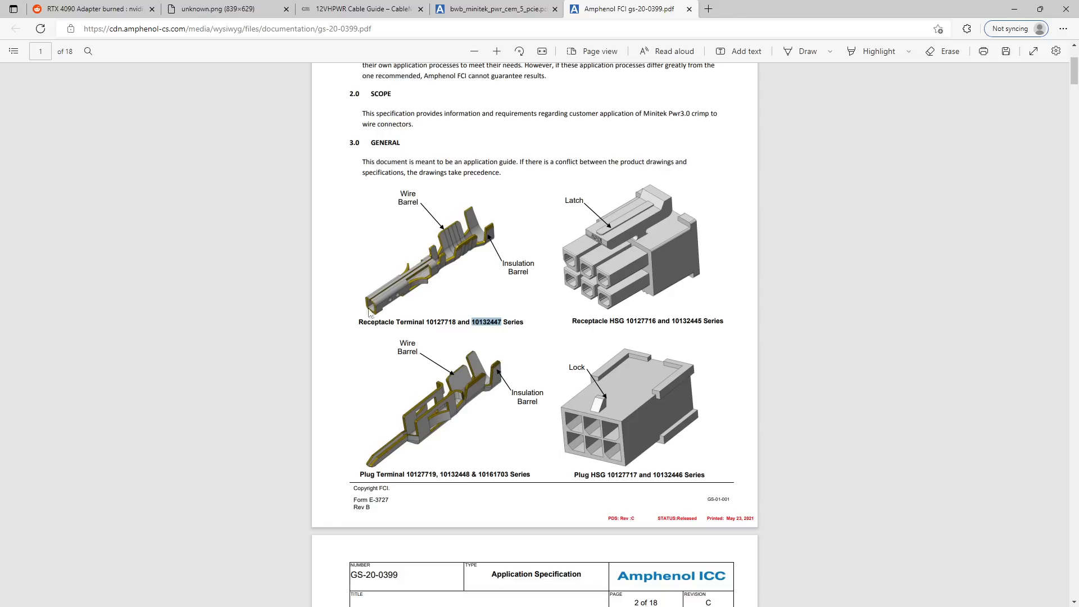
{"action": "mouse_move", "coordinate": [414, 267]}
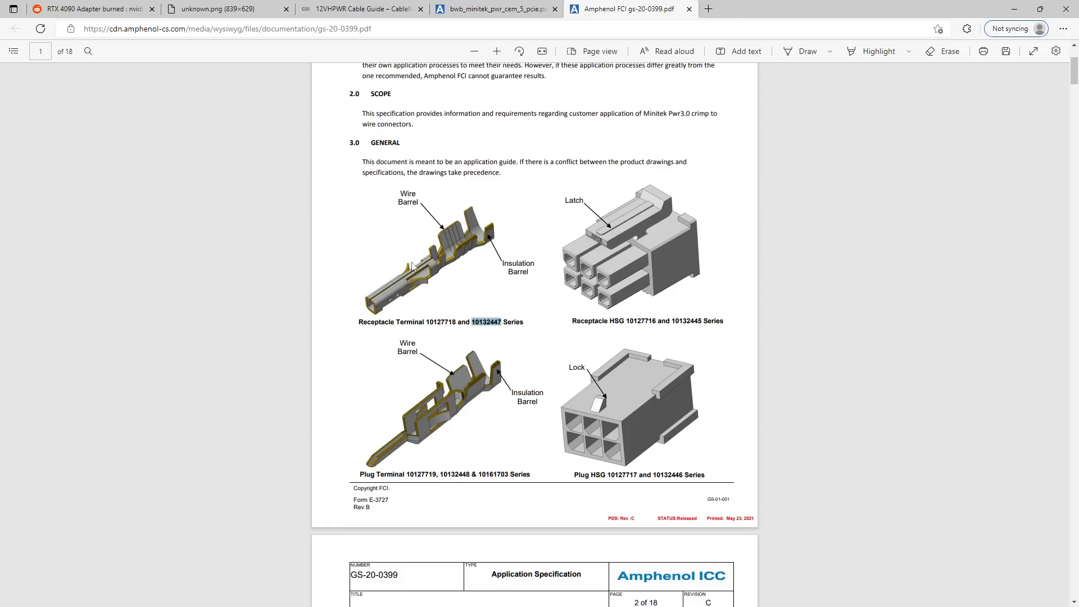
{"action": "mouse_move", "coordinate": [480, 200]}
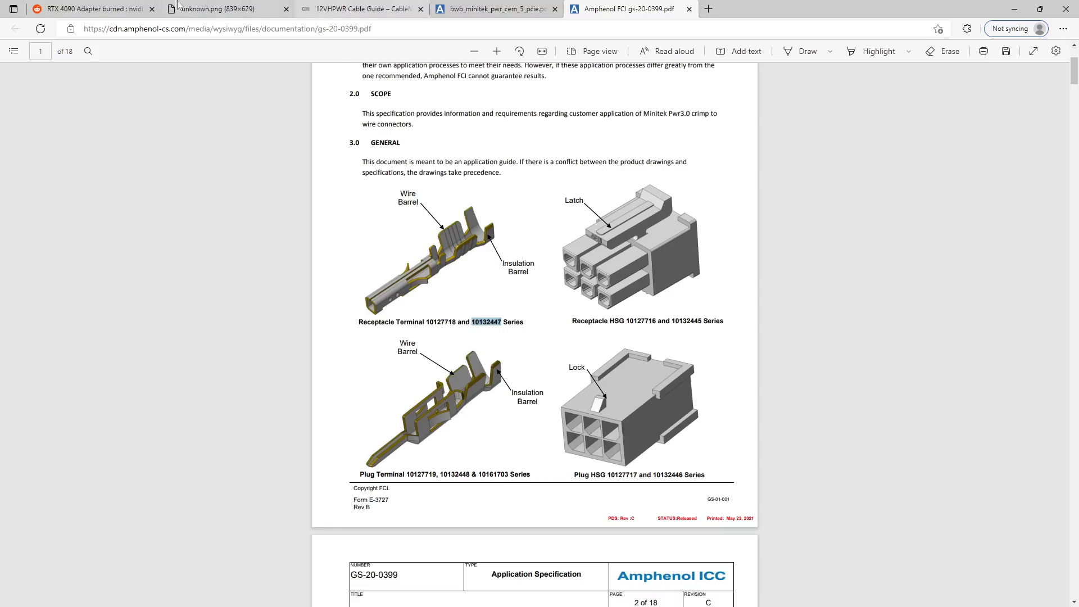
Step: Switch back to the burned RTX 4090 adapter Reddit post
{"action": "left_click", "coordinate": [90, 8]}
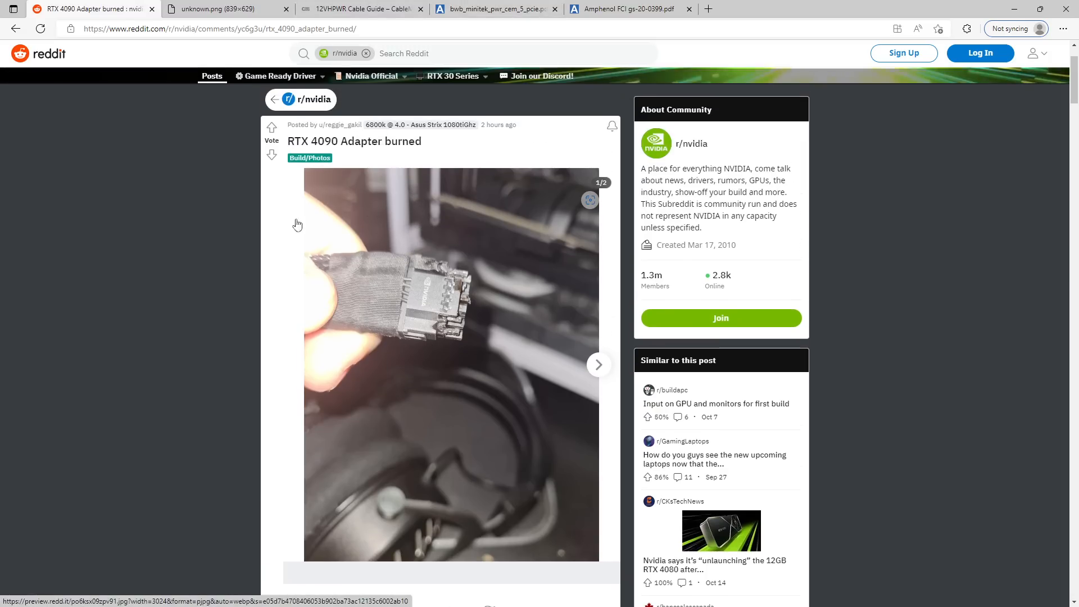
{"action": "mouse_move", "coordinate": [412, 288]}
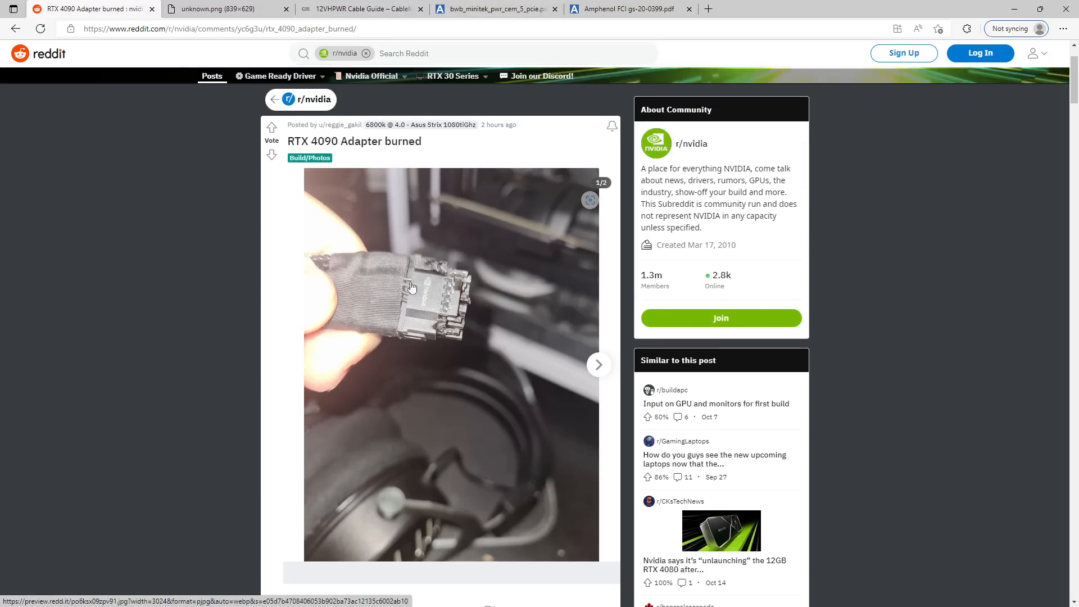
{"action": "mouse_move", "coordinate": [418, 300]}
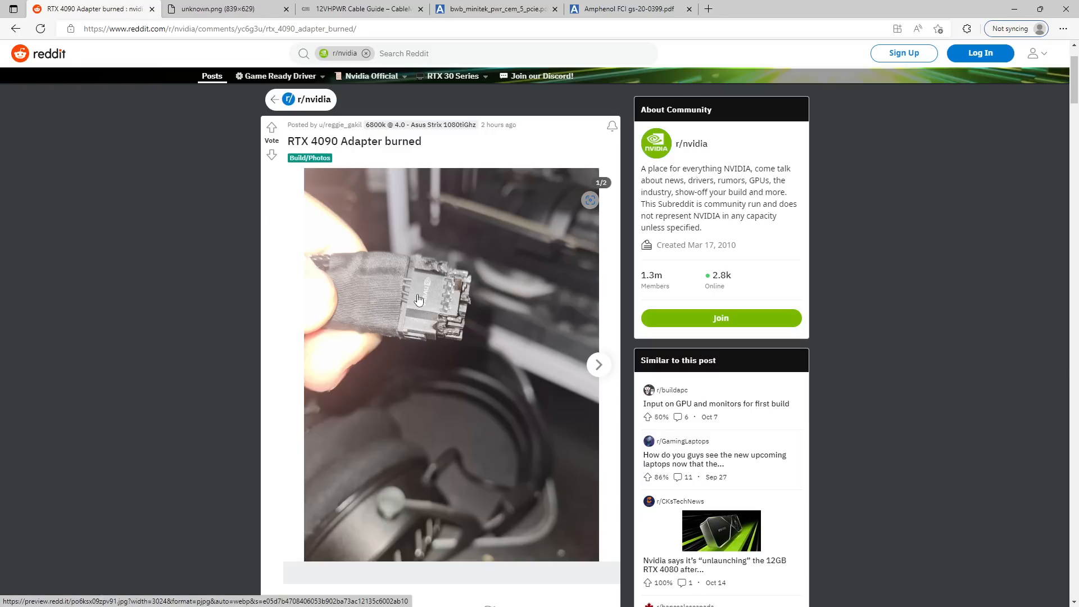
{"action": "mouse_move", "coordinate": [423, 390]}
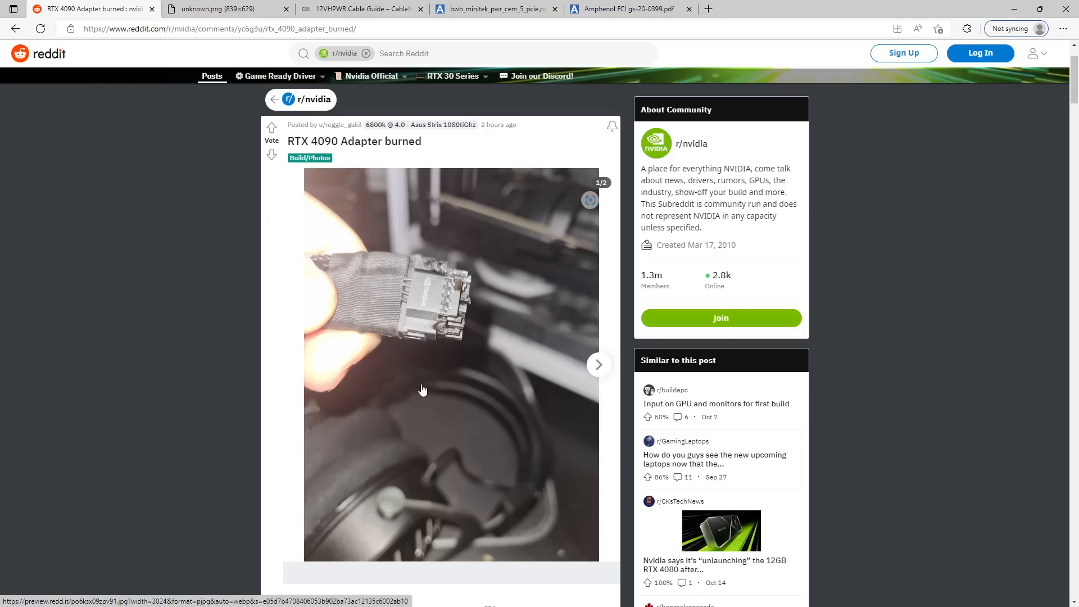
{"action": "mouse_move", "coordinate": [428, 340]}
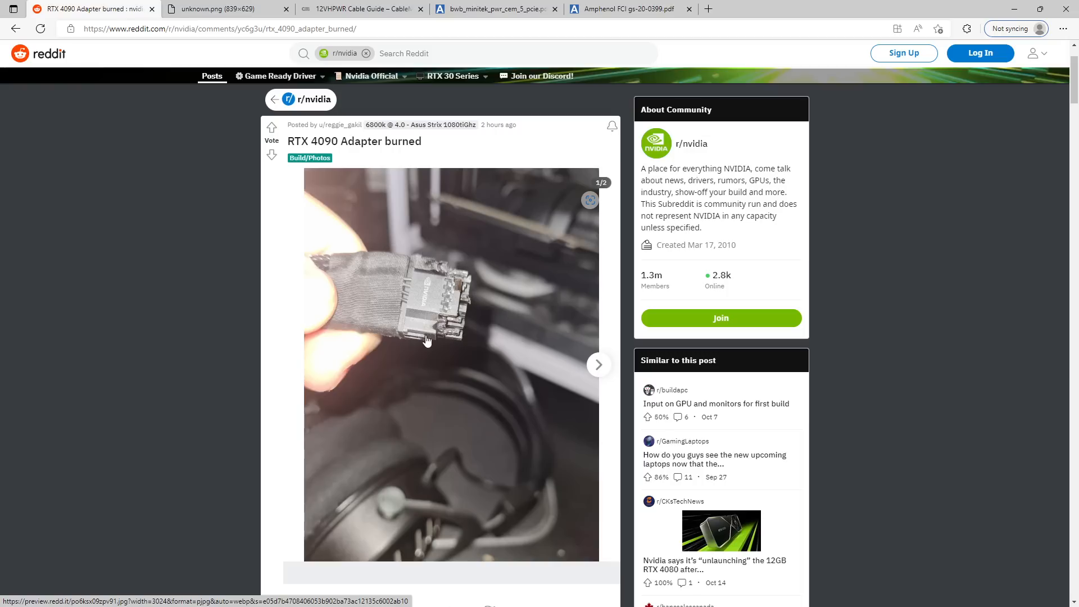
{"action": "mouse_move", "coordinate": [430, 312]}
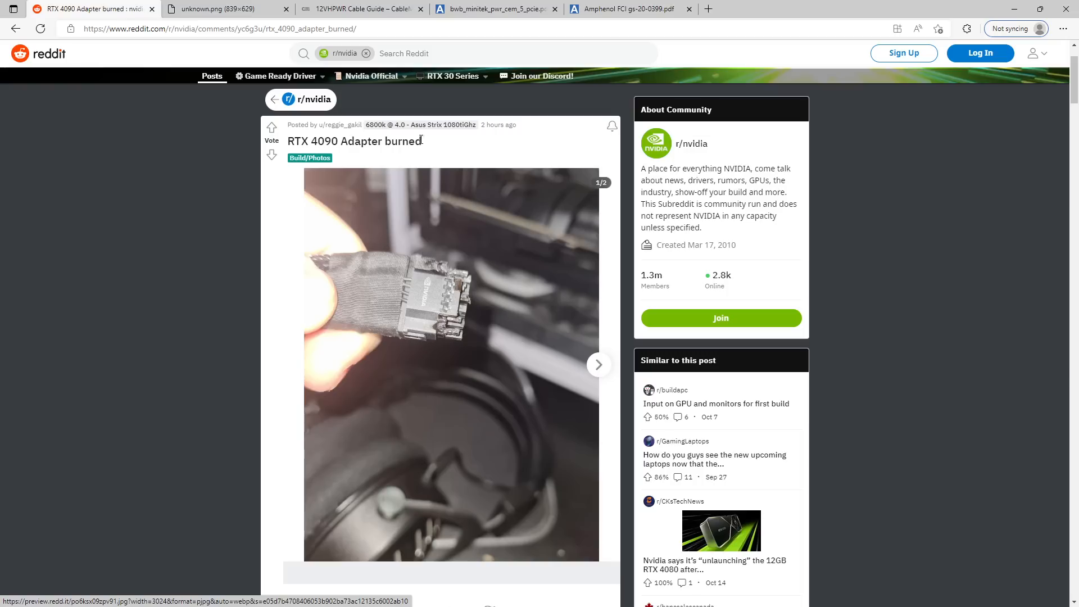
{"action": "mouse_move", "coordinate": [448, 307]}
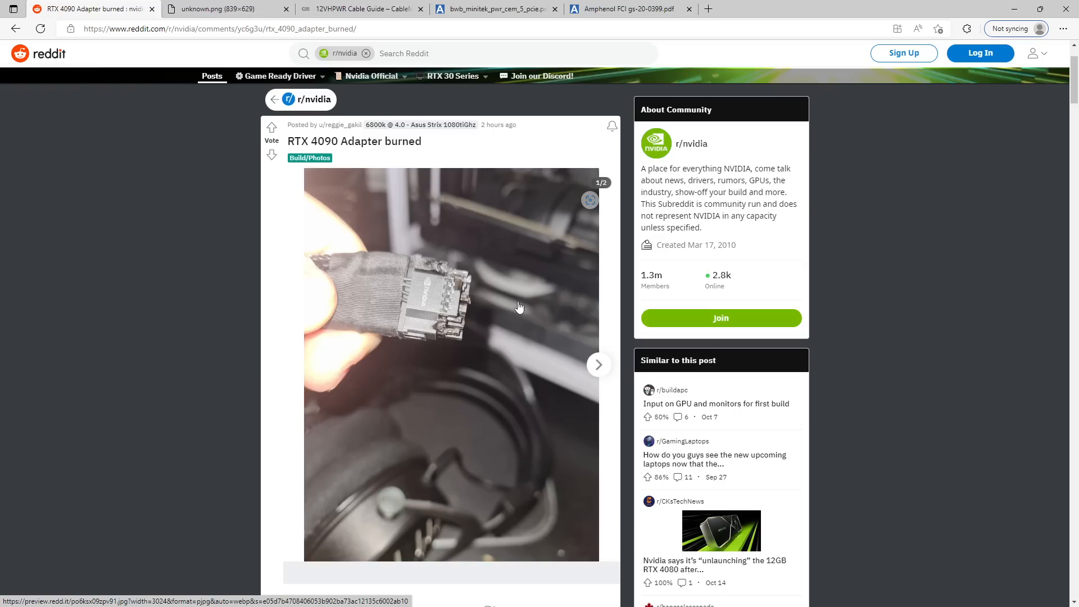
Step: Bring the CableMod 12VHPWR Cable Guide with its do-not-bend diagrams back into view
{"action": "left_click", "coordinate": [357, 9]}
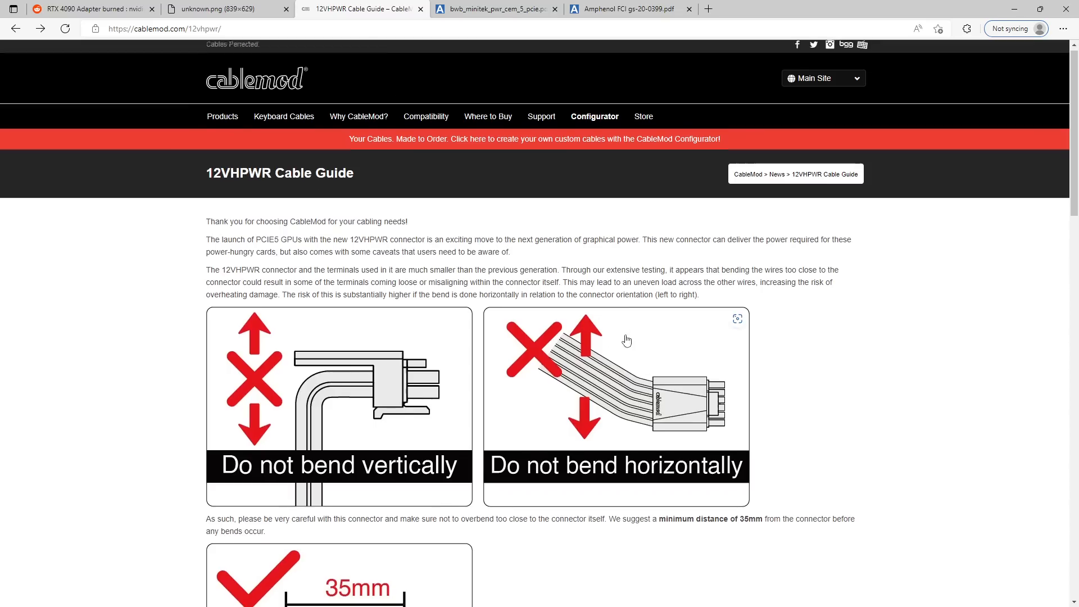
Step: Check the GS-20-0399 terminal and housing drawings, then return to the Reddit burned adapter post
{"action": "scroll", "scroll_direction": "down", "scroll_amount": 3}
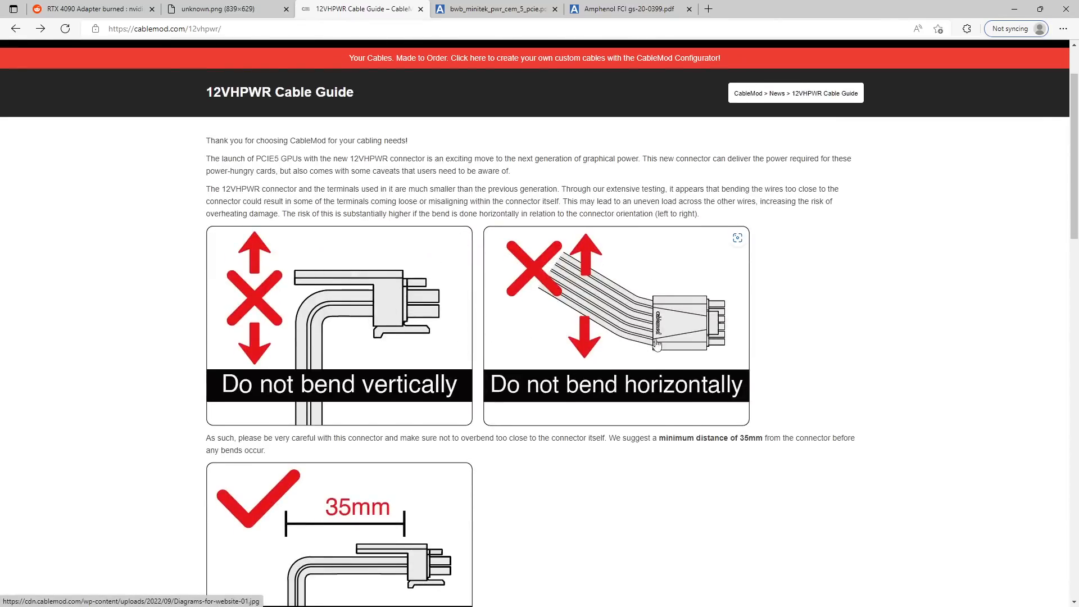
{"action": "mouse_move", "coordinate": [619, 330]}
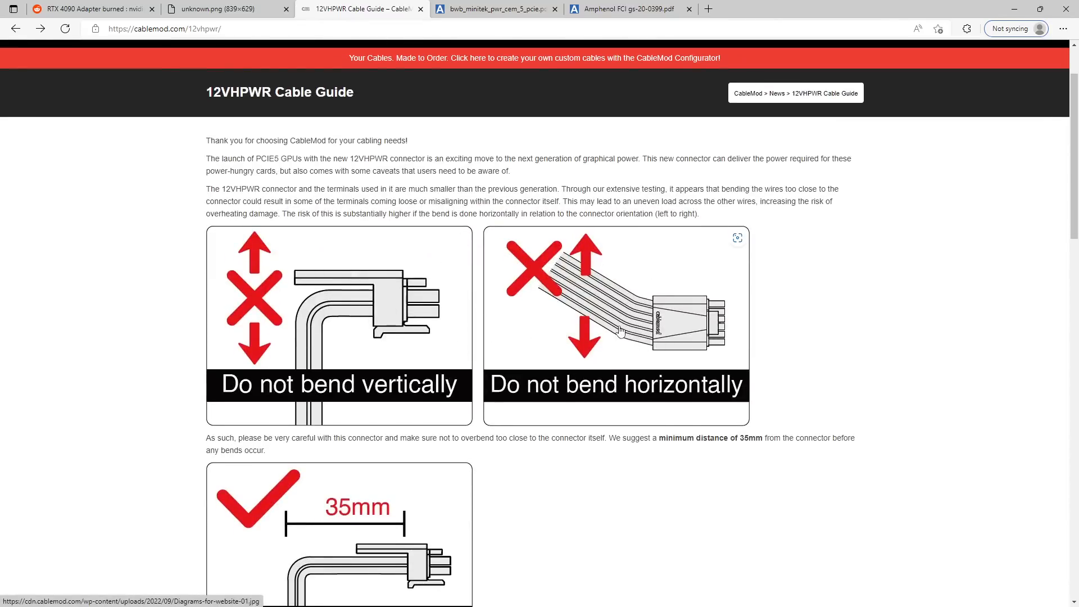
{"action": "mouse_move", "coordinate": [629, 333]}
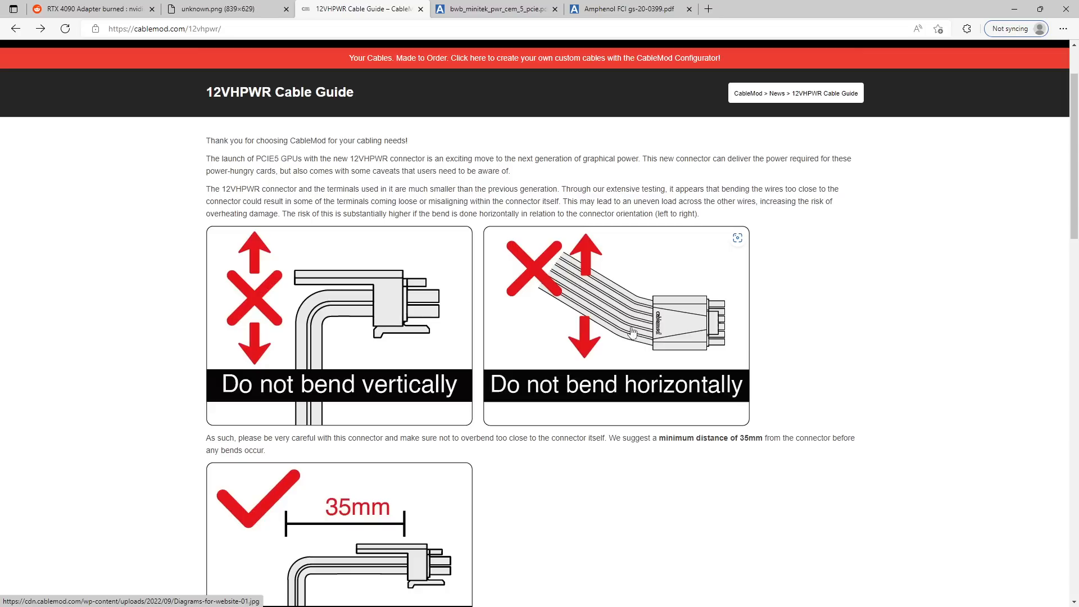
{"action": "left_click", "coordinate": [623, 9]}
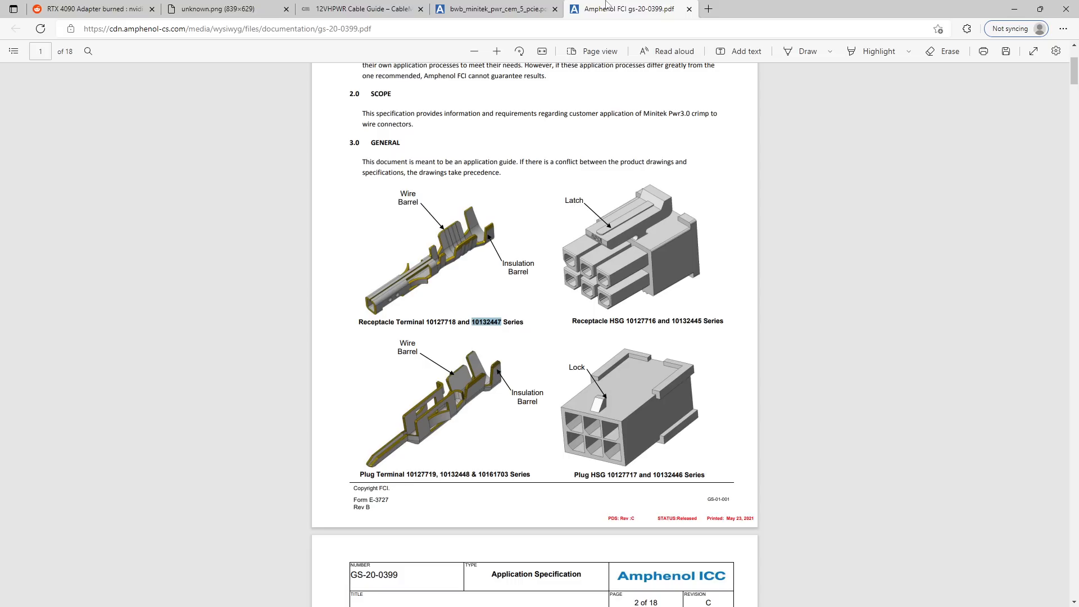
{"action": "mouse_move", "coordinate": [384, 302]}
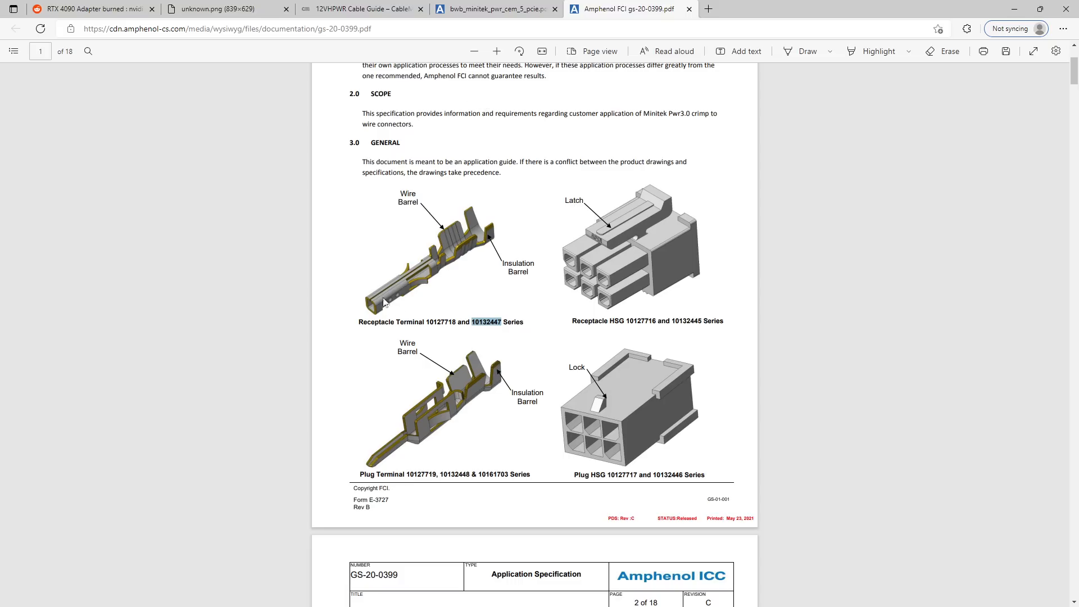
{"action": "mouse_move", "coordinate": [453, 284]}
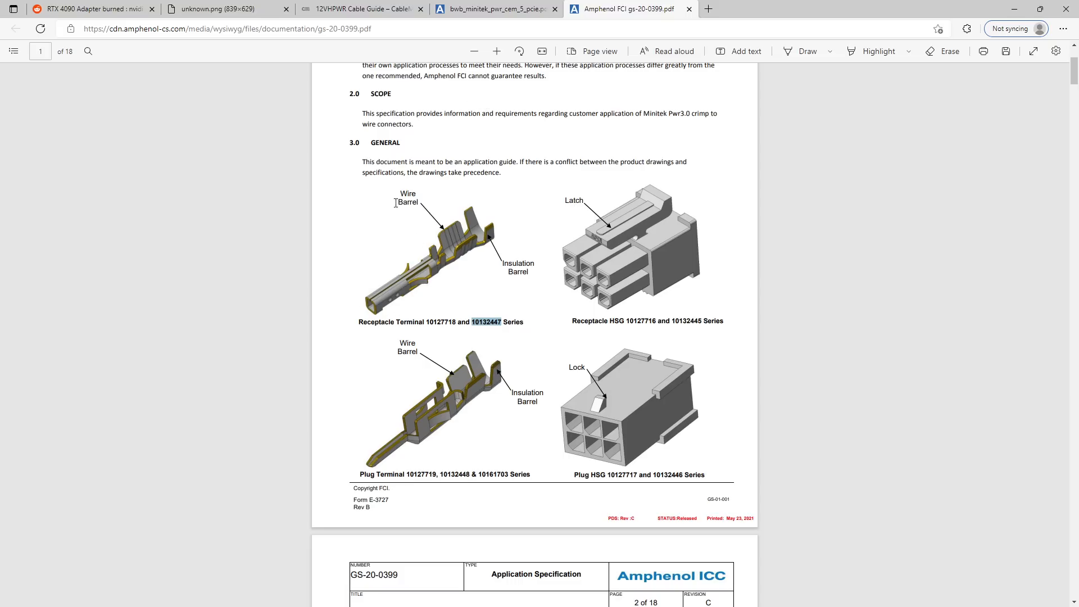
{"action": "mouse_move", "coordinate": [416, 165]}
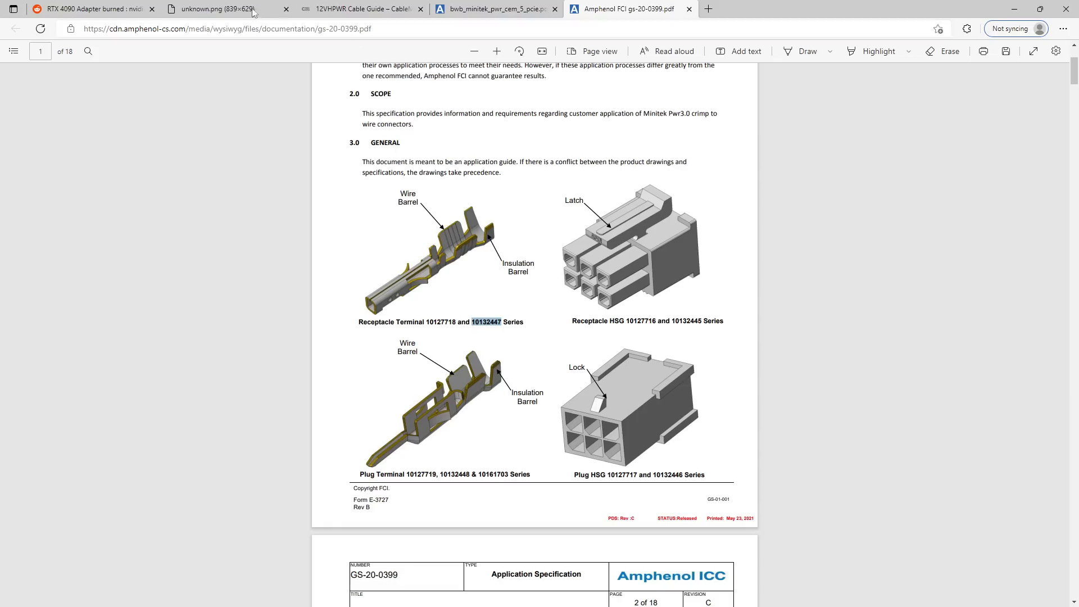
{"action": "left_click", "coordinate": [93, 8]}
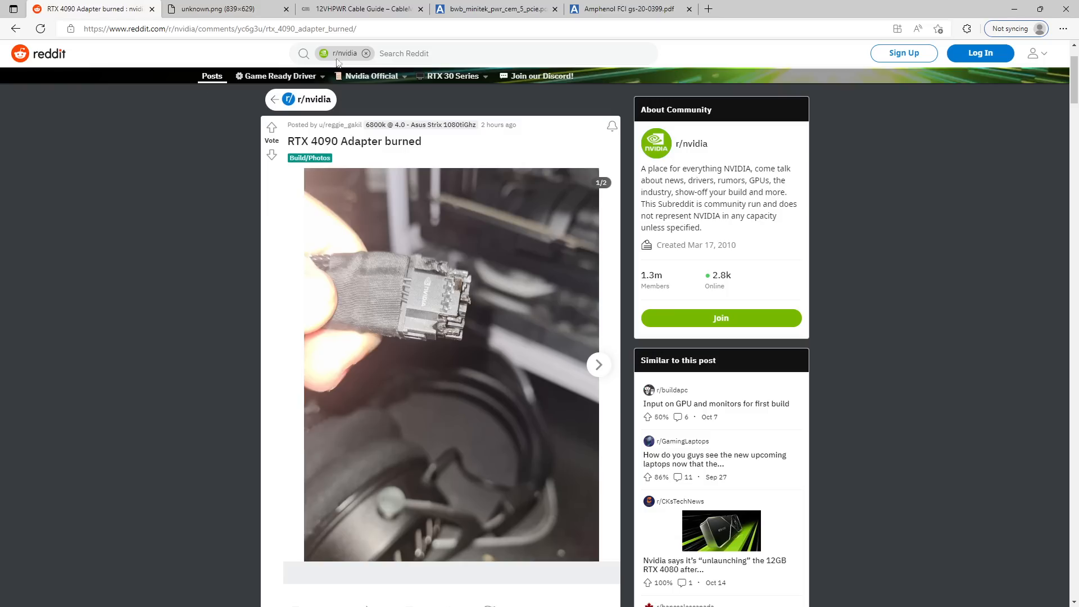
Step: Compare the GS-20-0399 terminal drawings against the Minitek Pwr CEM-5 datasheet, then return to the burned RTX 4090 adapter post
{"action": "left_click", "coordinate": [492, 9]}
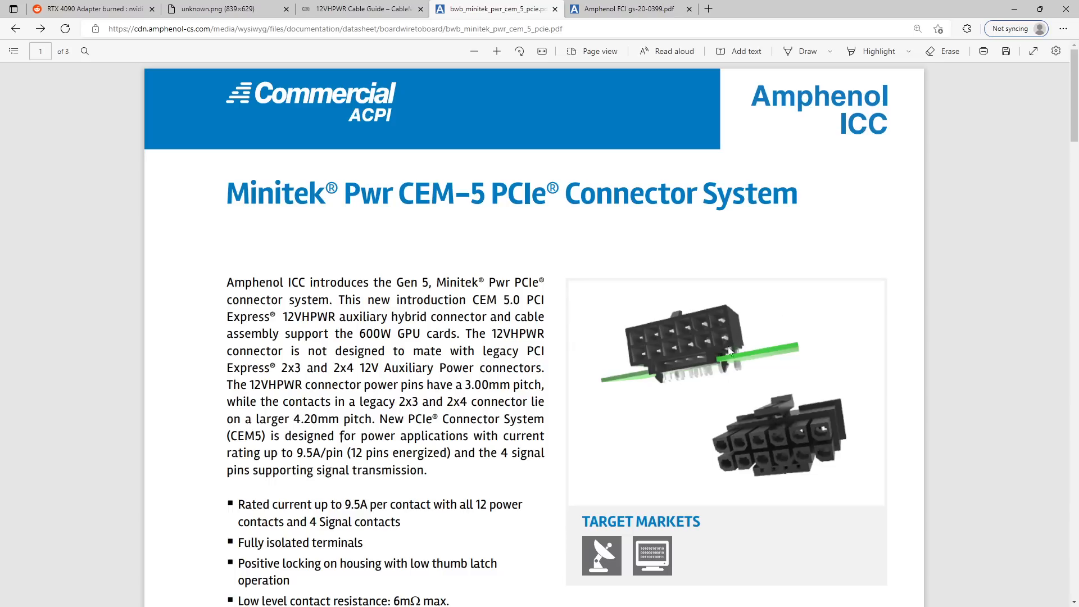
{"action": "mouse_move", "coordinate": [791, 394]}
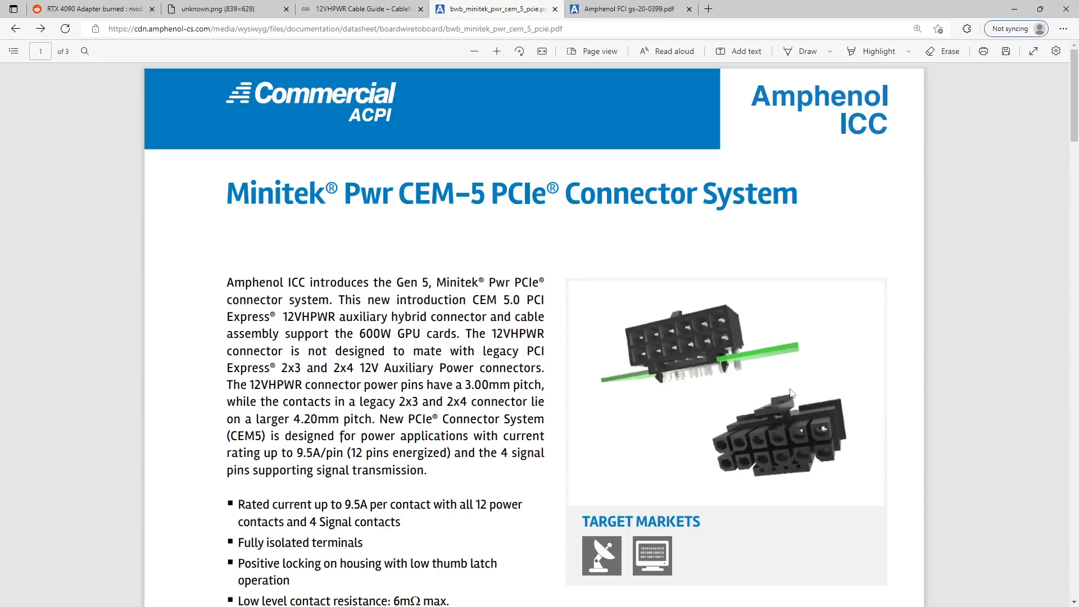
{"action": "mouse_move", "coordinate": [705, 360]}
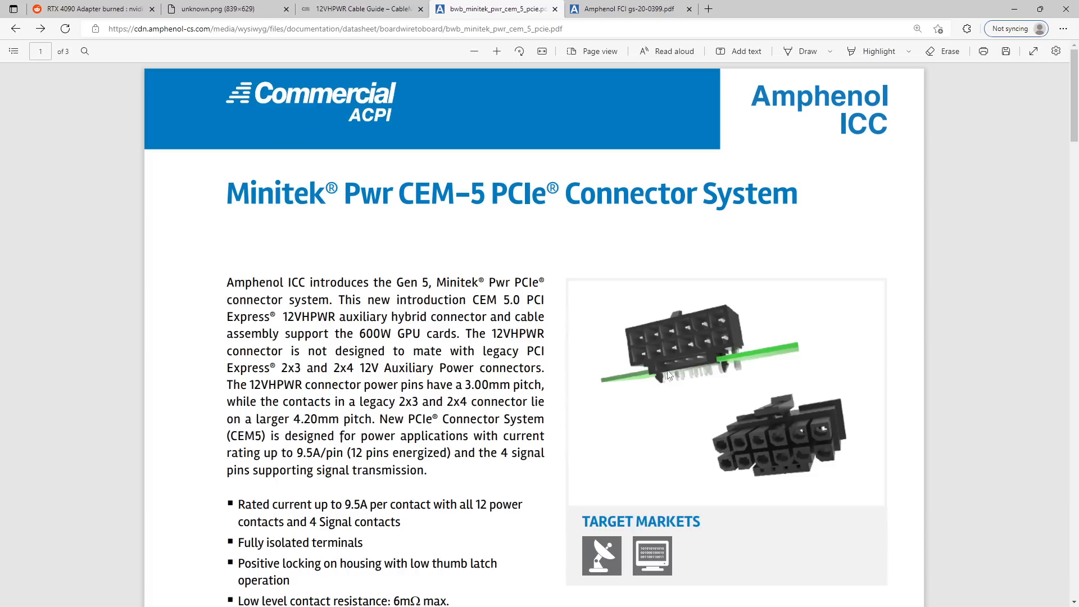
{"action": "mouse_move", "coordinate": [710, 324]}
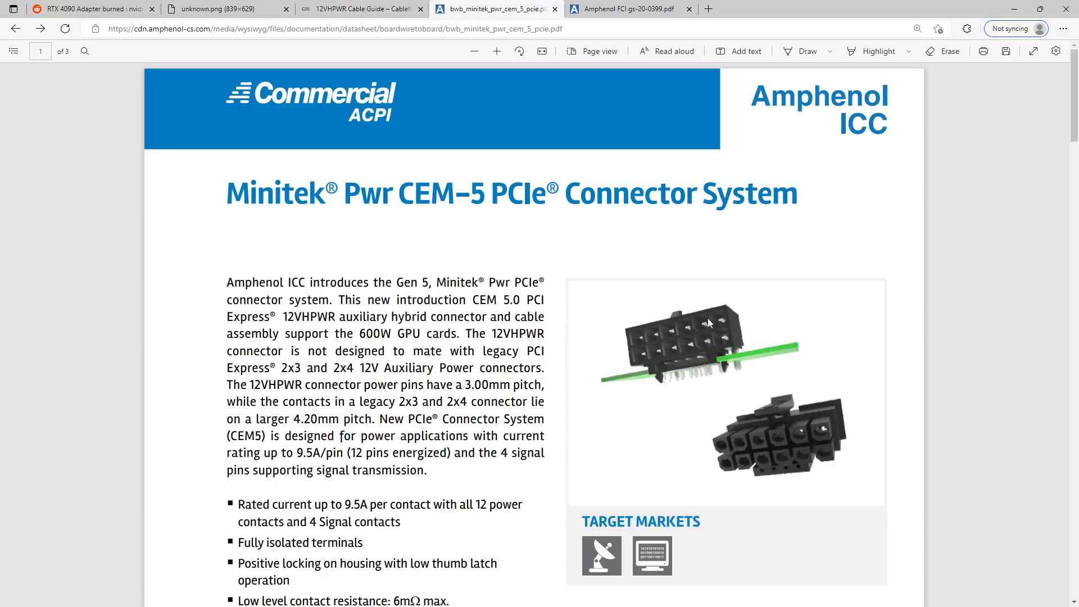
{"action": "mouse_move", "coordinate": [707, 300]}
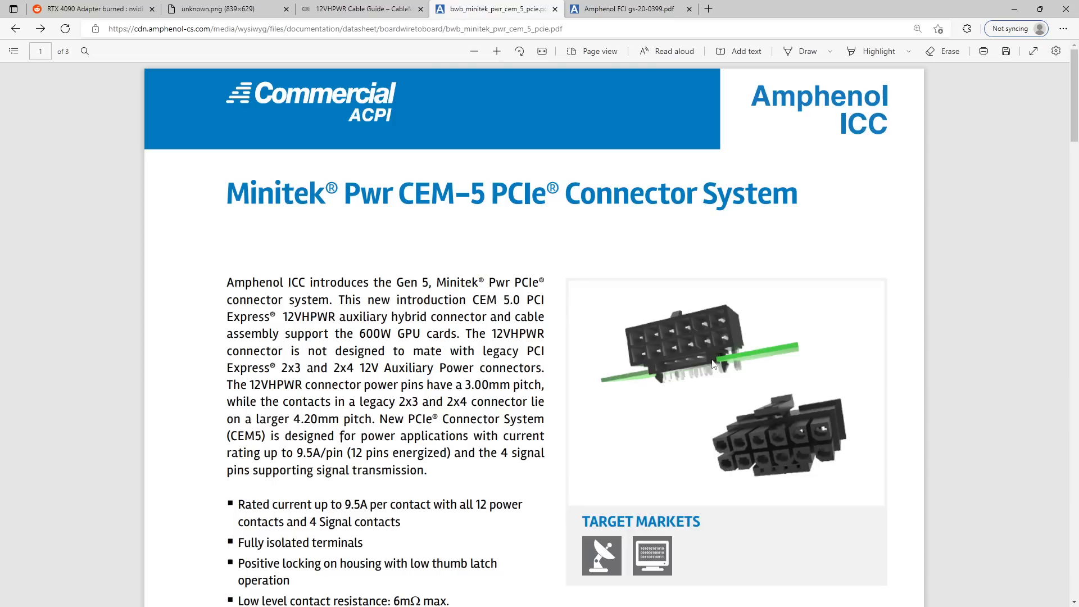
{"action": "mouse_move", "coordinate": [709, 351]}
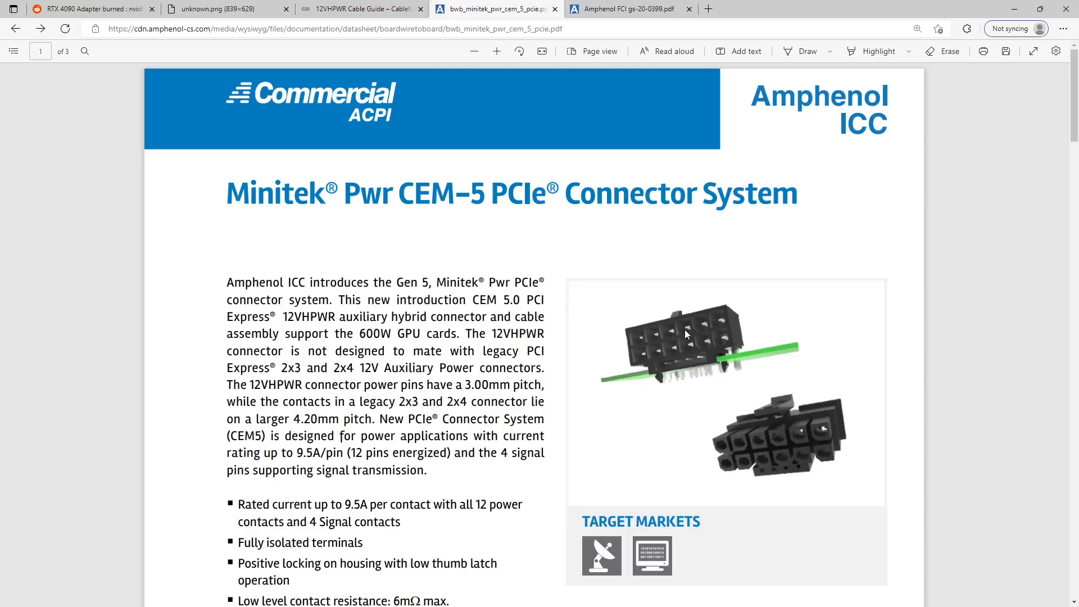
{"action": "mouse_move", "coordinate": [662, 345]}
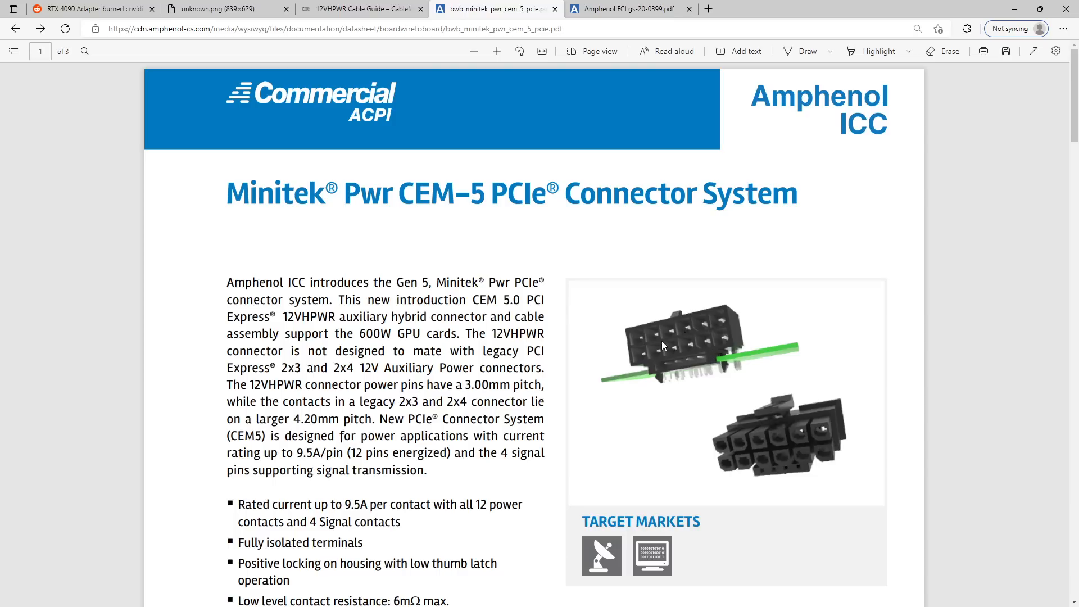
{"action": "mouse_move", "coordinate": [655, 326]}
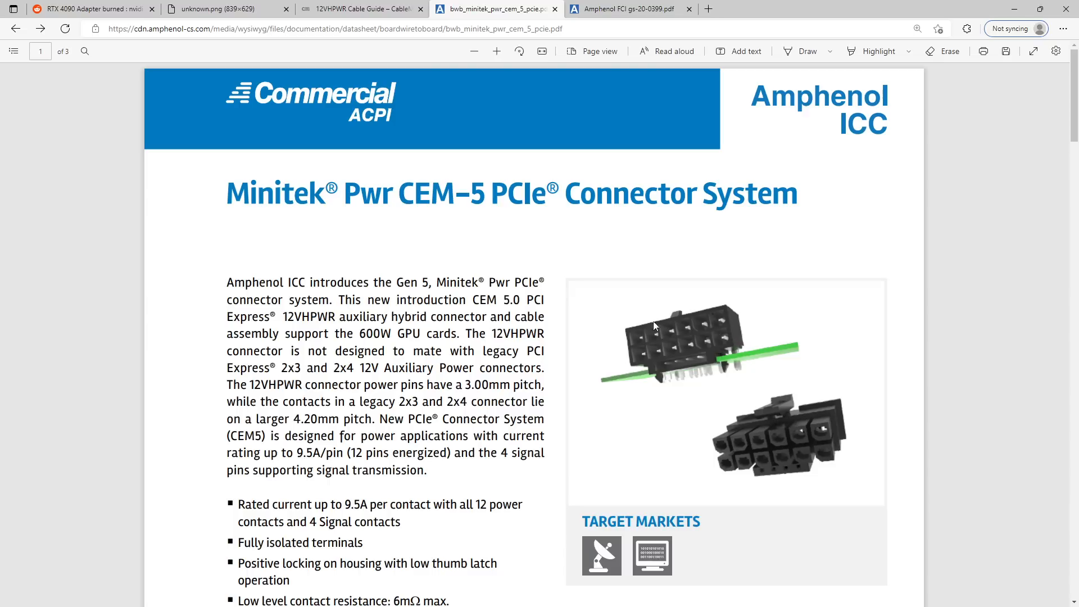
{"action": "mouse_move", "coordinate": [700, 345]}
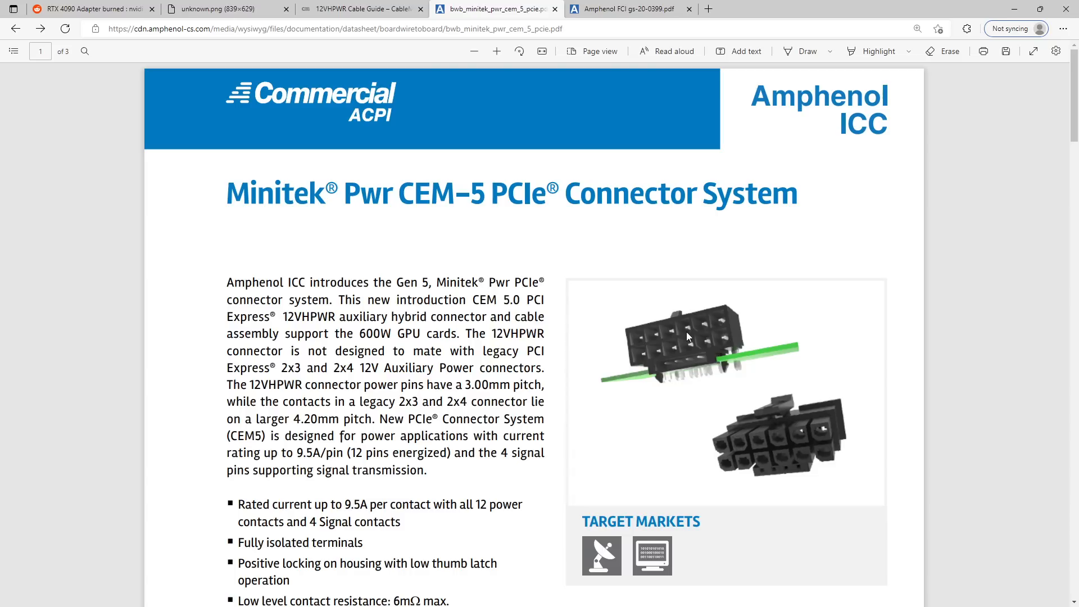
{"action": "left_click", "coordinate": [625, 9]}
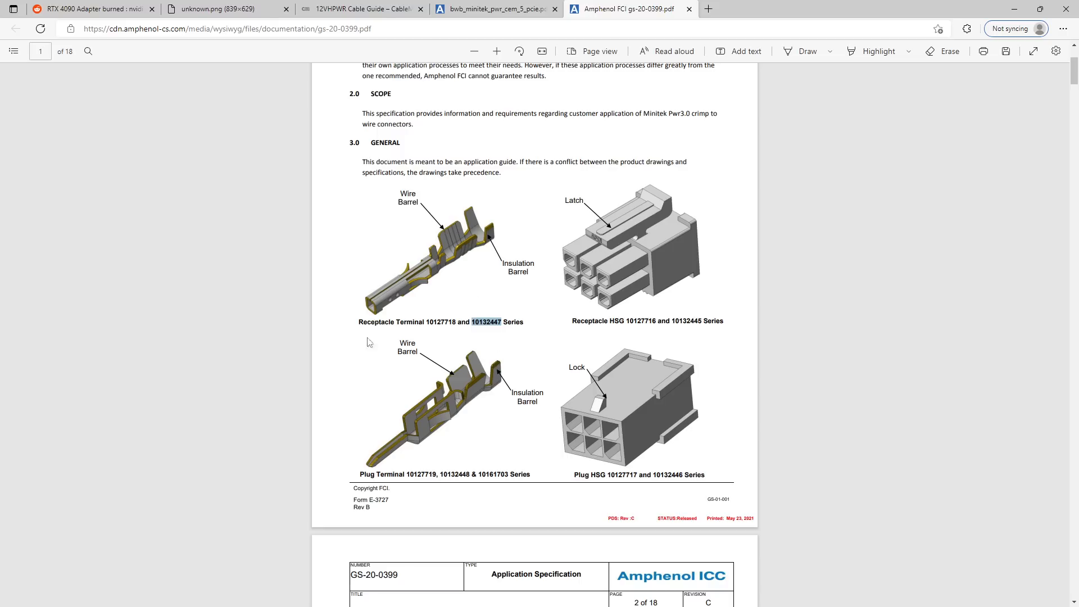
{"action": "mouse_move", "coordinate": [402, 256]}
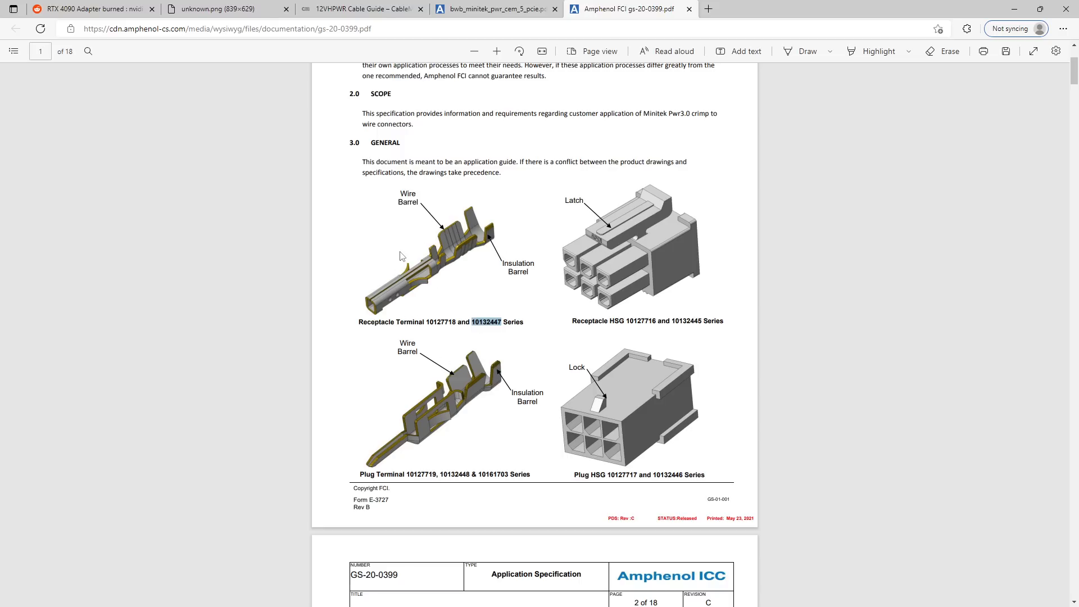
{"action": "mouse_move", "coordinate": [425, 280]}
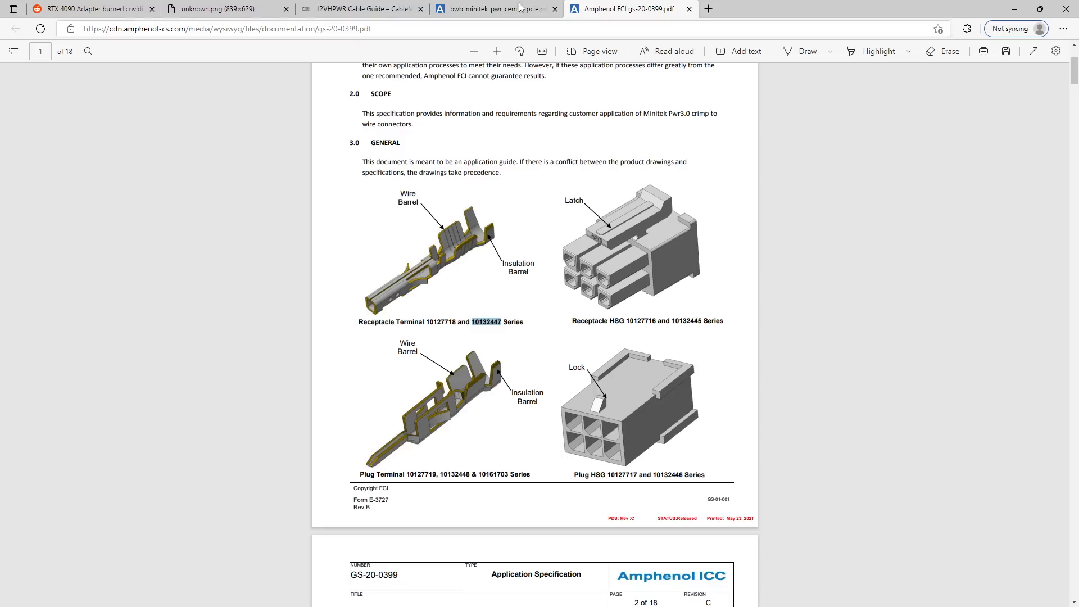
{"action": "left_click", "coordinate": [493, 9]}
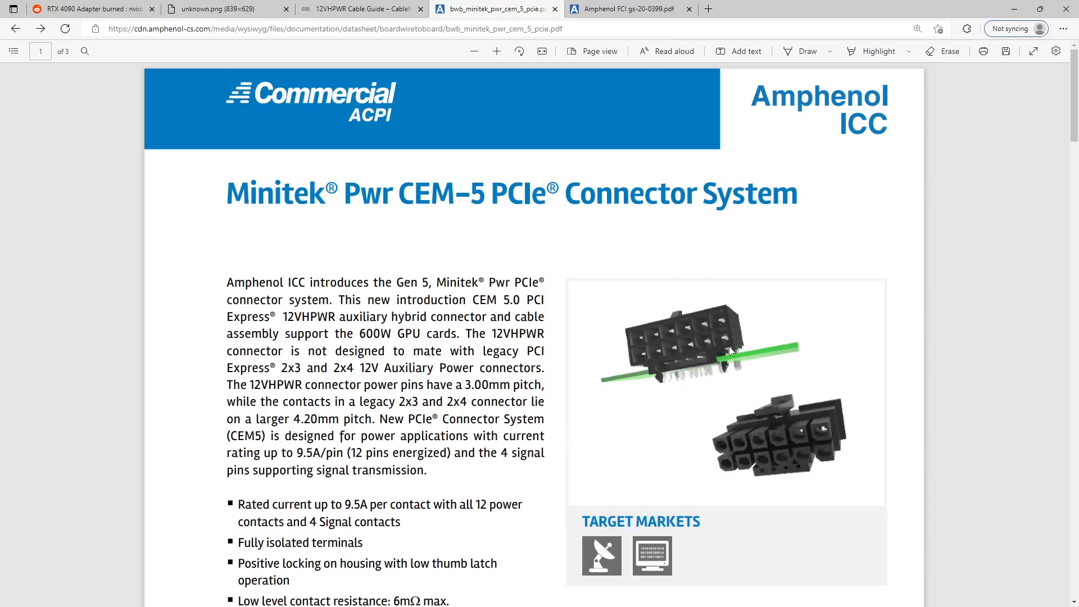
{"action": "mouse_move", "coordinate": [687, 325]}
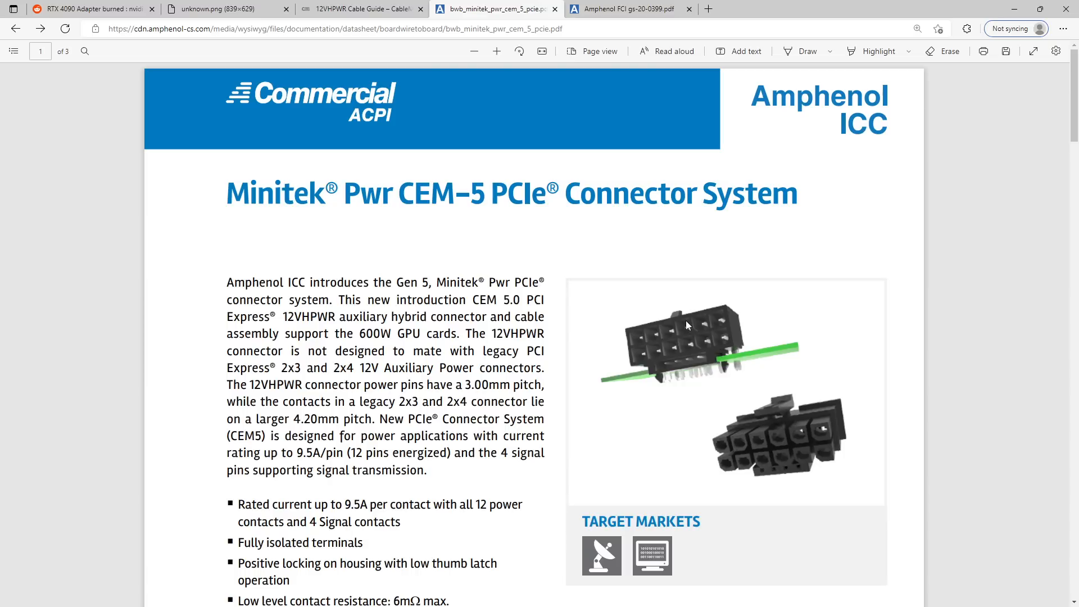
{"action": "mouse_move", "coordinate": [611, 340]}
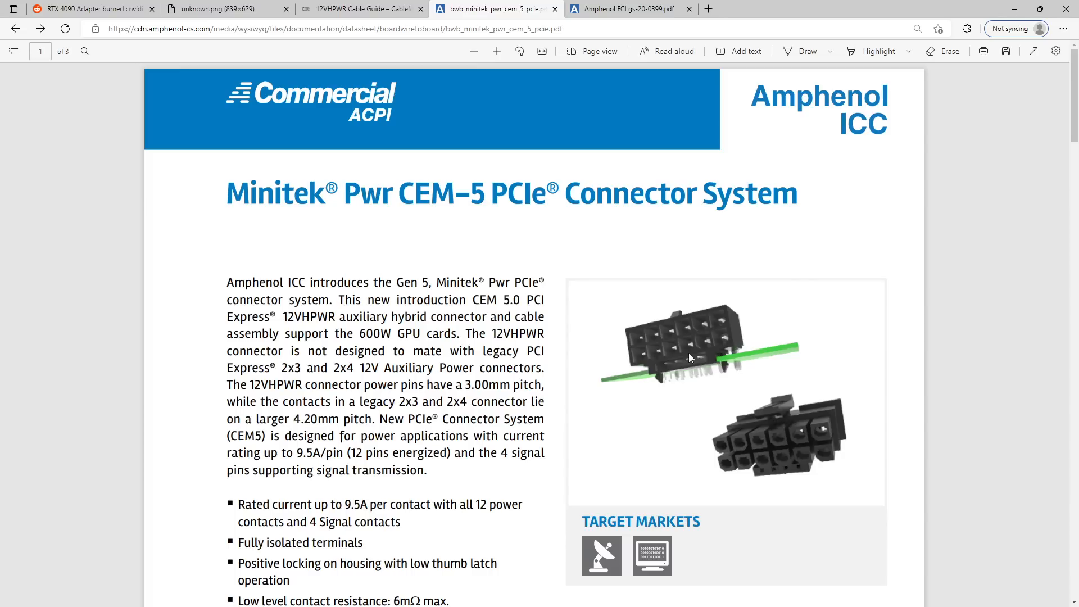
{"action": "mouse_move", "coordinate": [682, 343]}
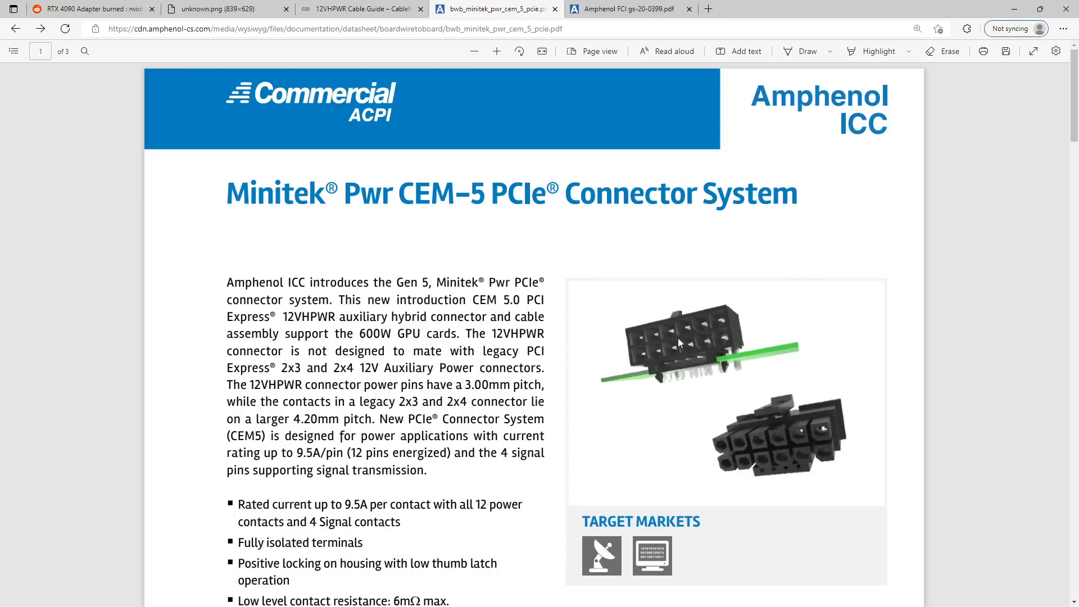
{"action": "left_click", "coordinate": [625, 8]}
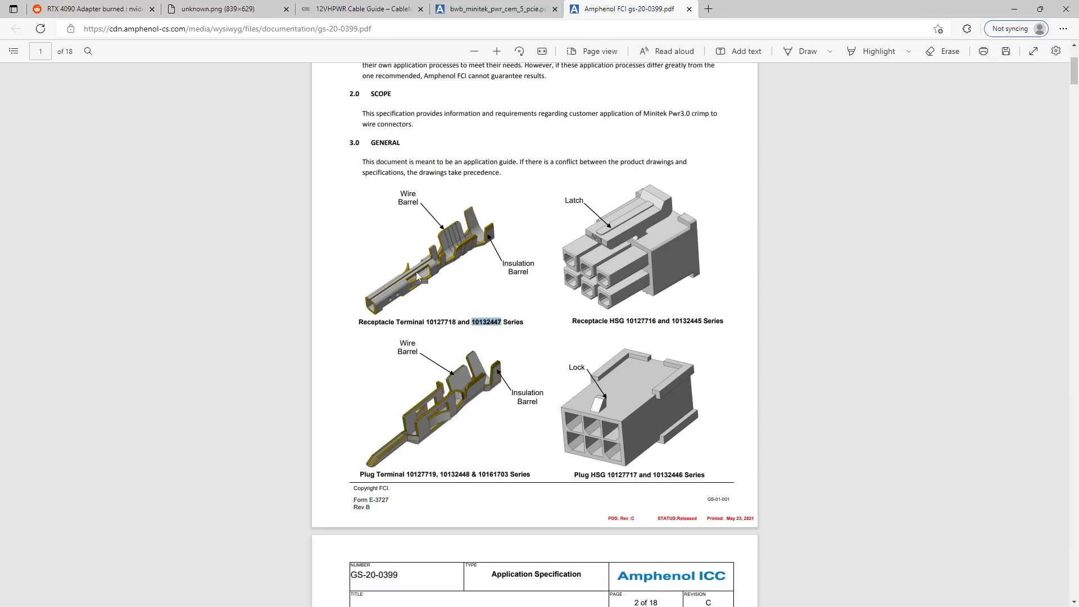
{"action": "mouse_move", "coordinate": [448, 257]}
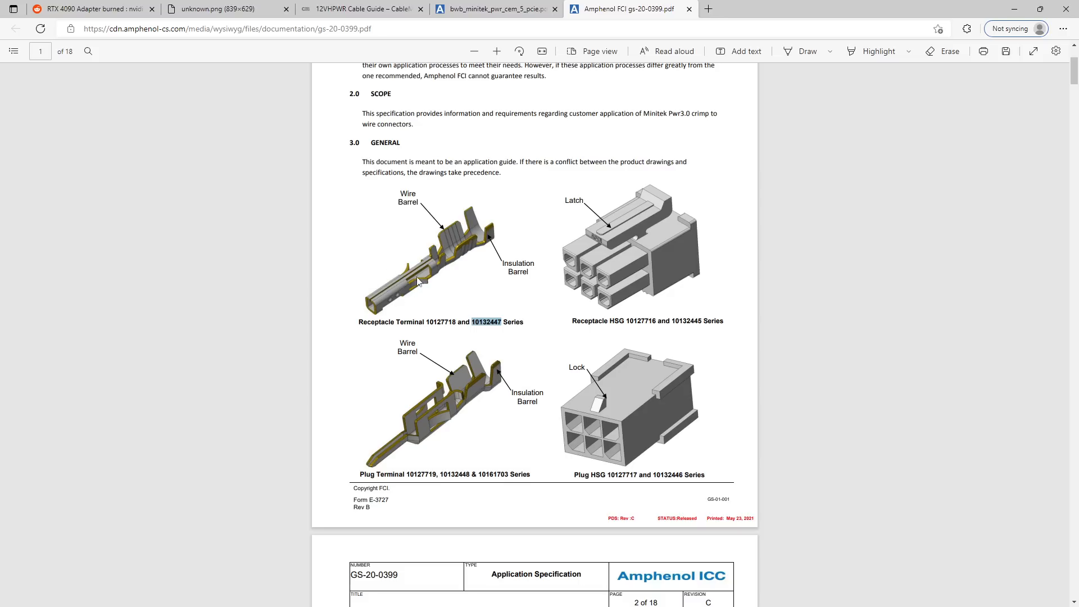
{"action": "mouse_move", "coordinate": [430, 218]}
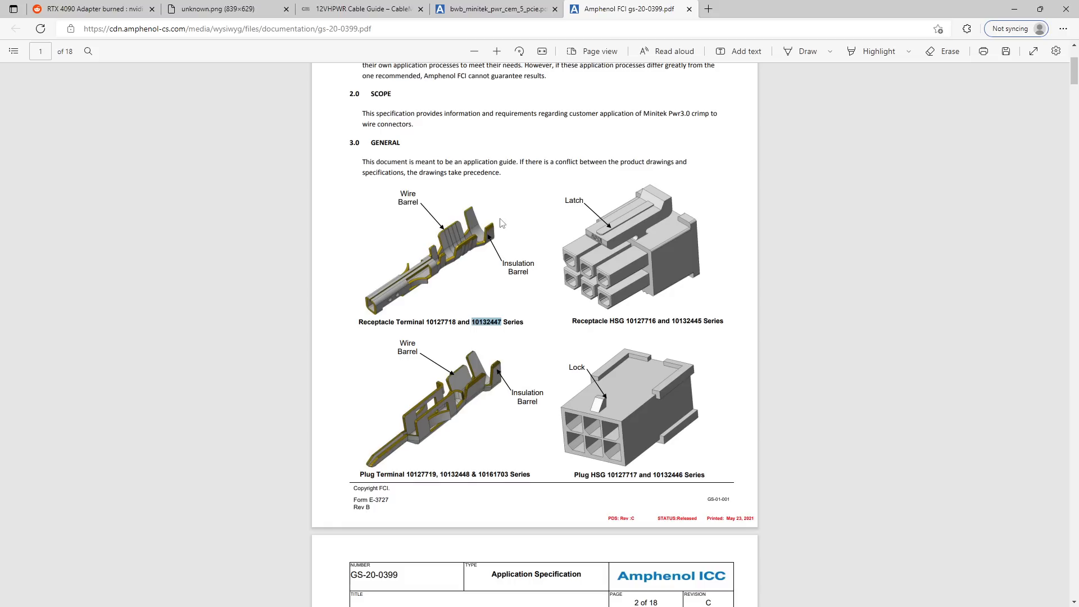
{"action": "mouse_move", "coordinate": [513, 365]}
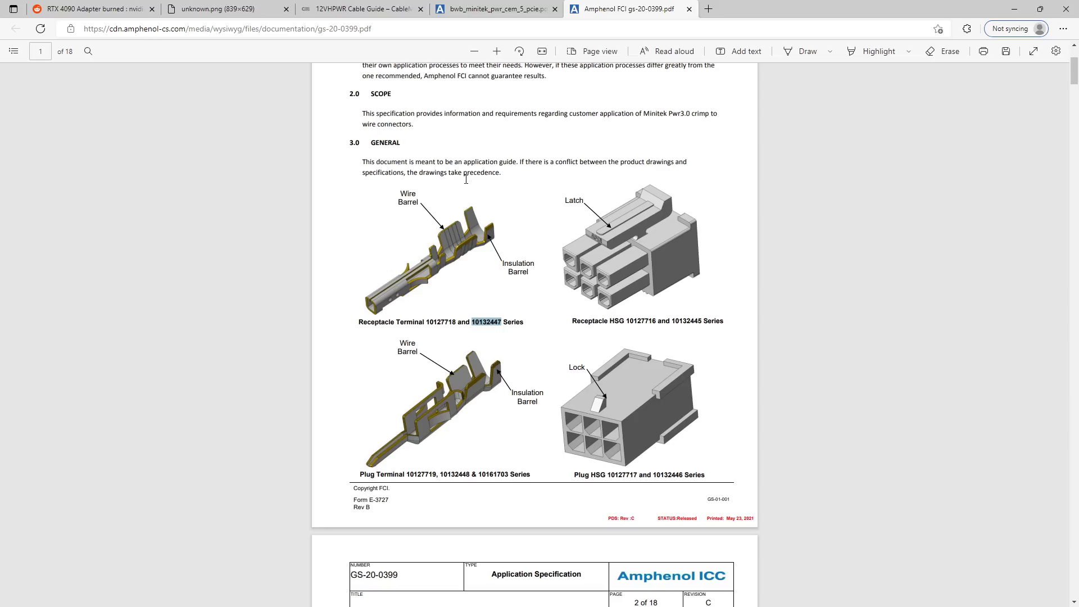
{"action": "mouse_move", "coordinate": [446, 285]}
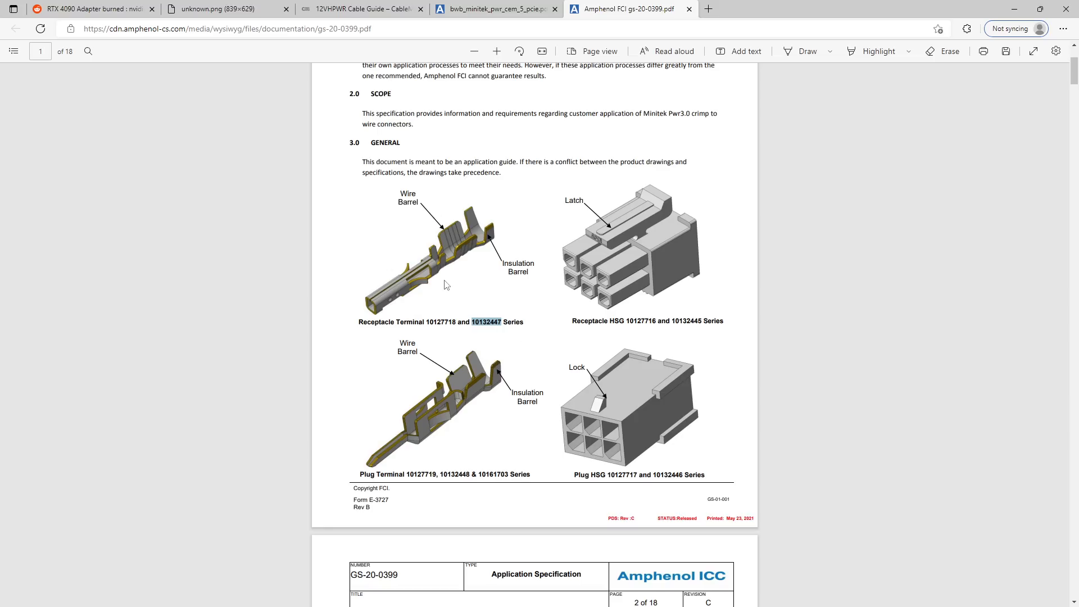
{"action": "mouse_move", "coordinate": [475, 250]}
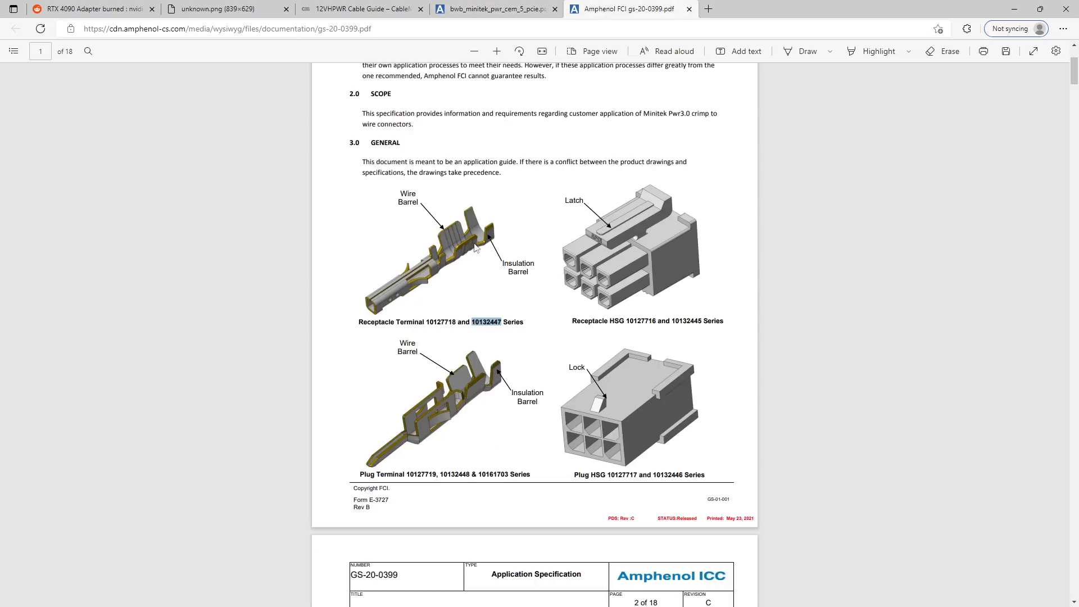
{"action": "mouse_move", "coordinate": [423, 269]}
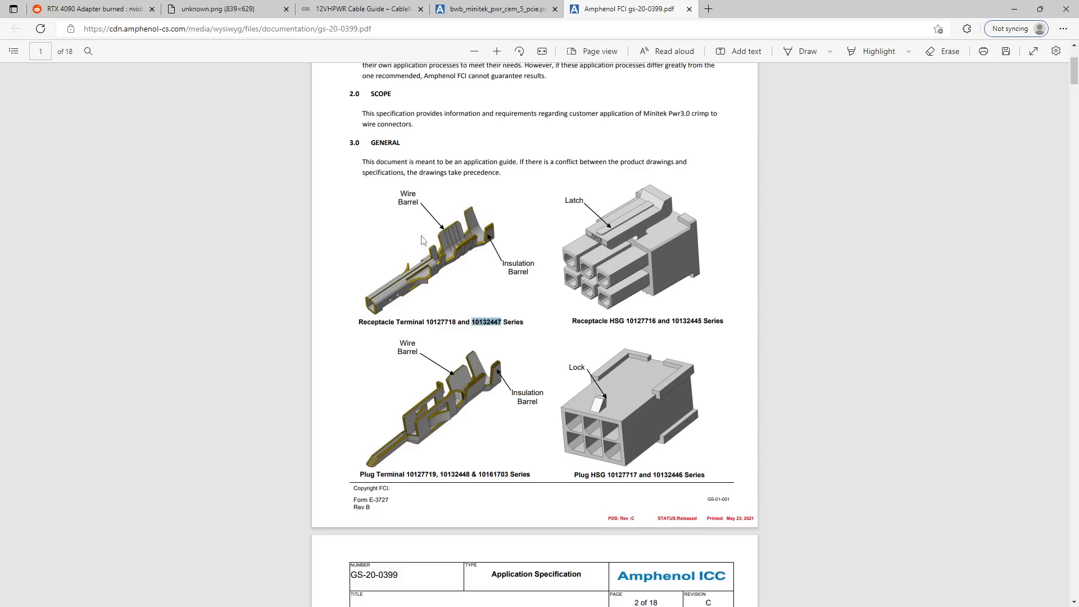
{"action": "mouse_move", "coordinate": [415, 286]}
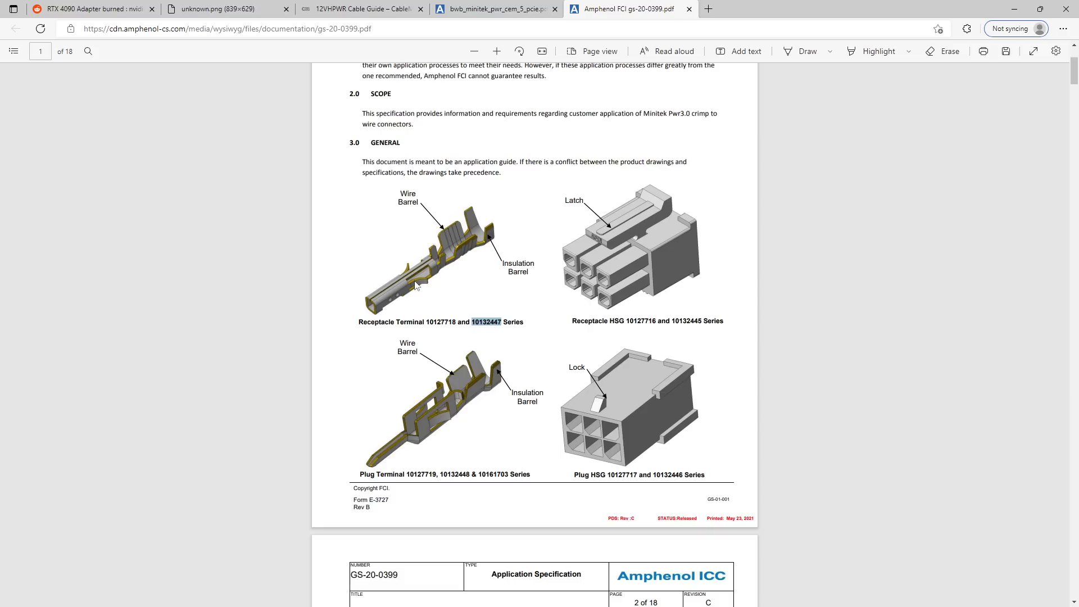
{"action": "left_click", "coordinate": [93, 8]}
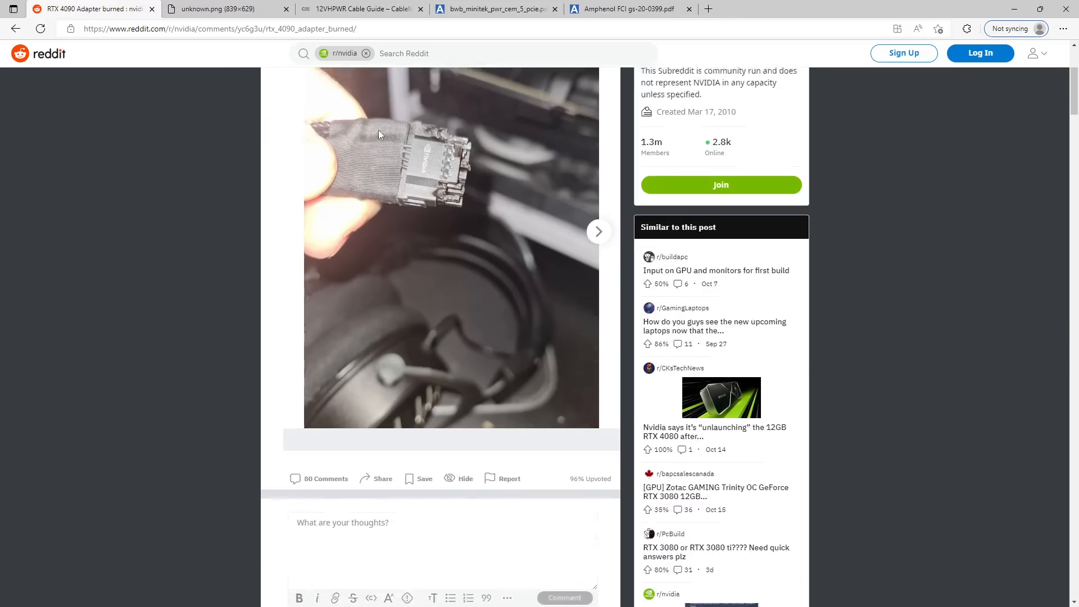
{"action": "scroll", "scroll_direction": "up", "scroll_amount": 3}
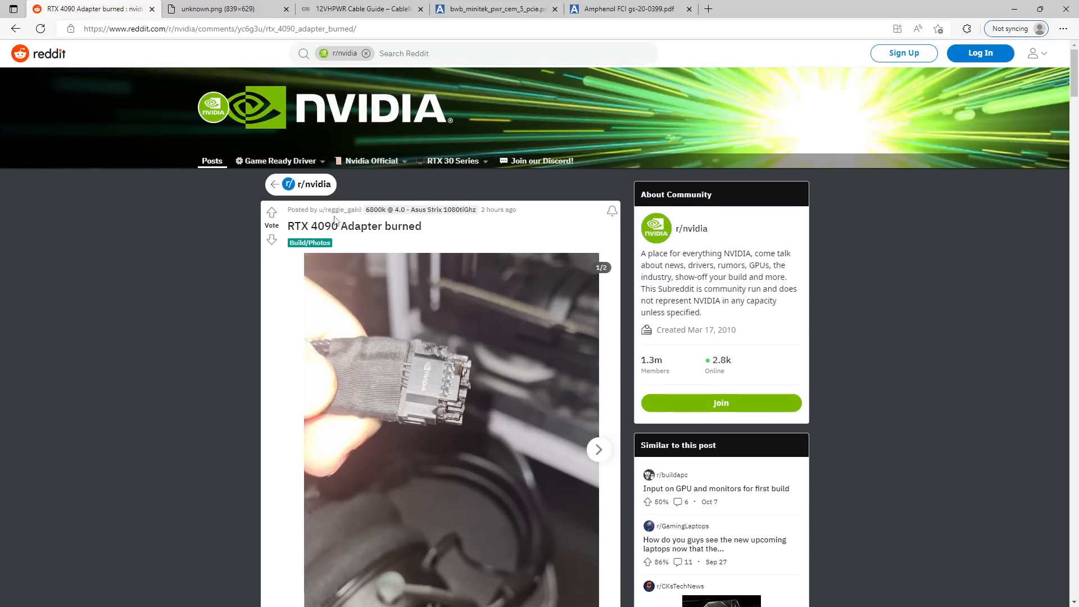
{"action": "scroll", "scroll_direction": "down", "scroll_amount": 3}
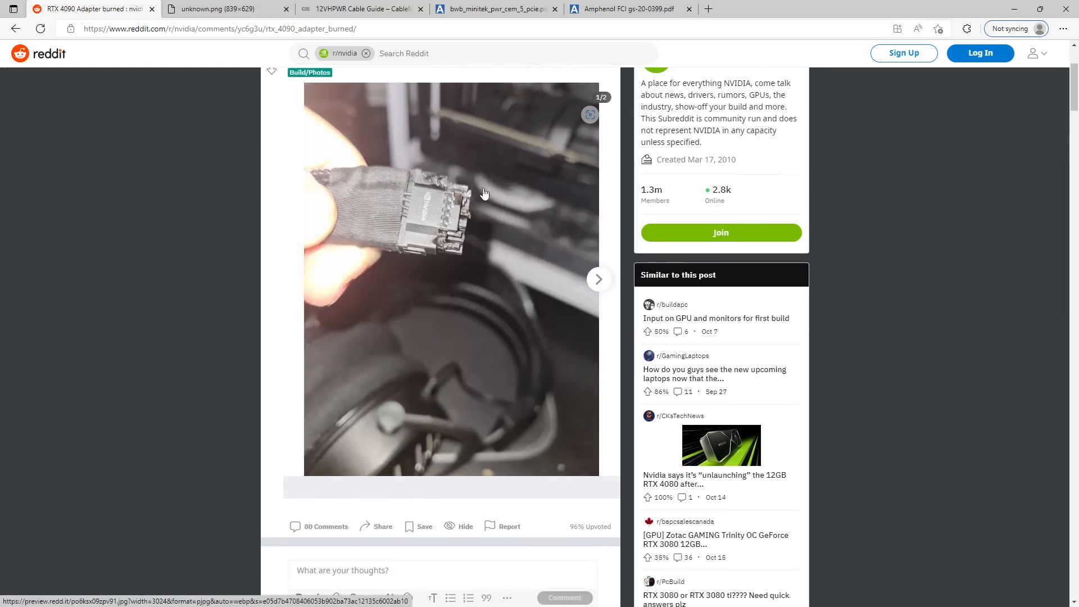
{"action": "mouse_move", "coordinate": [504, 216]}
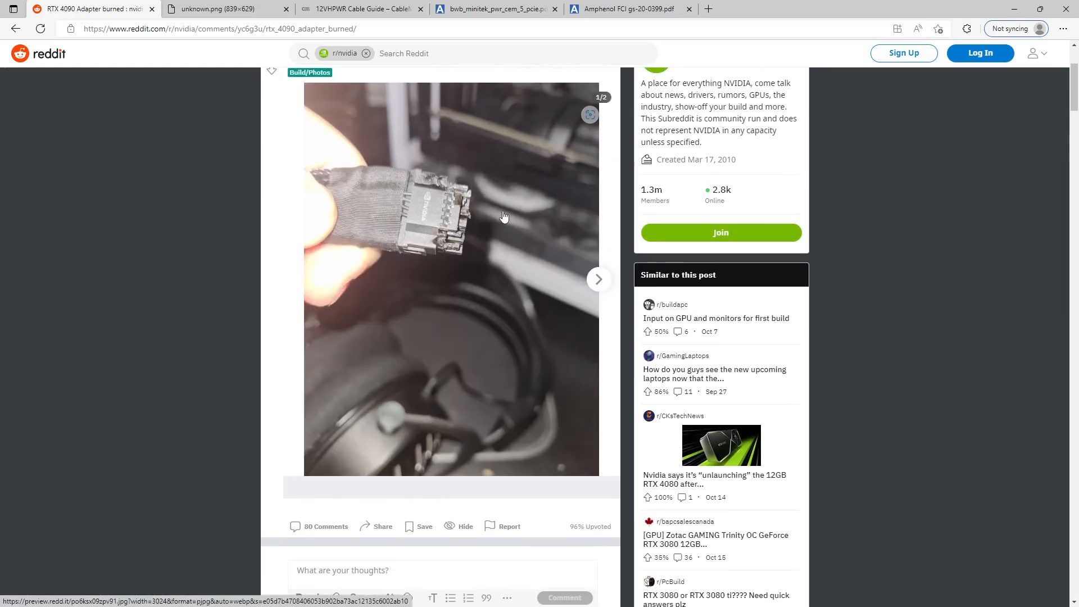
{"action": "left_click", "coordinate": [357, 8]}
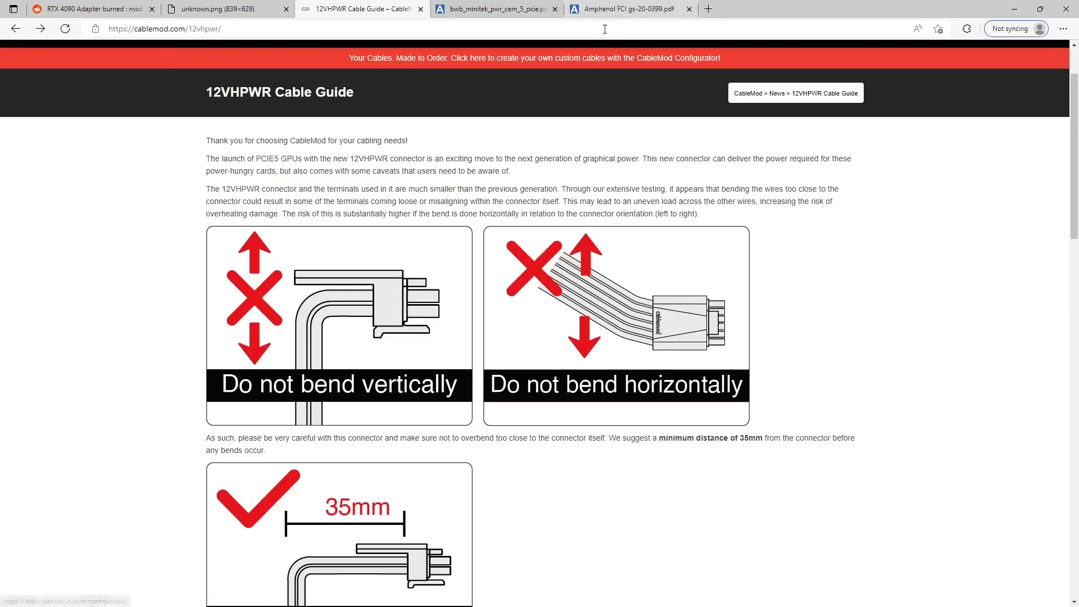
{"action": "scroll", "scroll_direction": "down", "scroll_amount": 3}
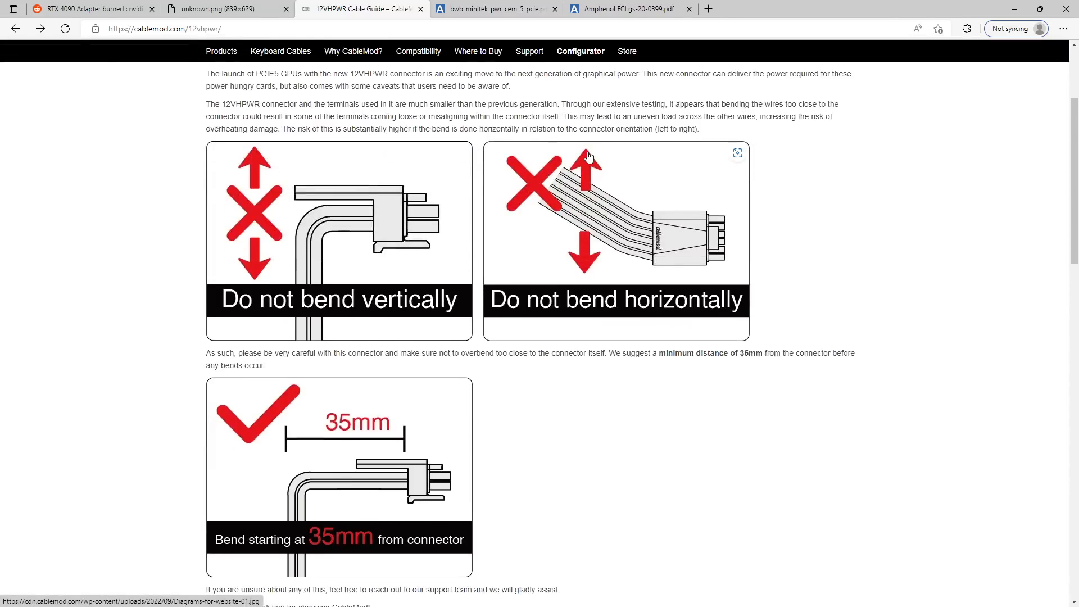
{"action": "mouse_move", "coordinate": [492, 99]}
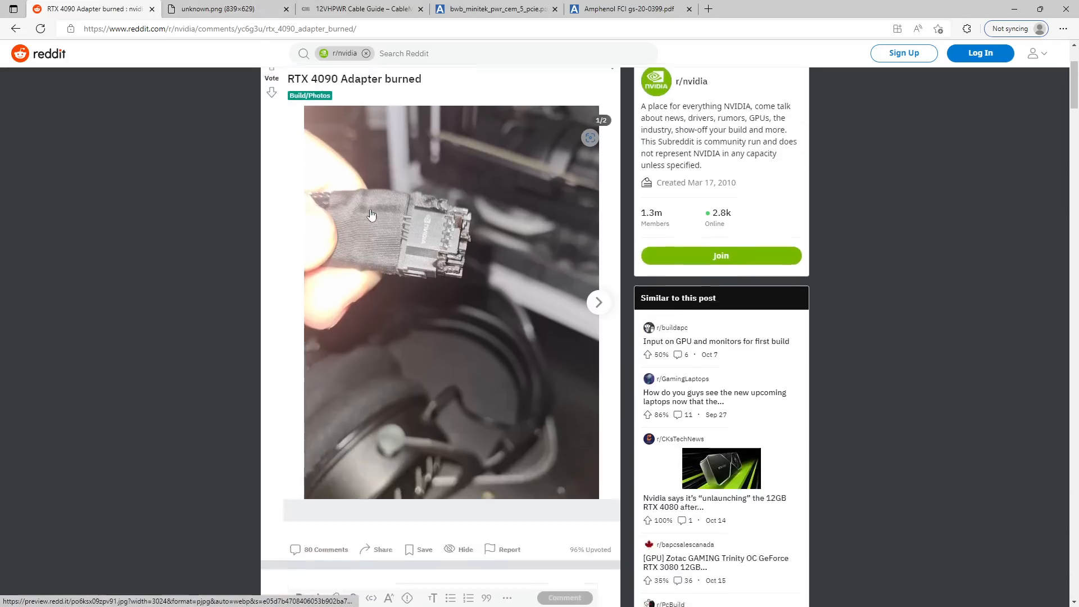
{"action": "scroll", "scroll_direction": "down", "scroll_amount": 3}
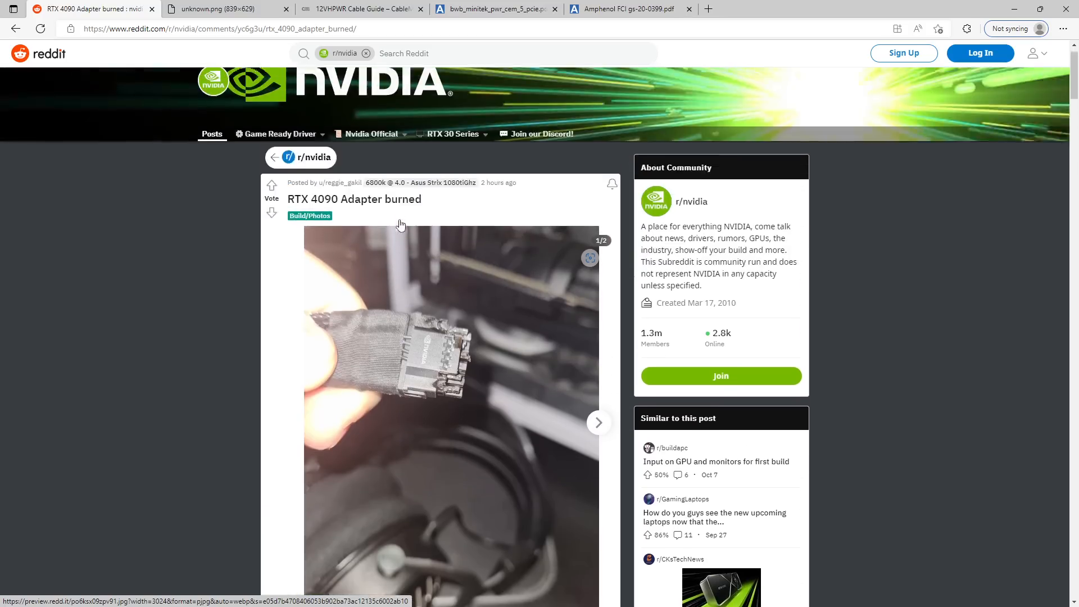
{"action": "scroll", "scroll_direction": "down", "scroll_amount": 3}
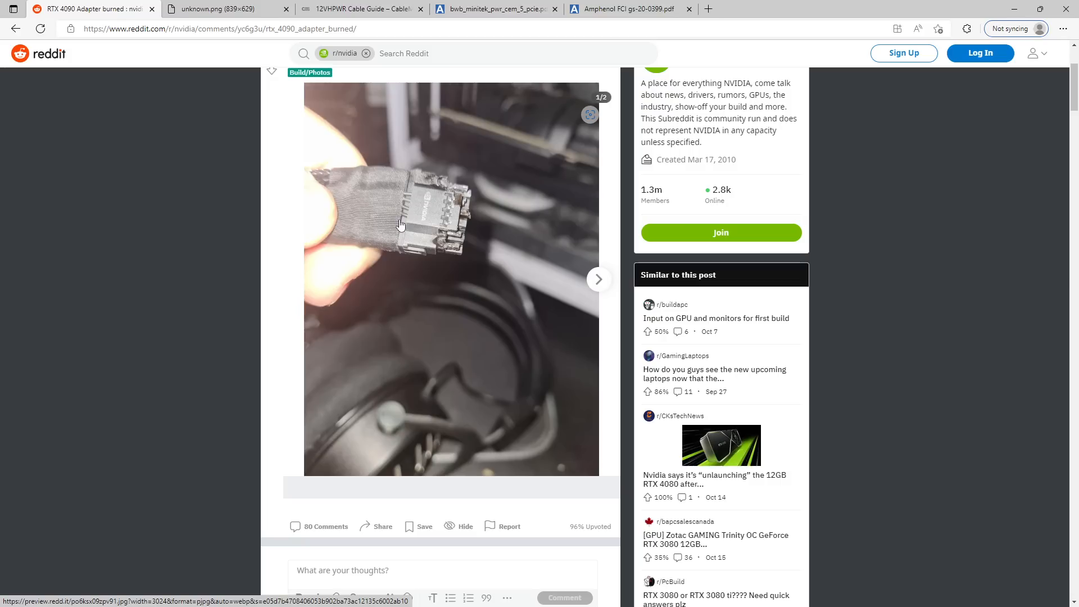
{"action": "mouse_move", "coordinate": [329, 280]}
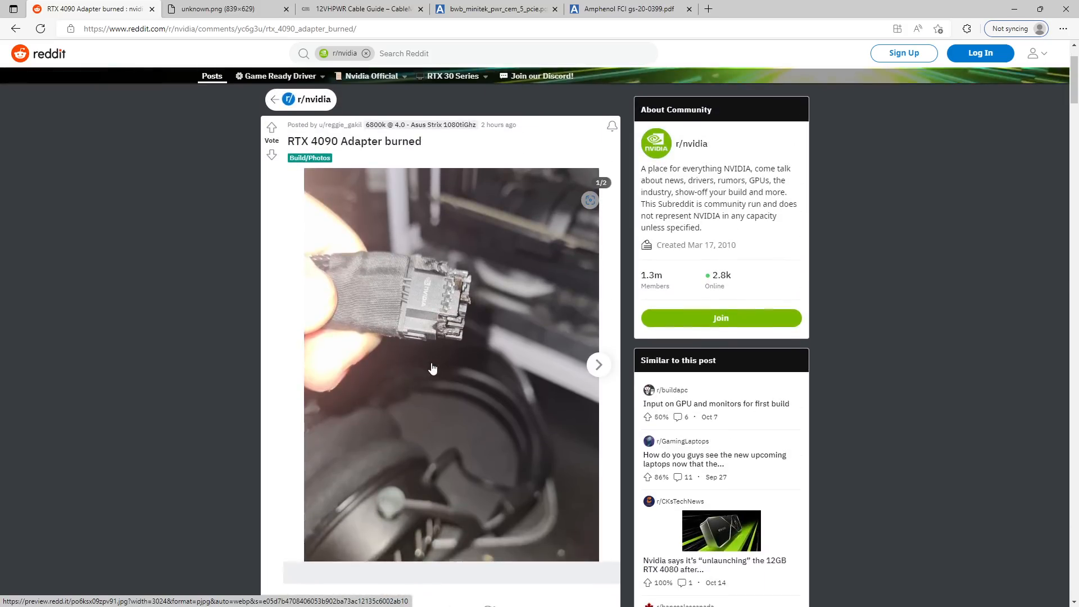
{"action": "mouse_move", "coordinate": [465, 342]}
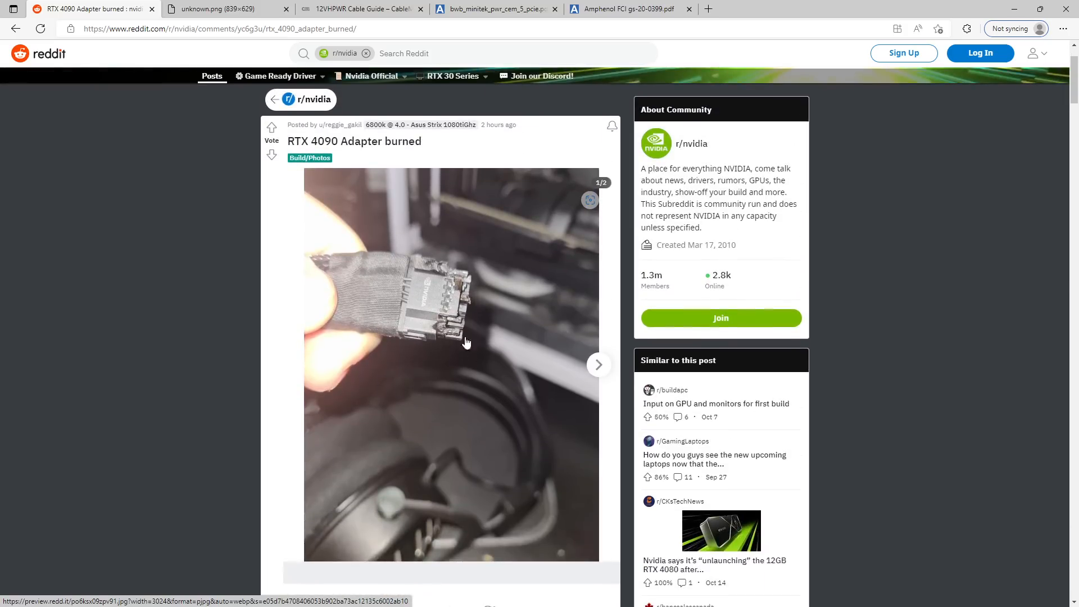
{"action": "mouse_move", "coordinate": [437, 353]}
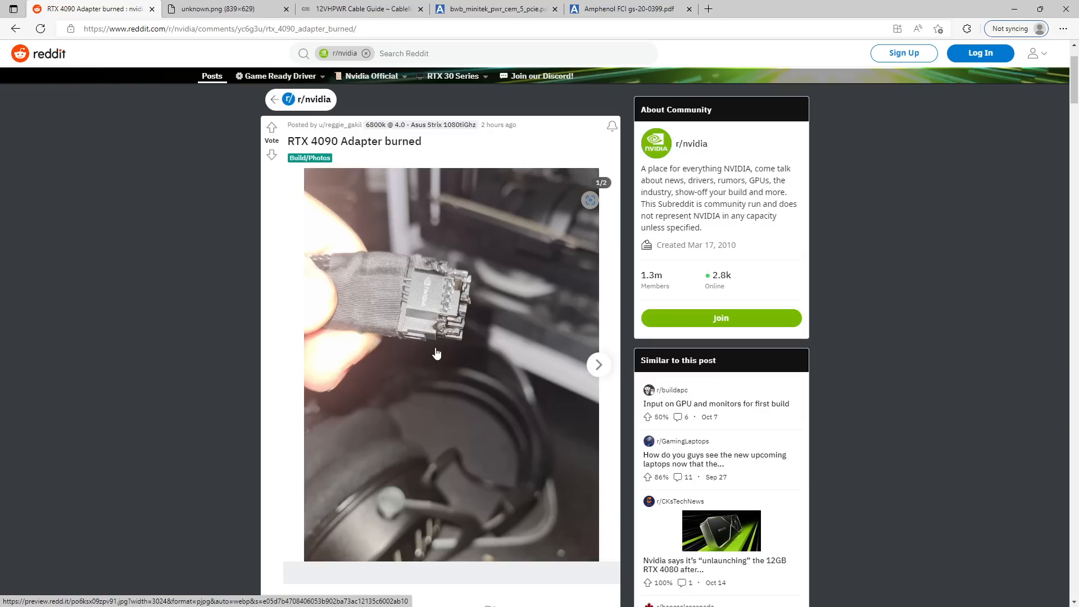
{"action": "mouse_move", "coordinate": [461, 211]}
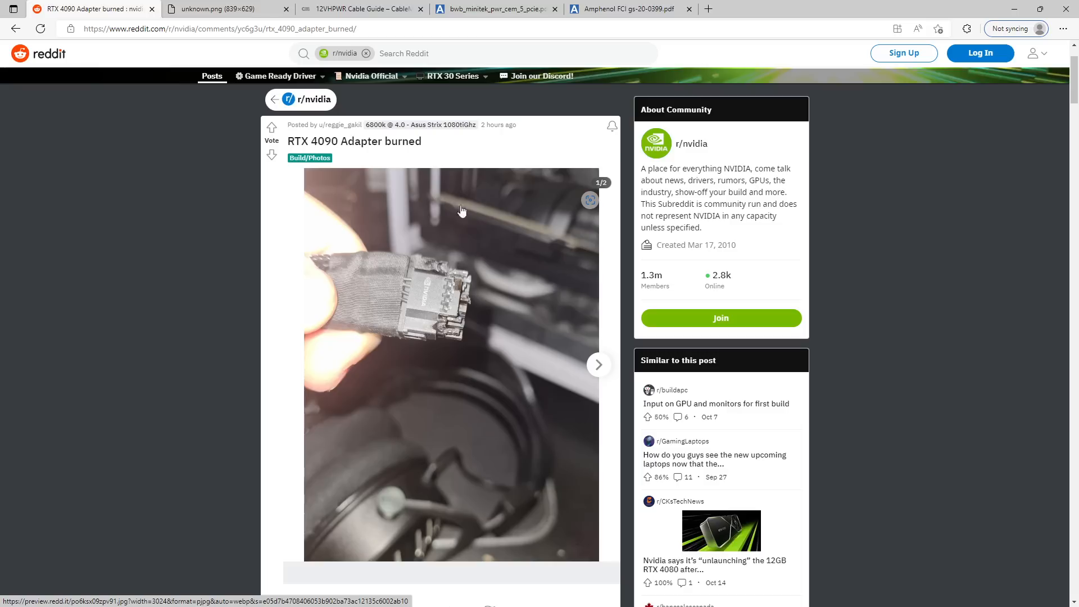
{"action": "mouse_move", "coordinate": [351, 292]}
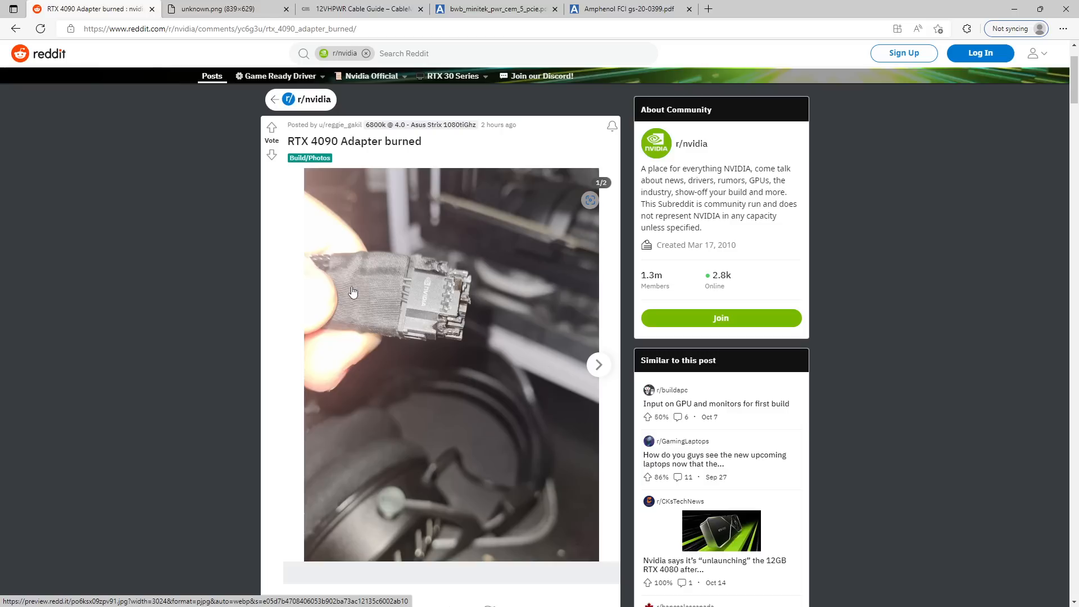
{"action": "mouse_move", "coordinate": [418, 259]}
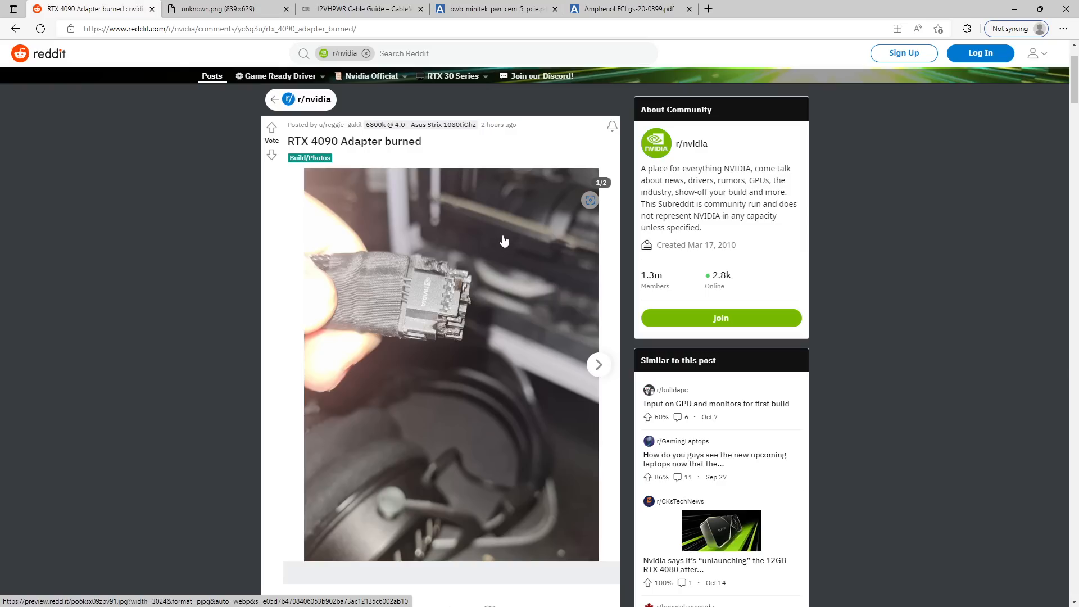
{"action": "scroll", "scroll_direction": "down", "scroll_amount": 3}
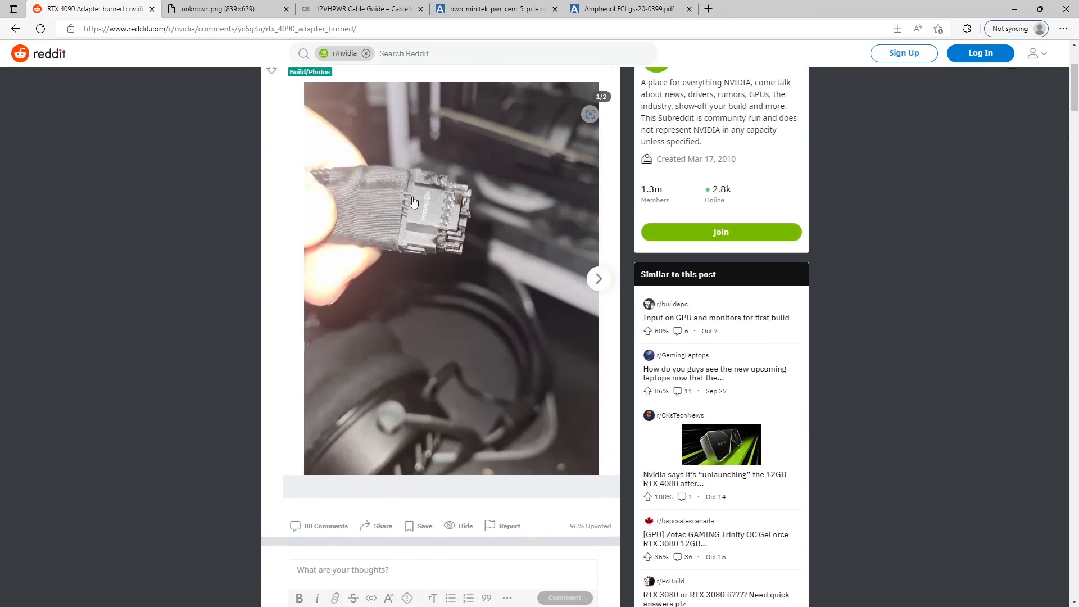
Step: Bring up CableMod's 12VHPWR Cable Guide and move down to the do-not-bend diagrams and 35mm bend-start recommendation
{"action": "left_click", "coordinate": [358, 8]}
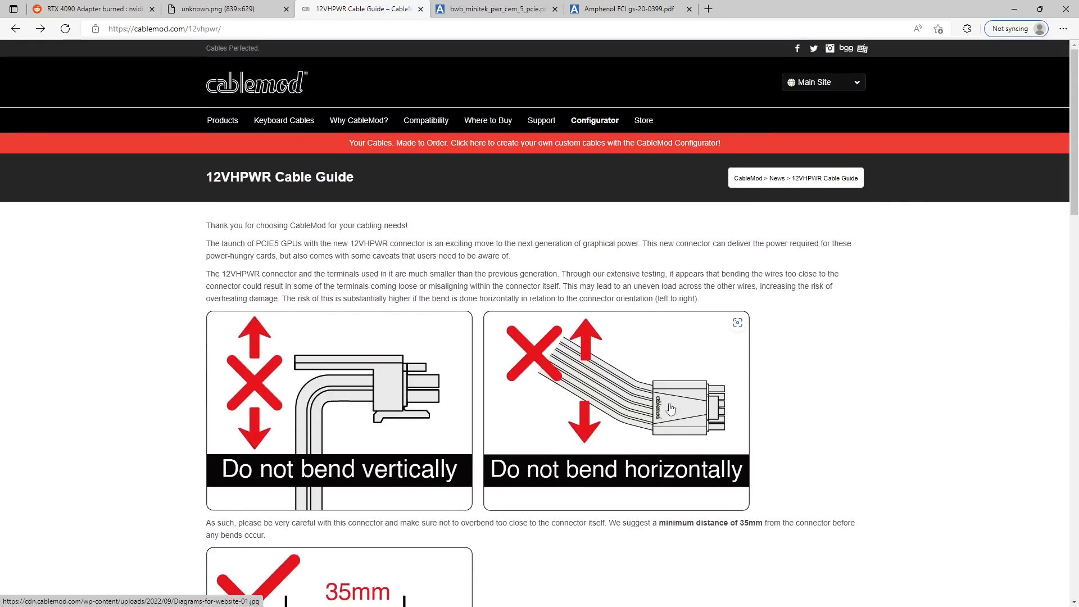
{"action": "scroll", "scroll_direction": "down", "scroll_amount": 3}
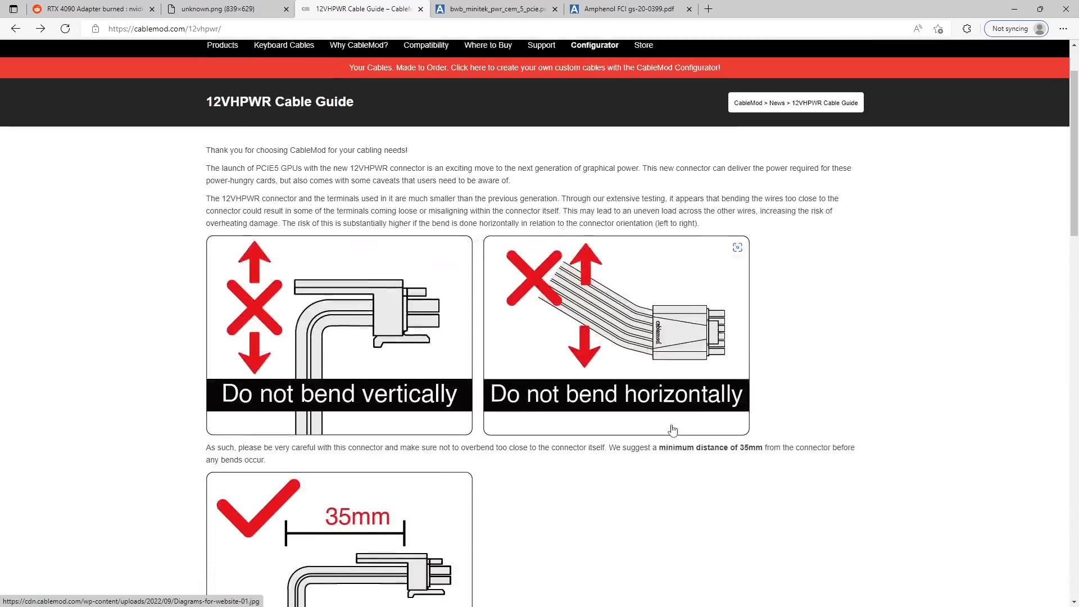
{"action": "scroll", "scroll_direction": "down", "scroll_amount": 3}
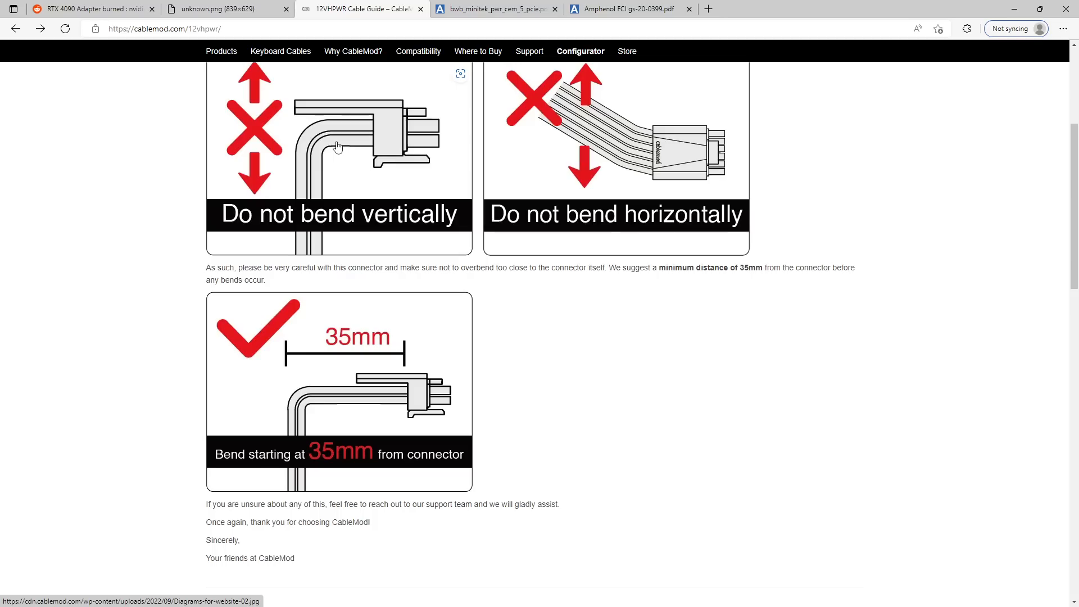
{"action": "mouse_move", "coordinate": [338, 137]}
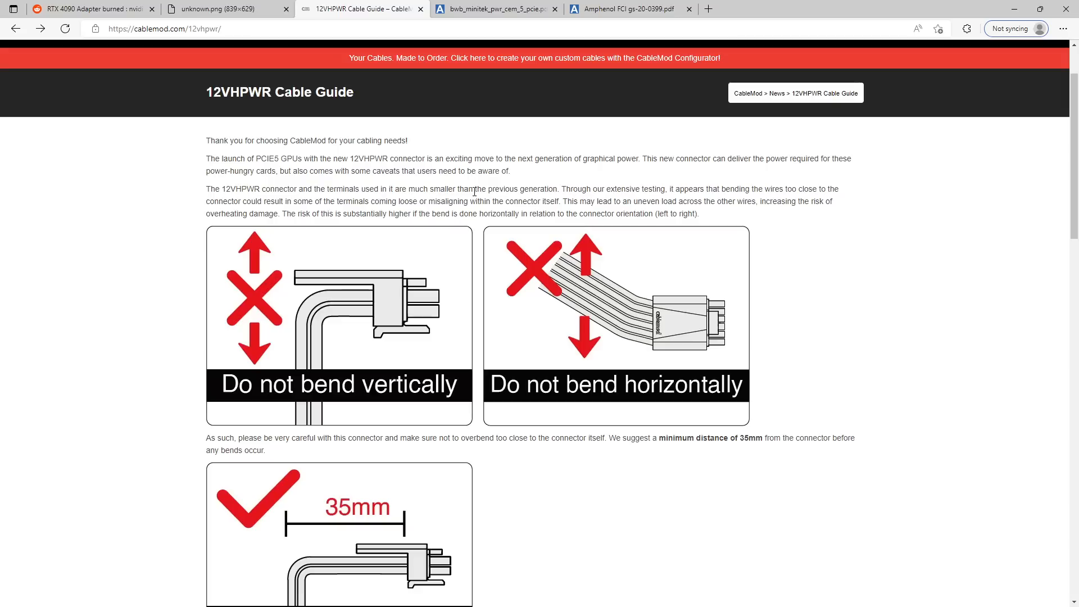
{"action": "mouse_move", "coordinate": [452, 187]}
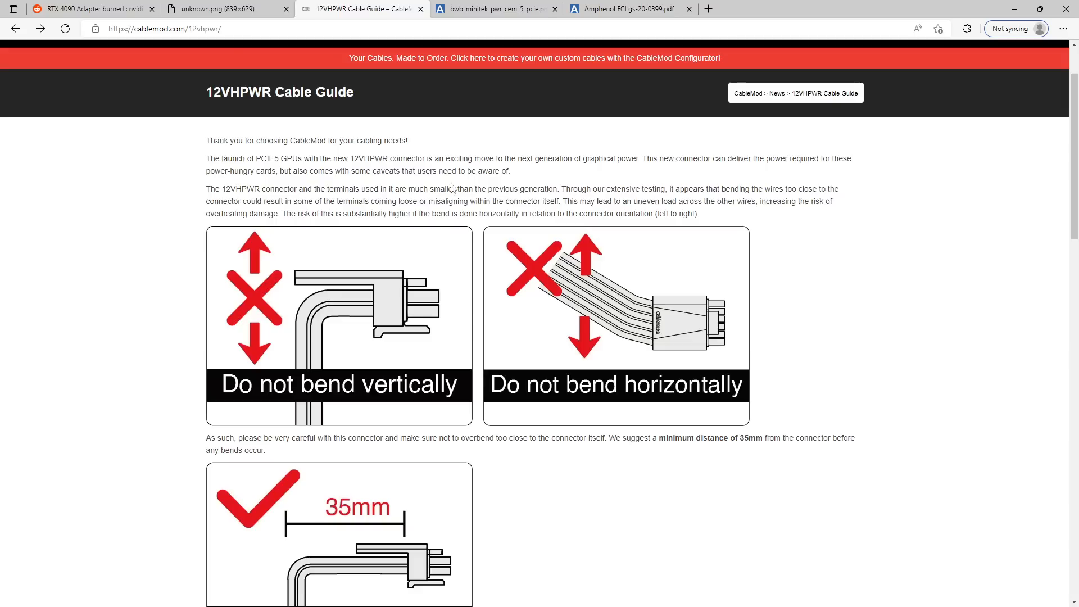